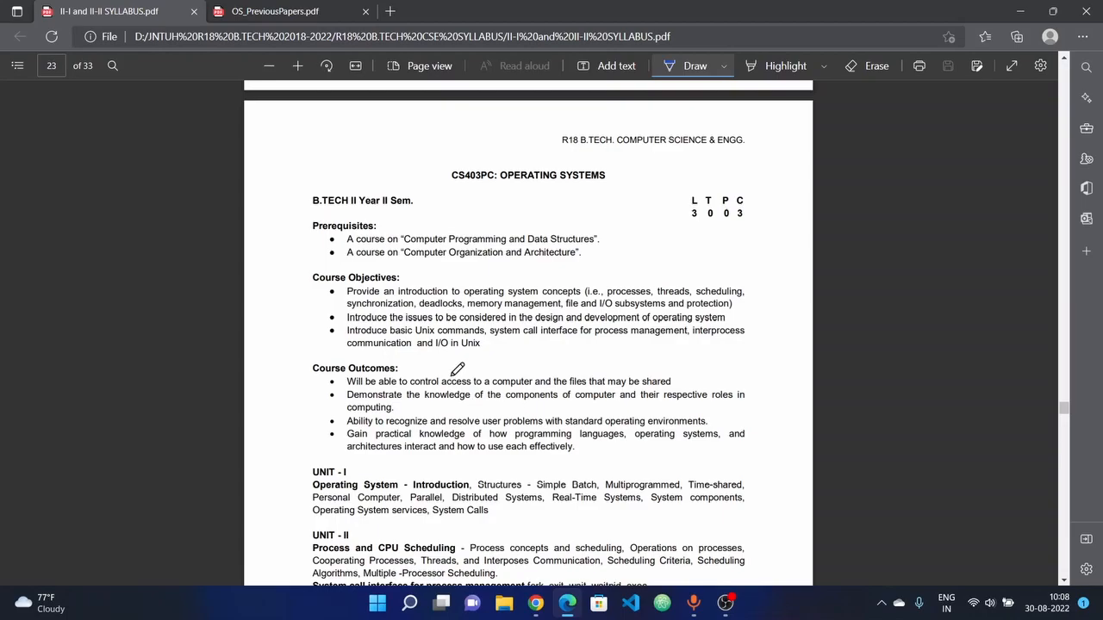
Scroll down through Units I–V to the blank space below the Reference Books list on page 24.
scroll("down", 3)
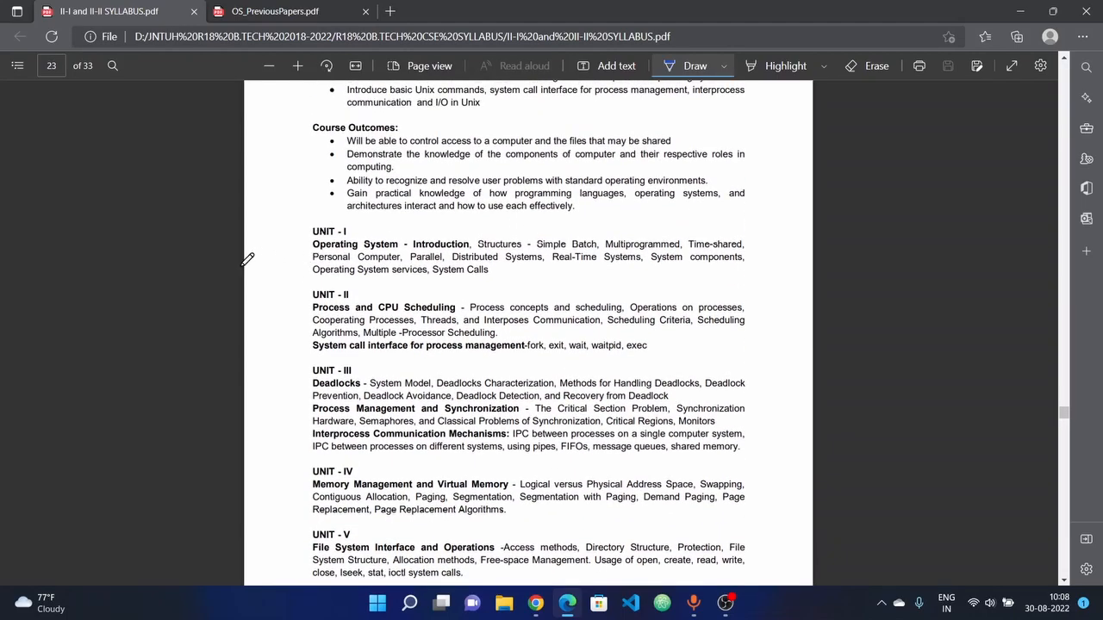
scroll("down", 3)
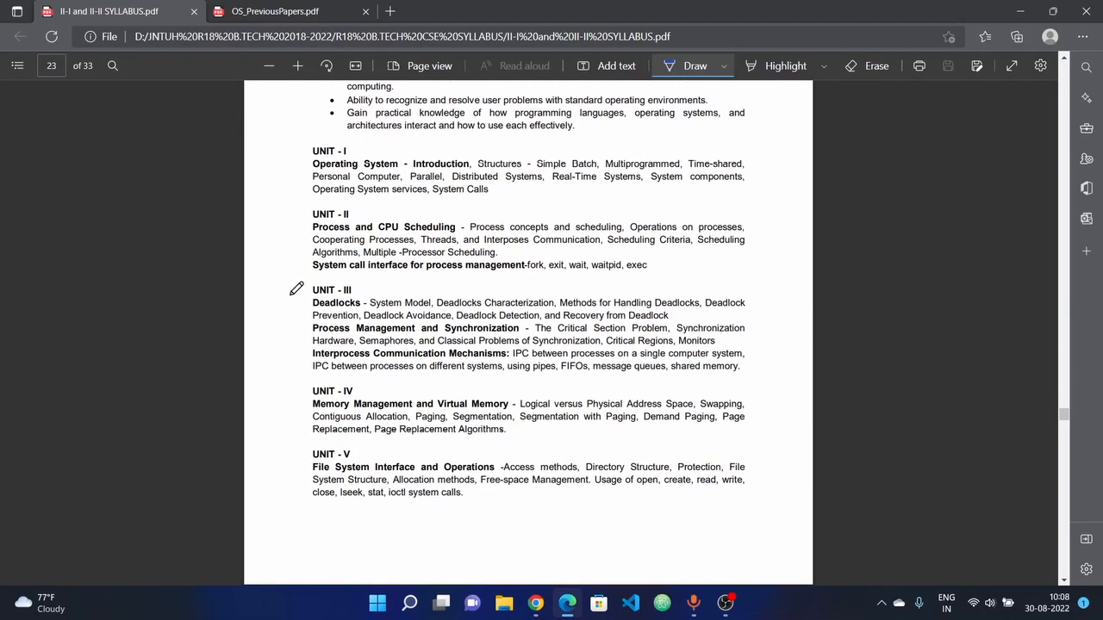
mouse_move(500, 324)
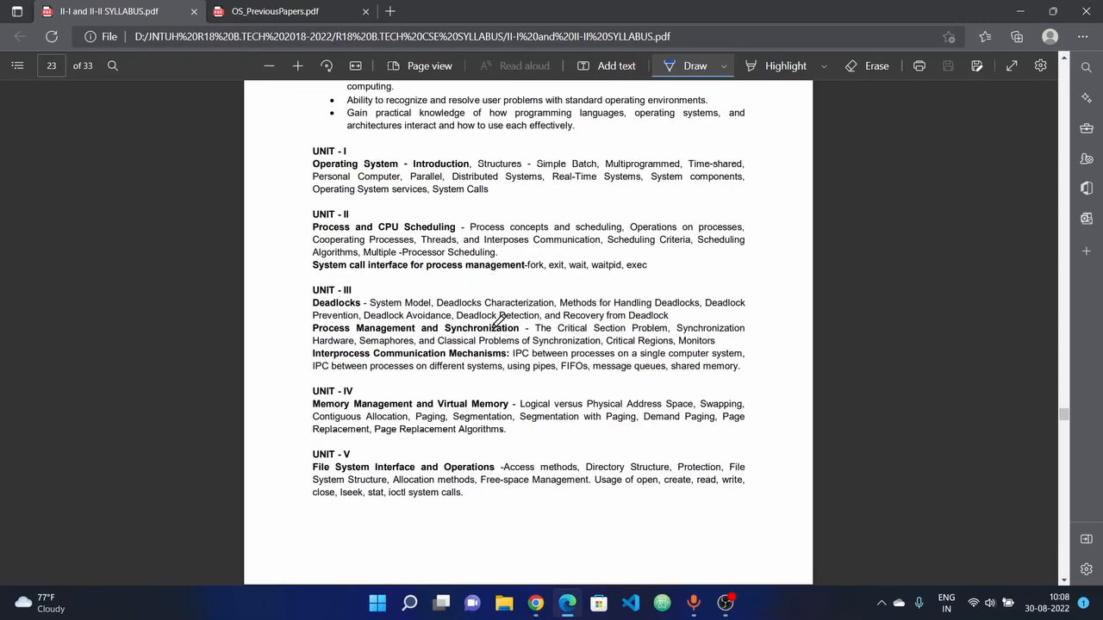
scroll("down", 3)
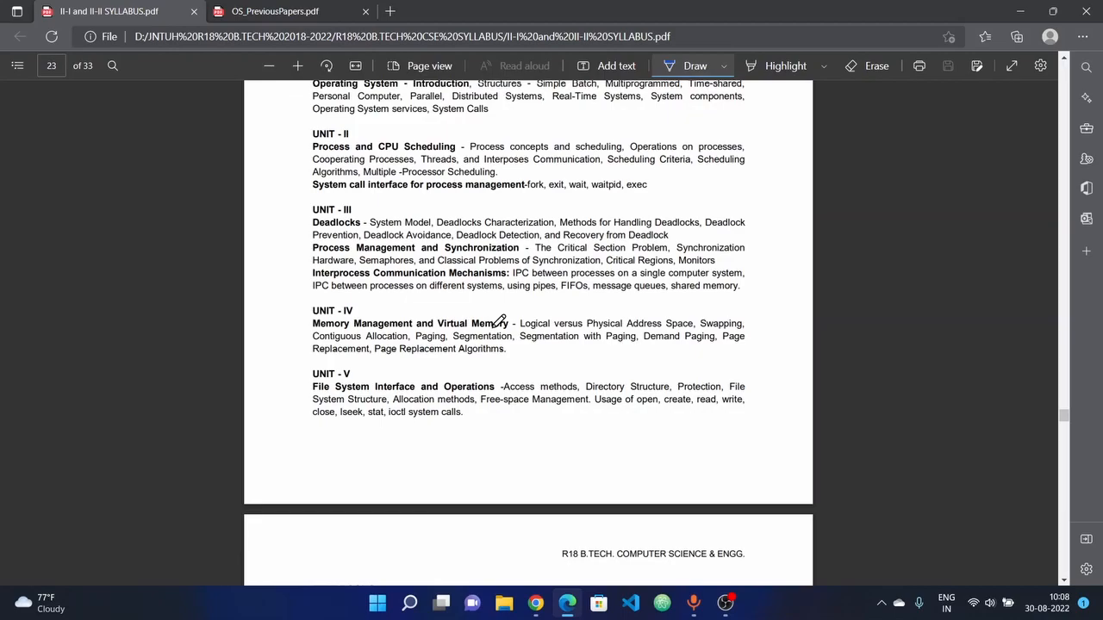
scroll("down", 3)
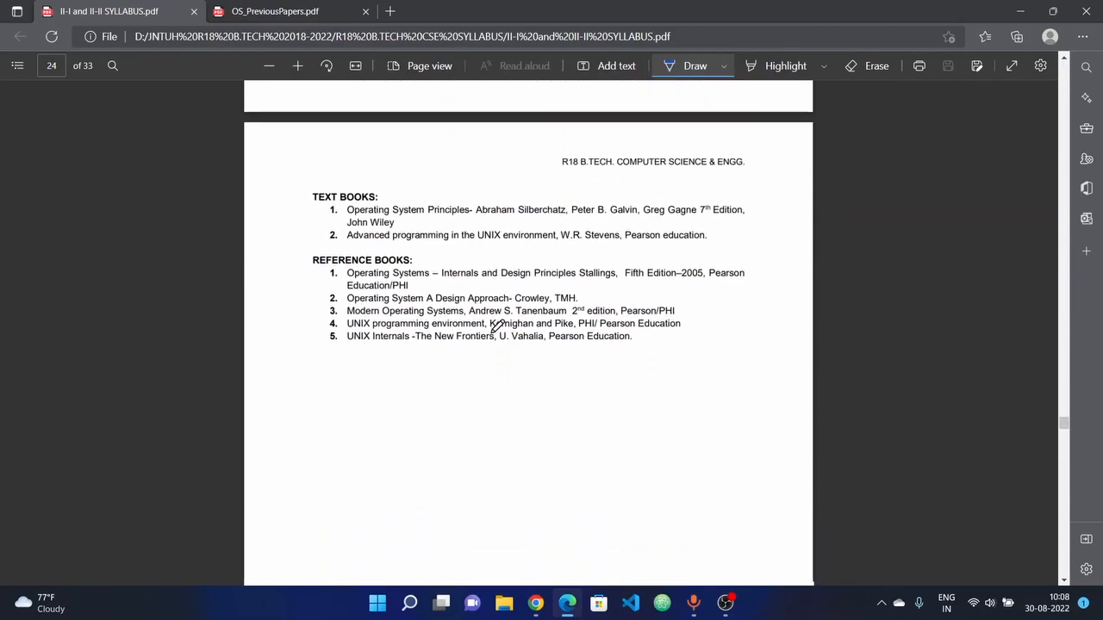
scroll("down", 3)
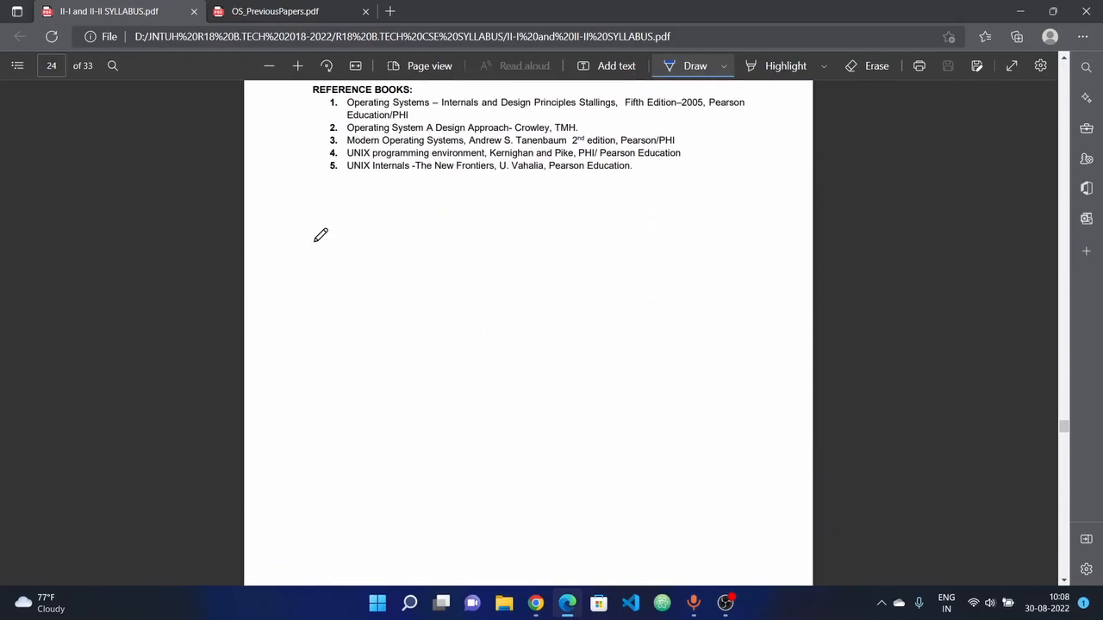
mouse_move(280, 224)
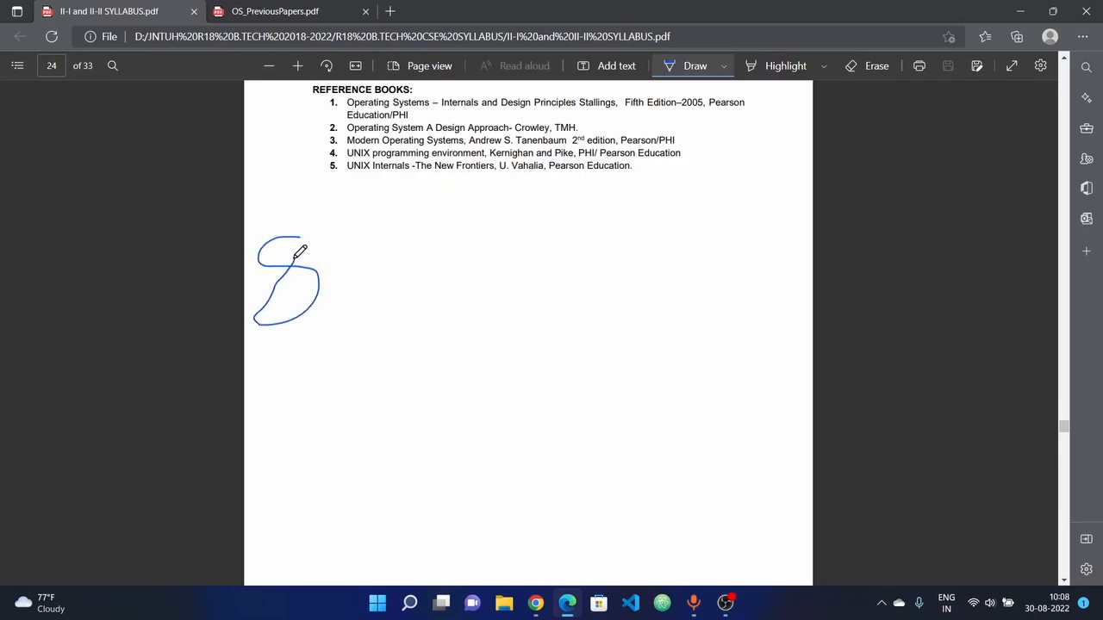
Pen the calculation 8 → 5×15 = 75 in the blank area below the reference books.
left_click_drag(326, 263, 383, 257)
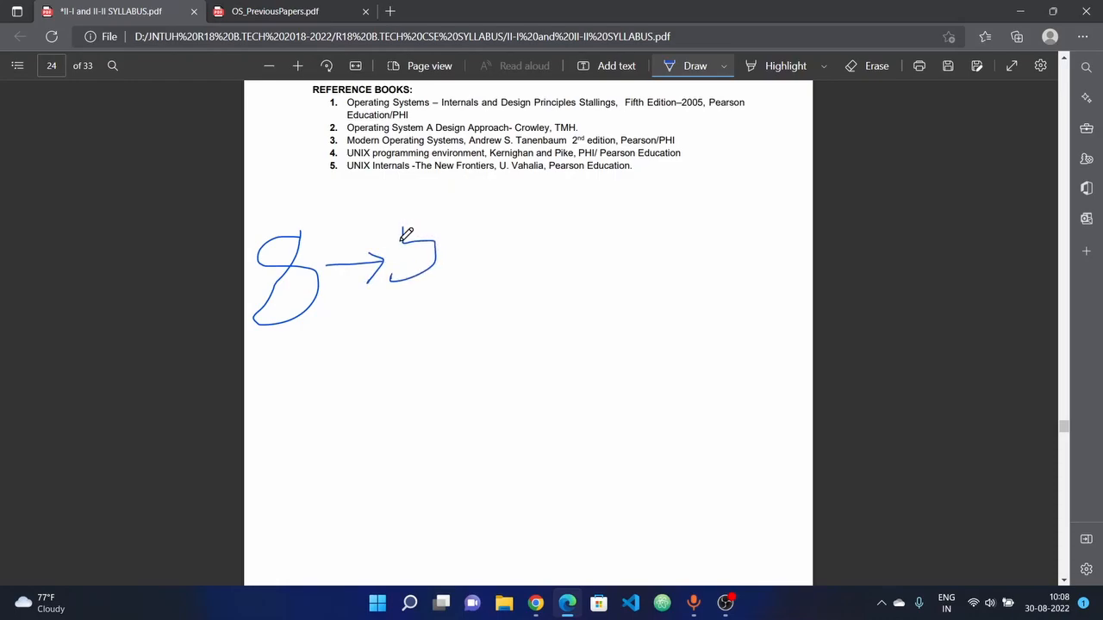
left_click_drag(457, 221, 496, 255)
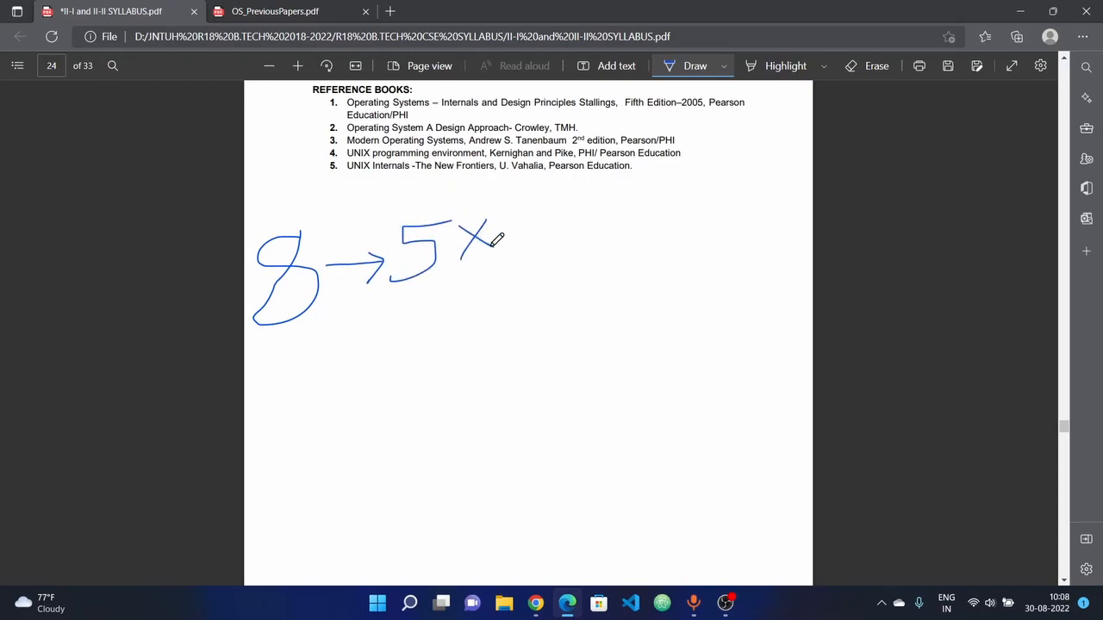
left_click_drag(517, 228, 569, 249)
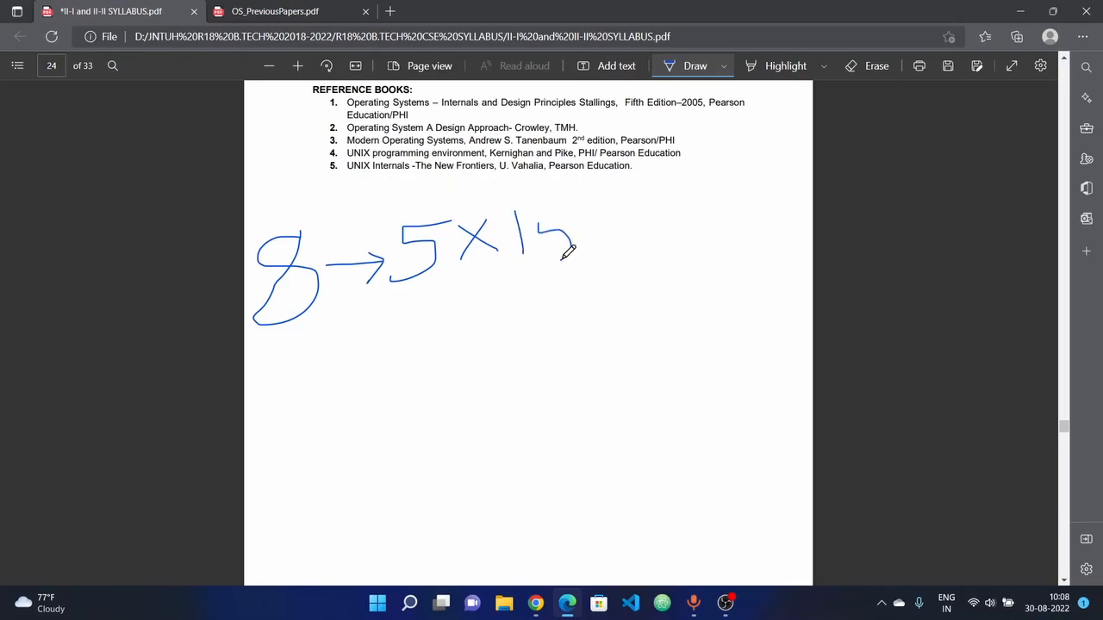
left_click_drag(589, 225, 641, 222)
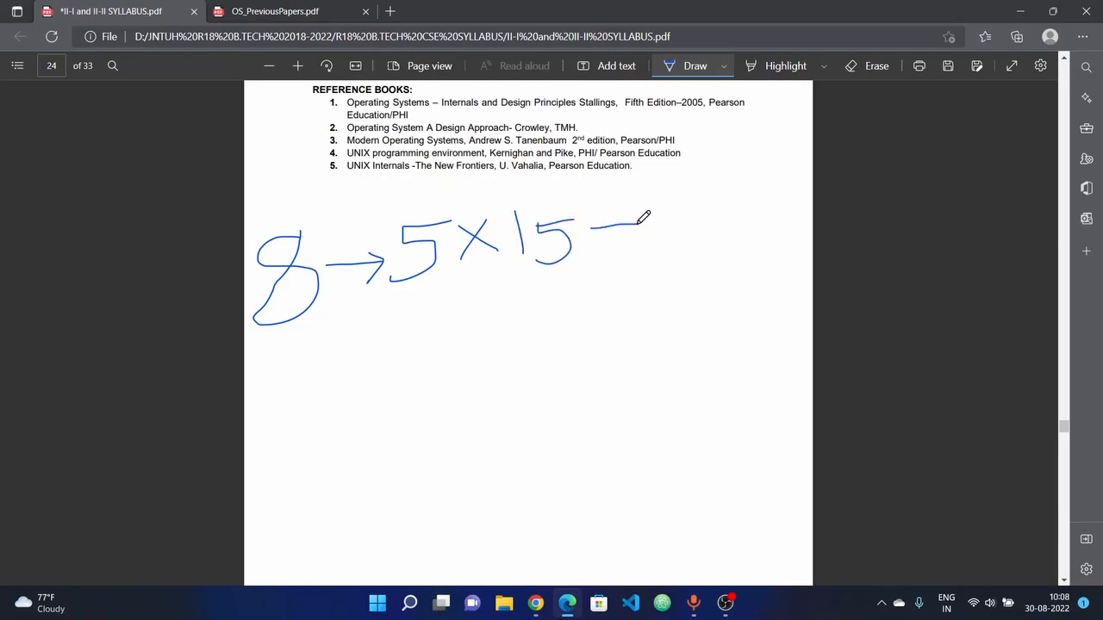
left_click_drag(589, 250, 641, 250)
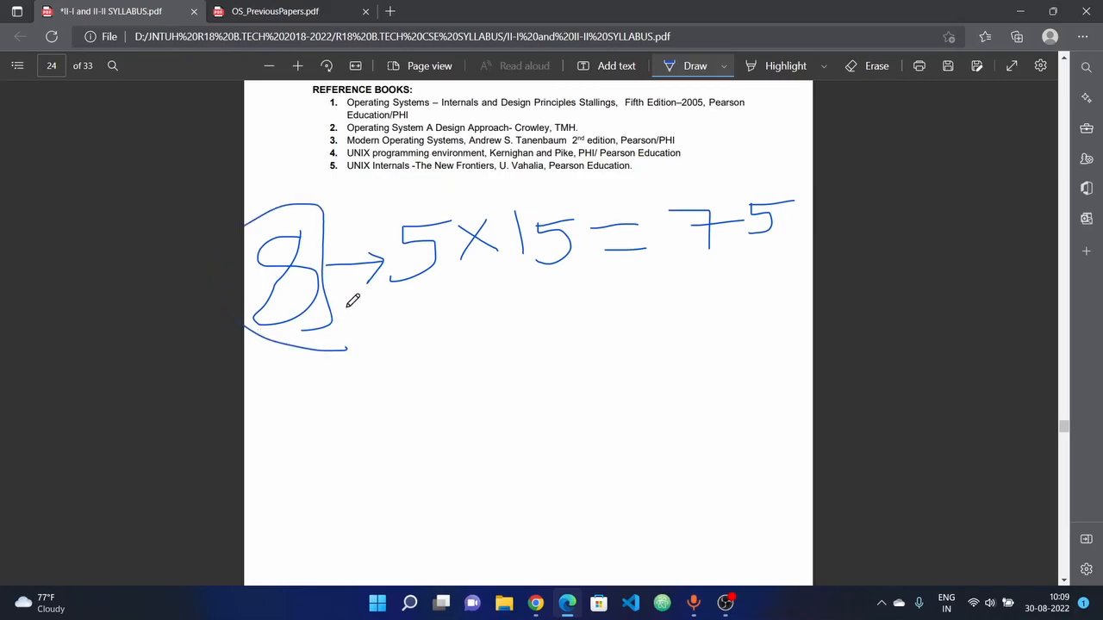
Write the question counts 2 and 2 beside Units I and II on page 23.
scroll("up", 3)
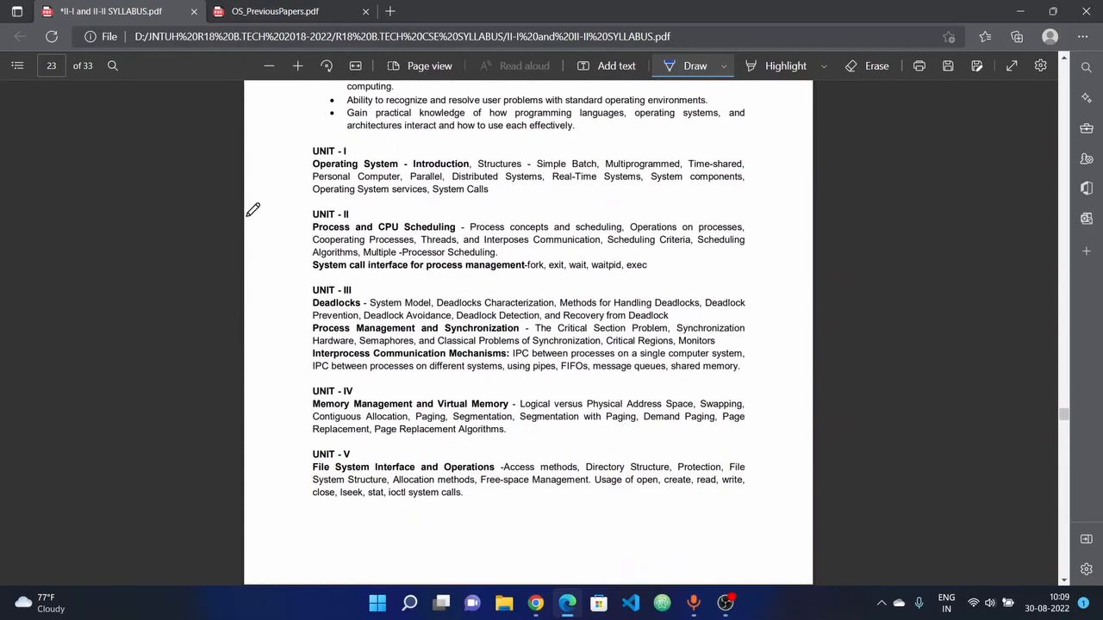
left_click_drag(297, 164, 275, 211)
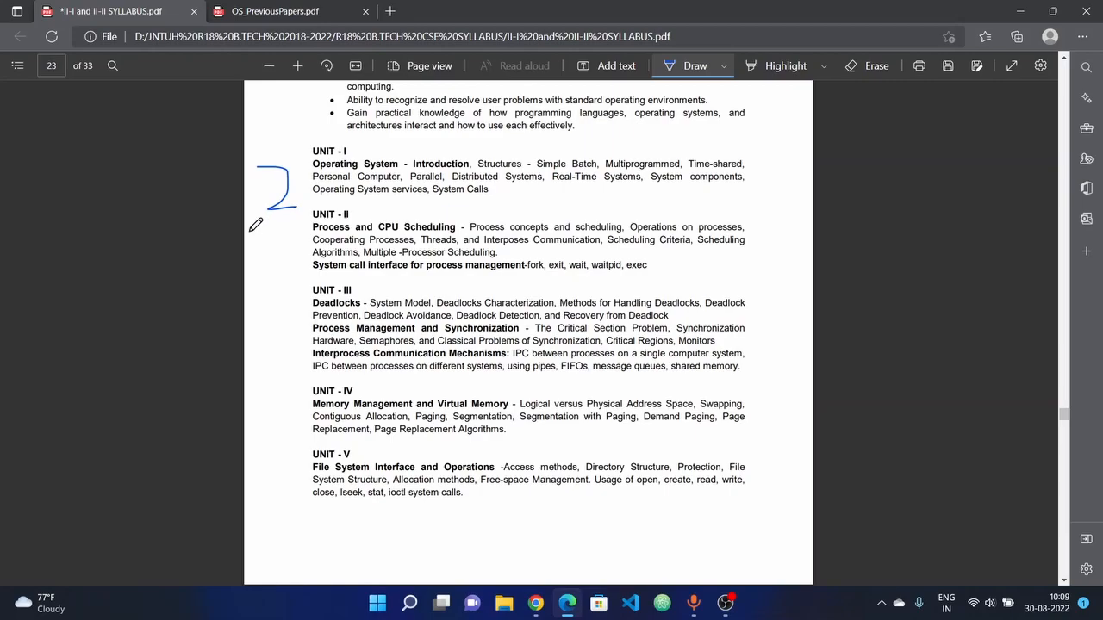
left_click_drag(259, 233, 289, 267)
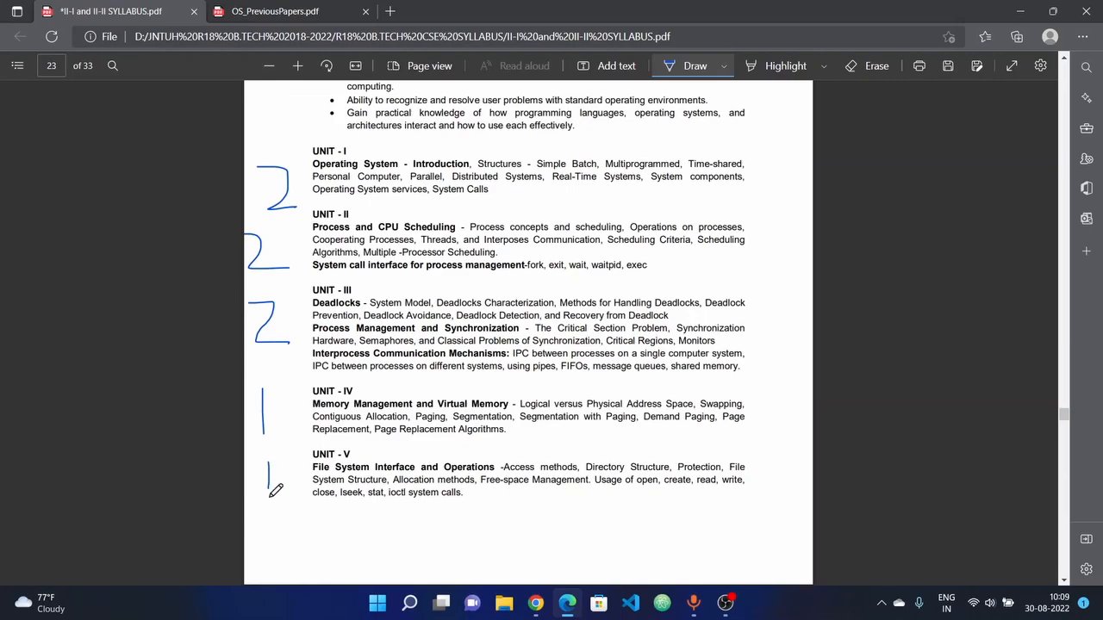
scroll("down", 3)
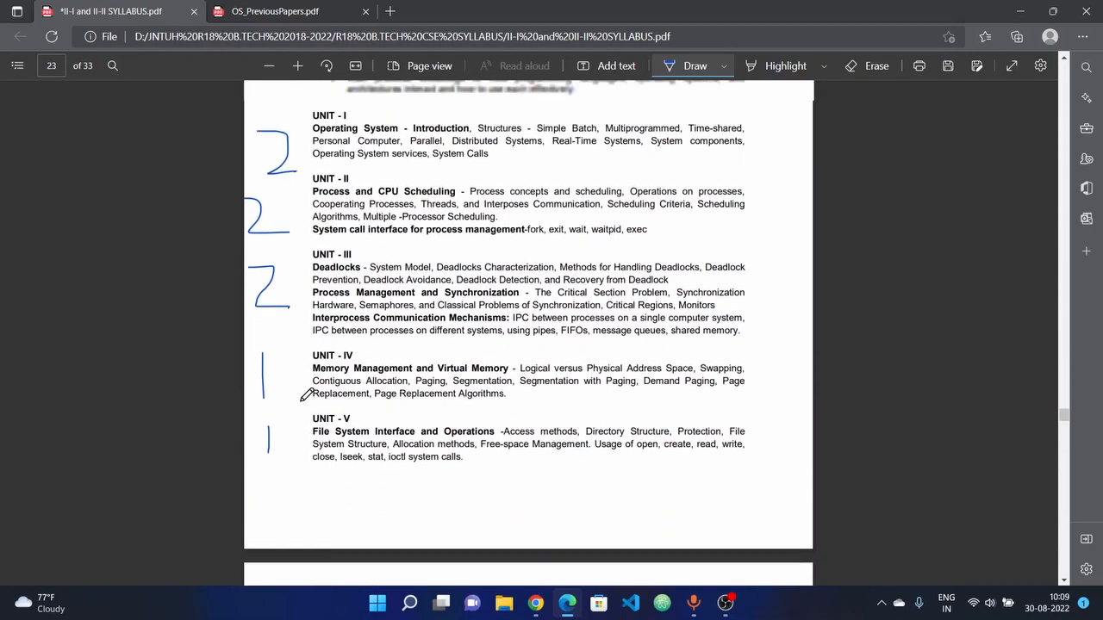
scroll("up", 3)
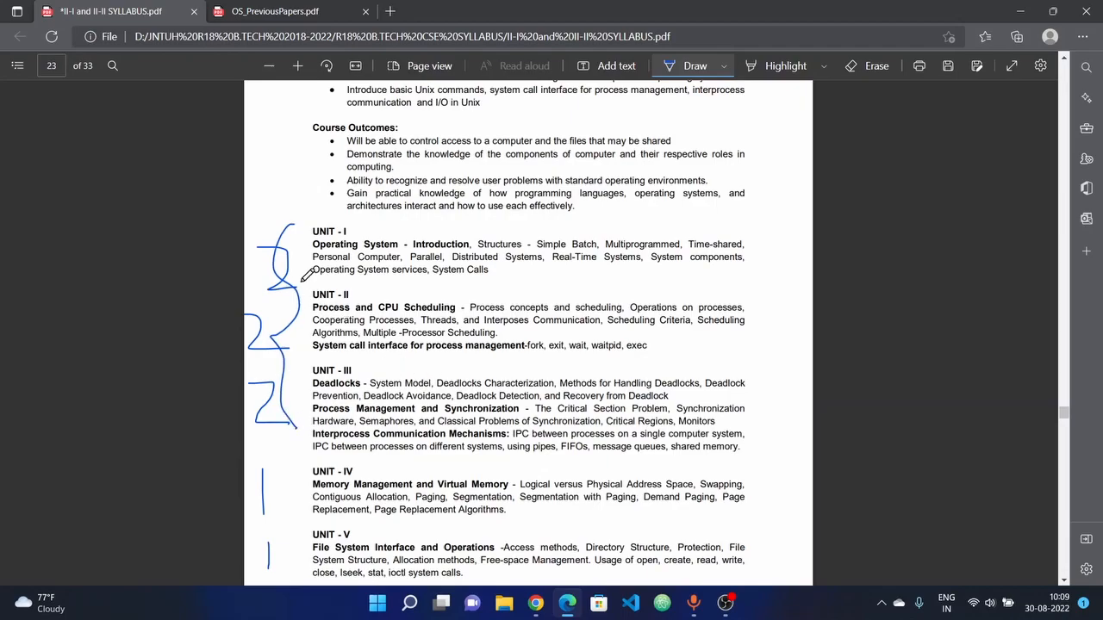
mouse_move(405, 406)
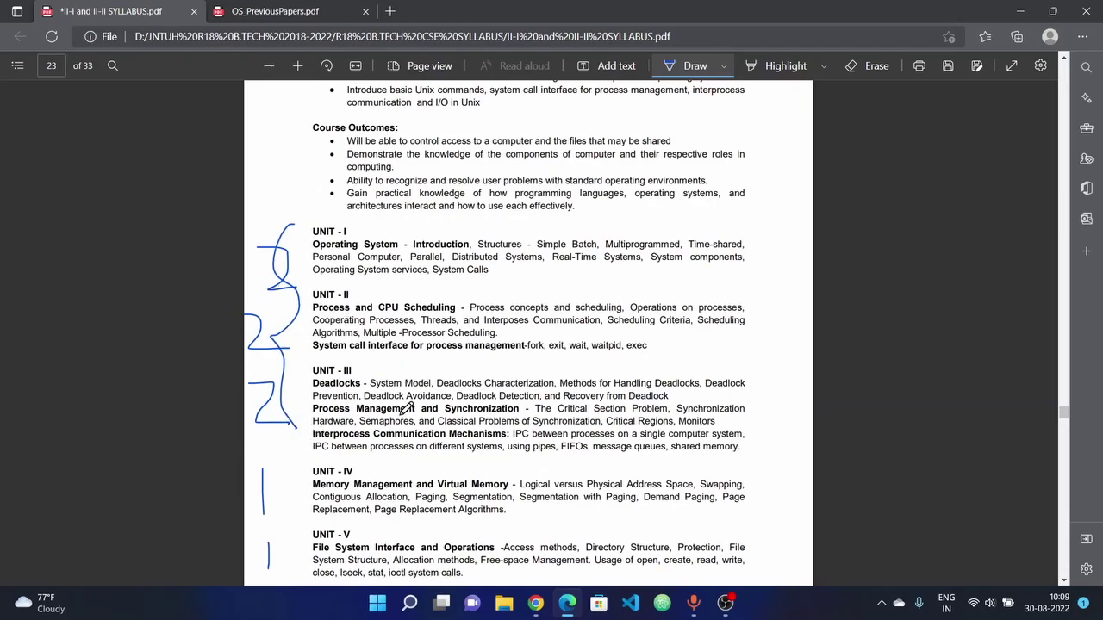
scroll("up", 3)
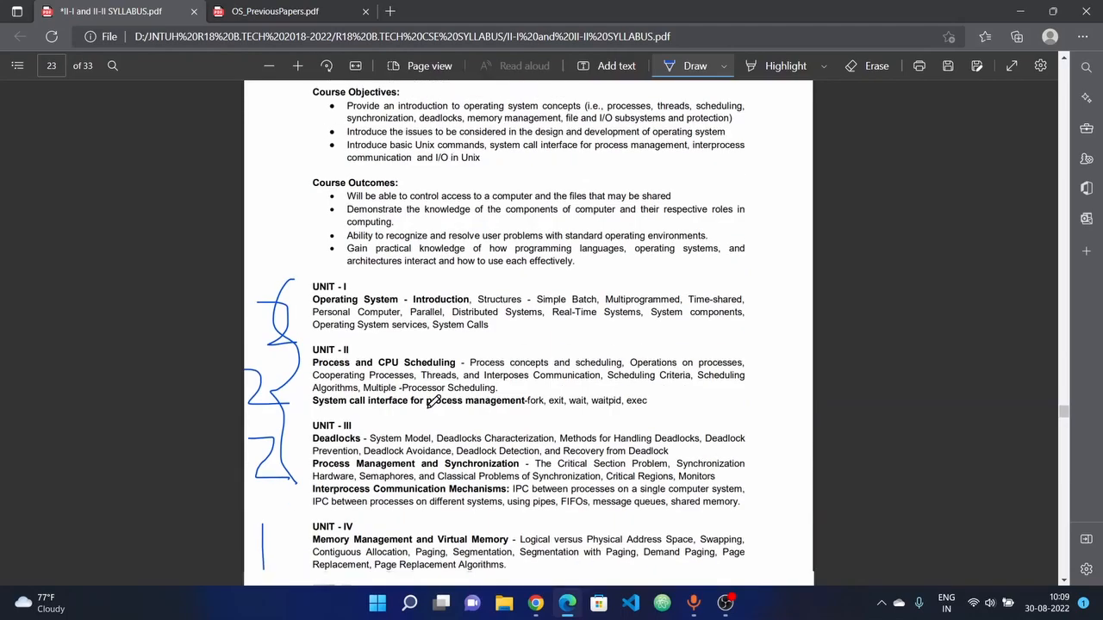
scroll("down", 3)
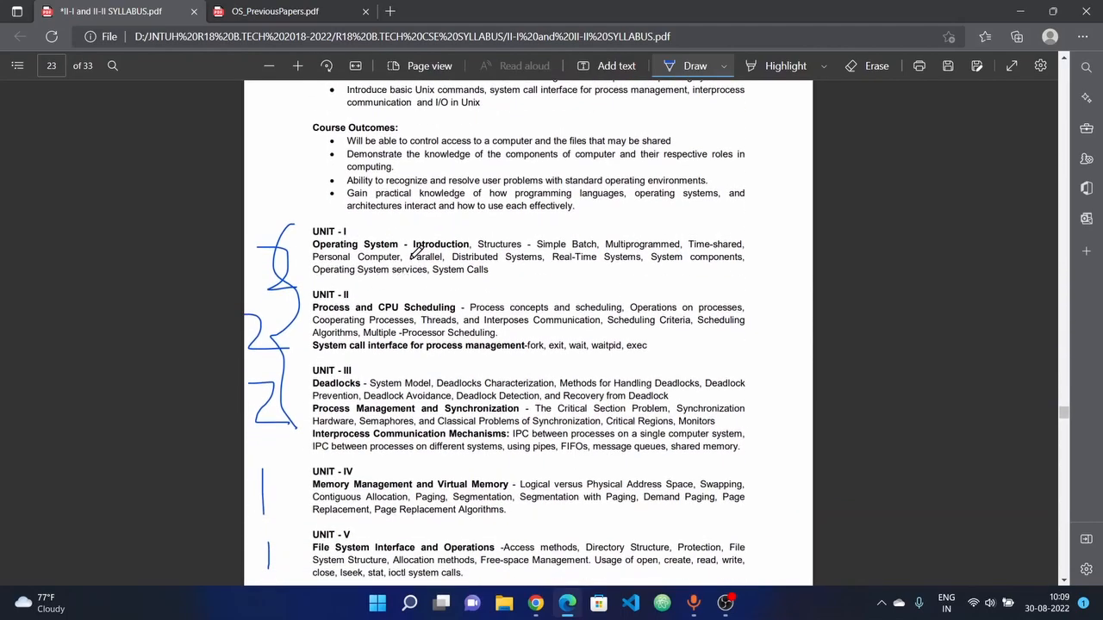
mouse_move(422, 186)
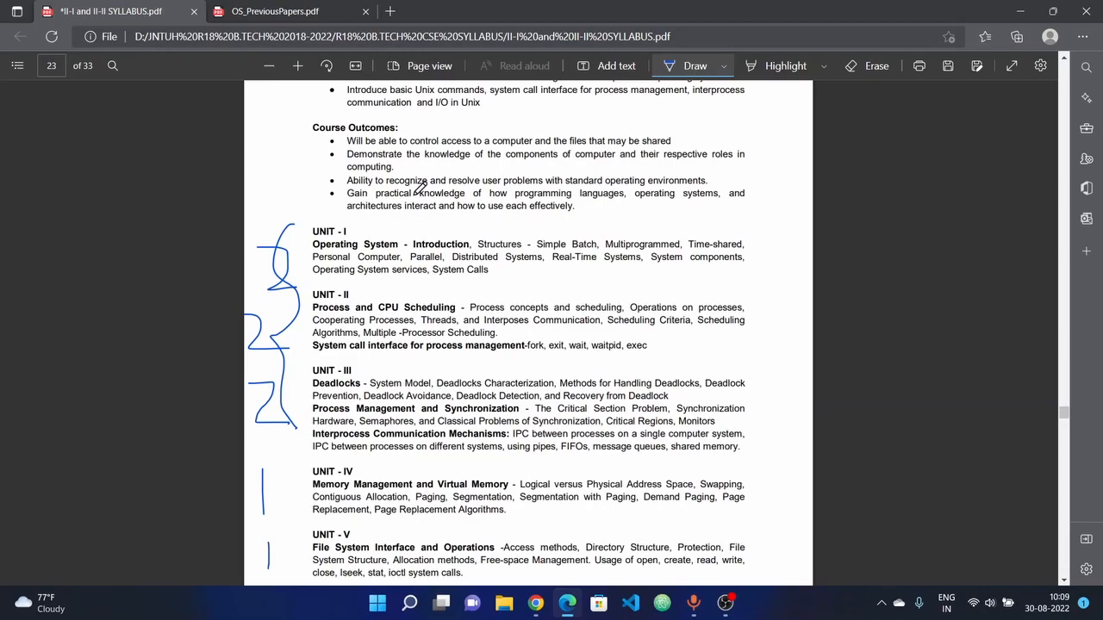
mouse_move(431, 227)
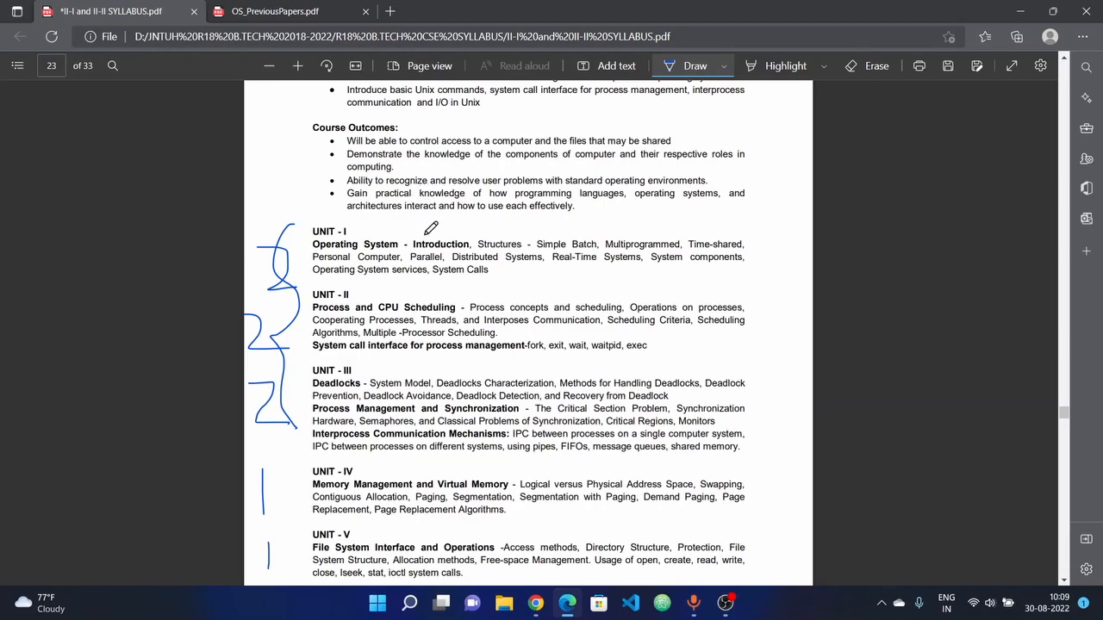
mouse_move(578, 234)
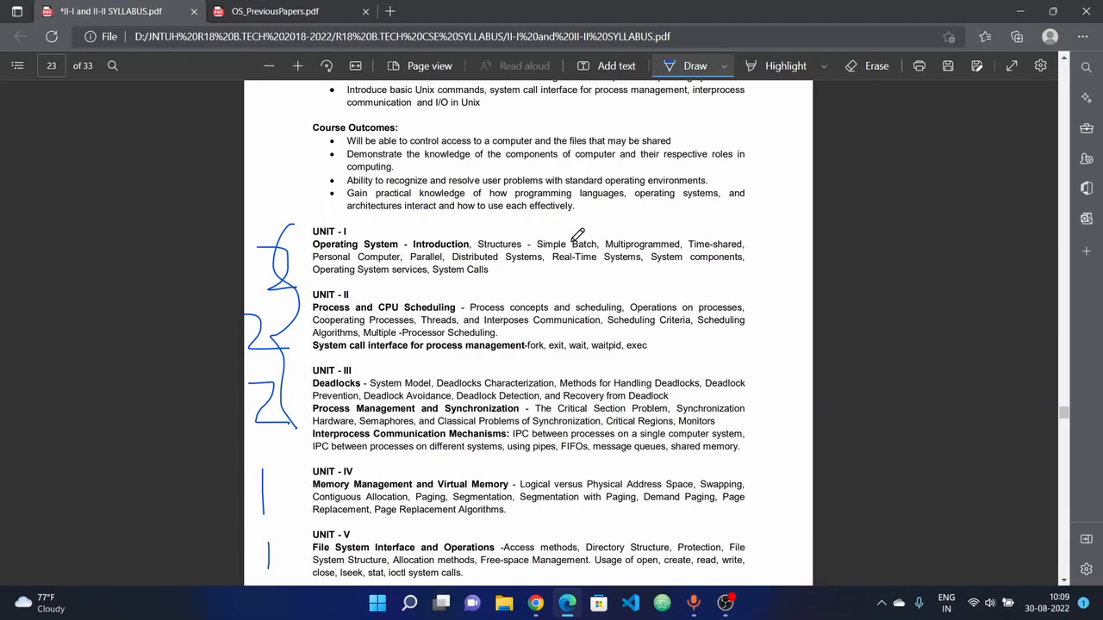
mouse_move(682, 238)
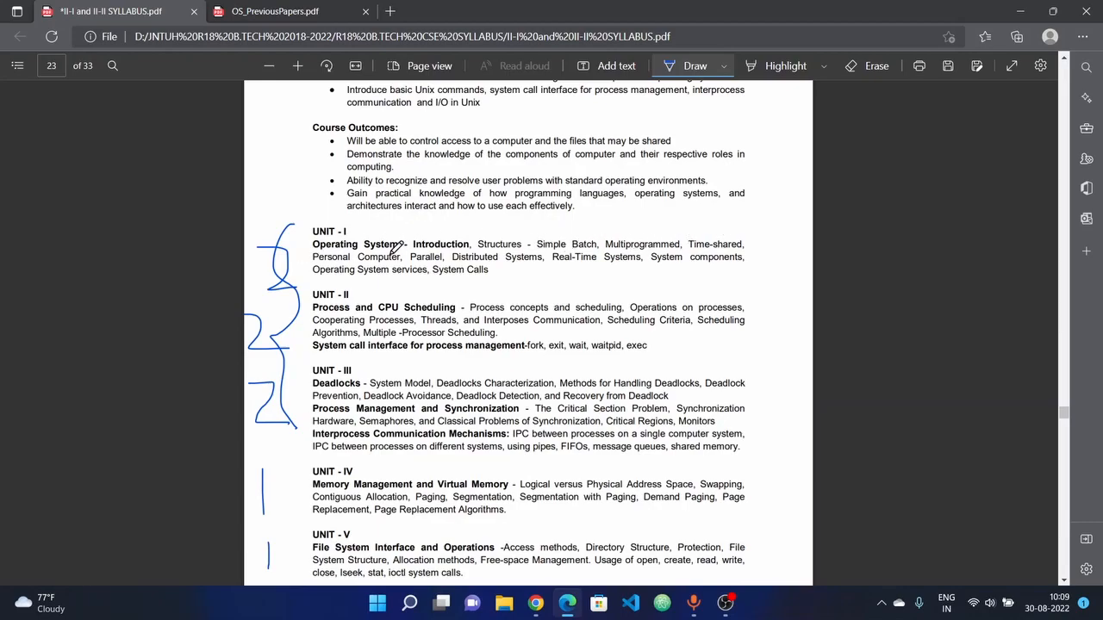
mouse_move(577, 272)
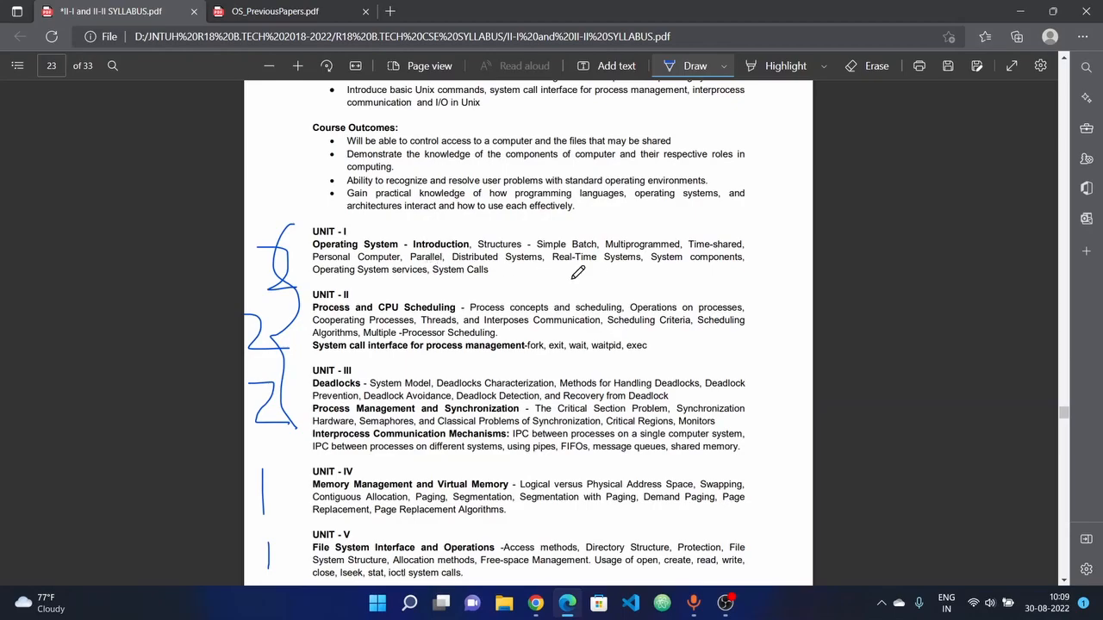
mouse_move(600, 273)
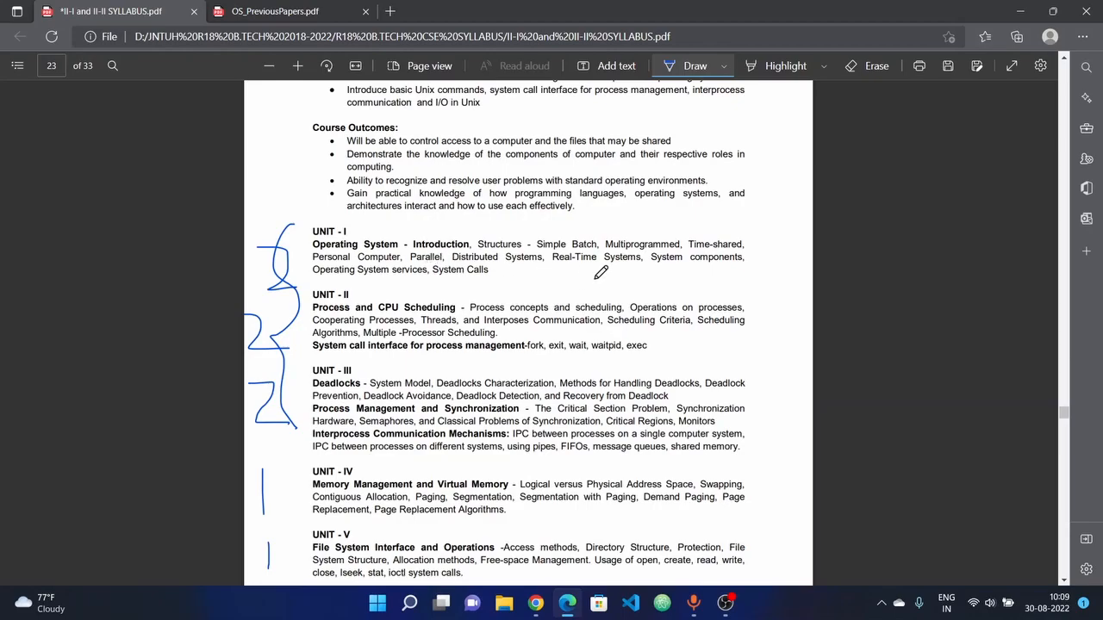
mouse_move(472, 265)
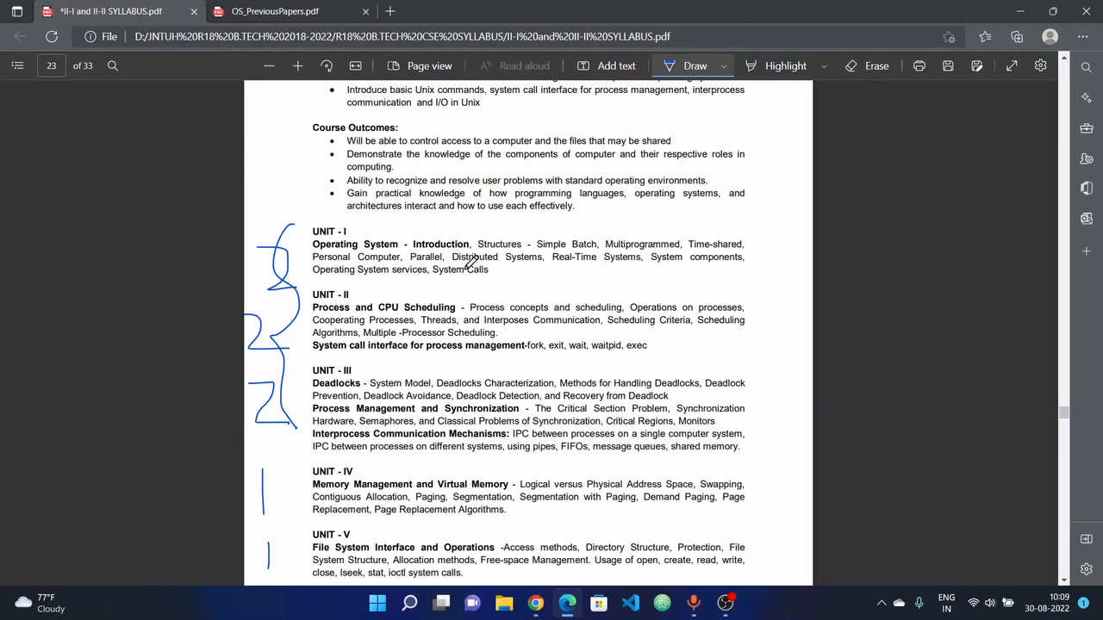
mouse_move(317, 227)
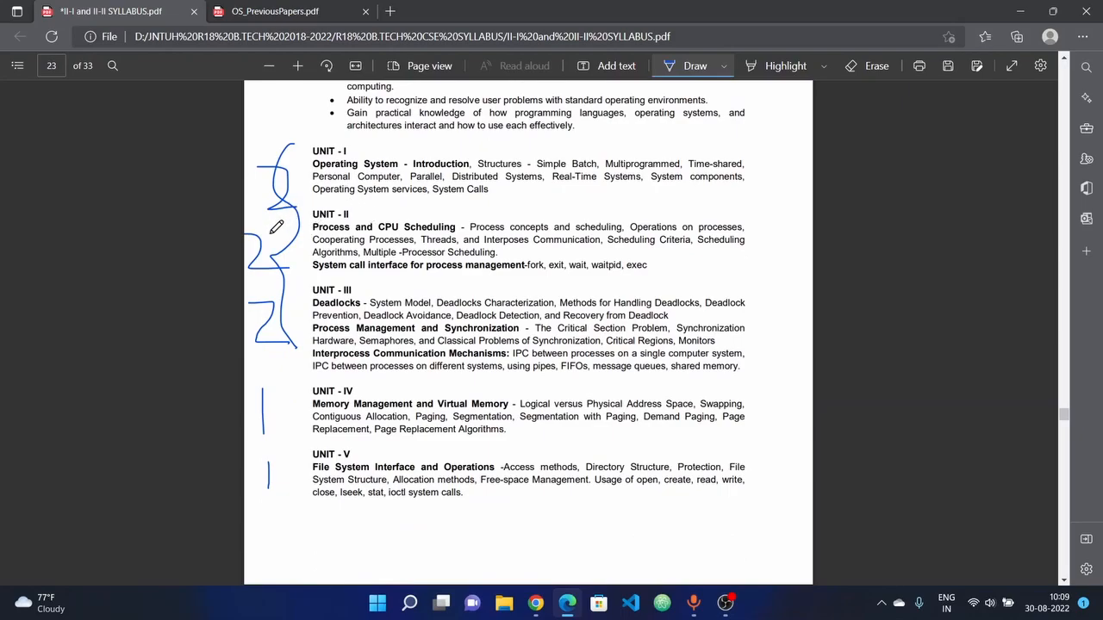
mouse_move(362, 215)
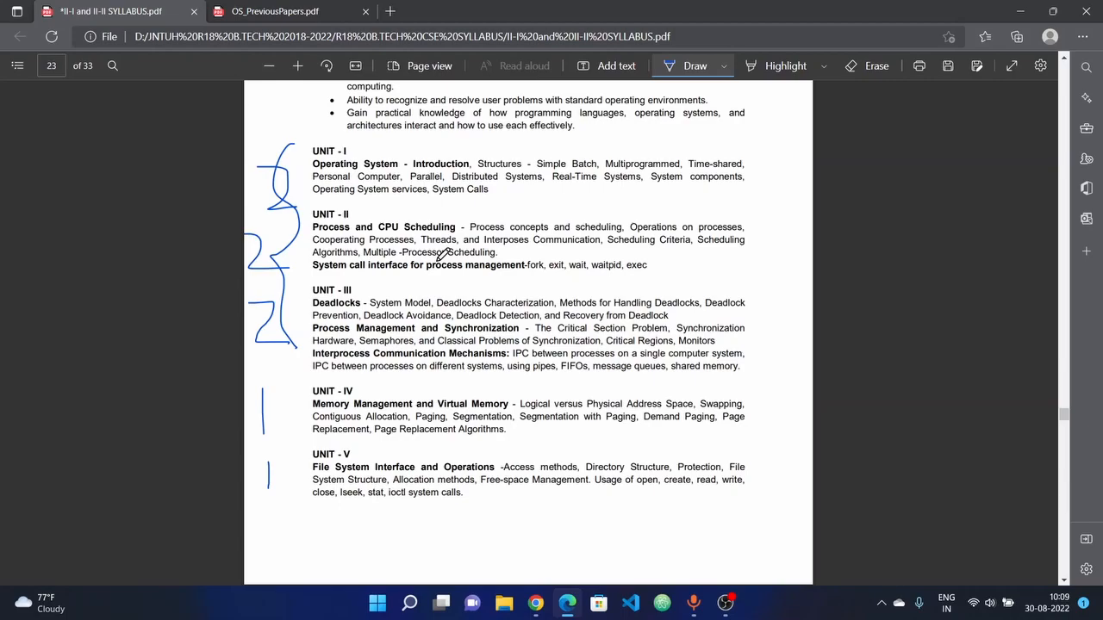
mouse_move(486, 279)
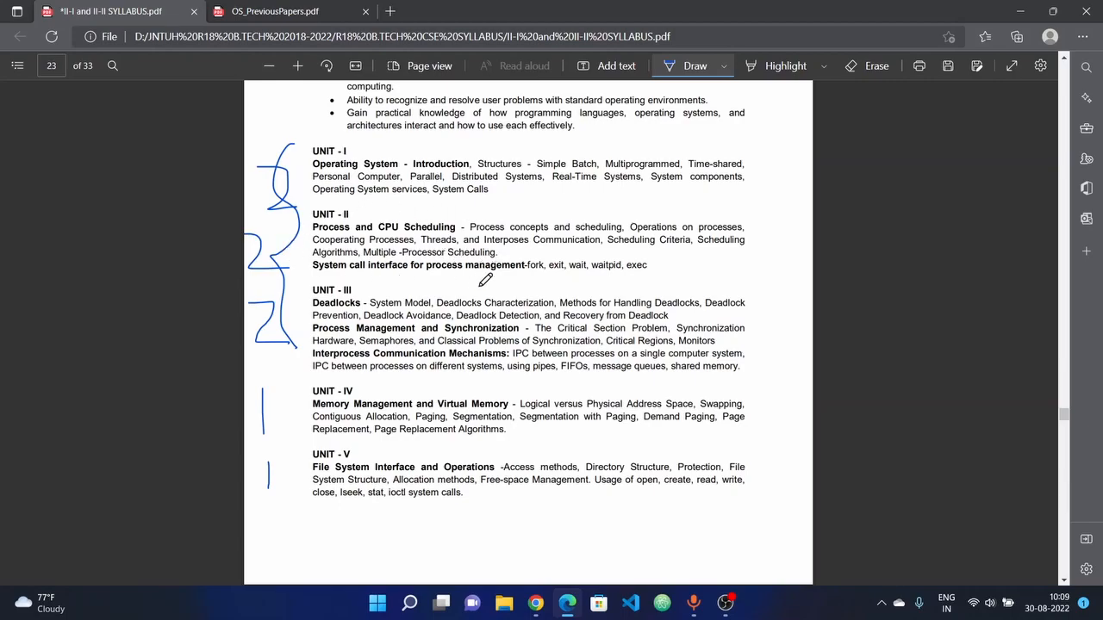
mouse_move(520, 224)
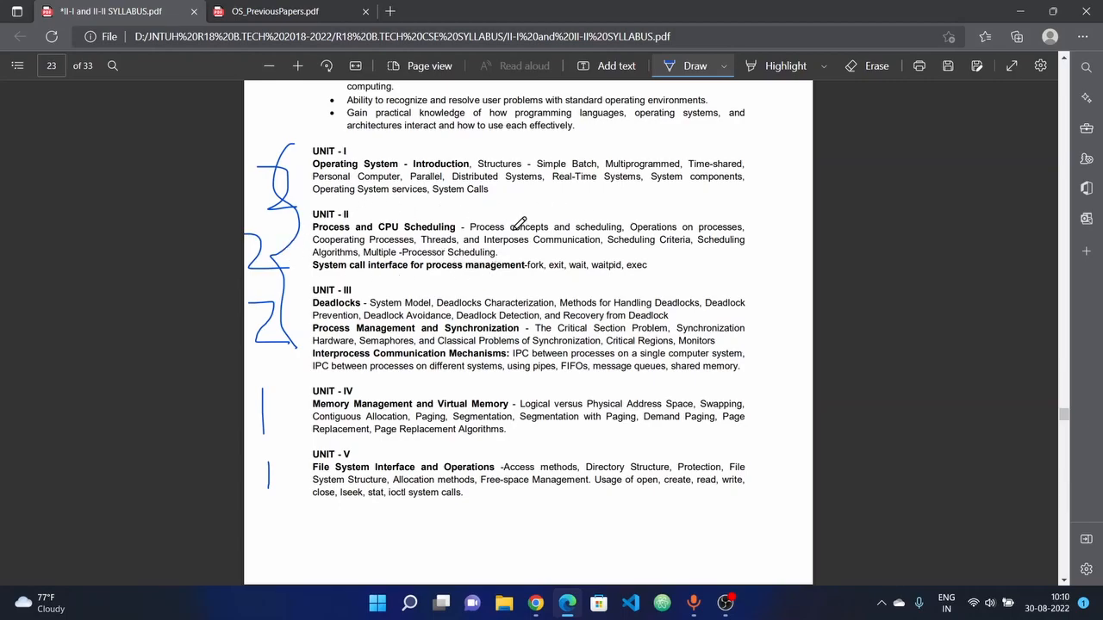
mouse_move(631, 240)
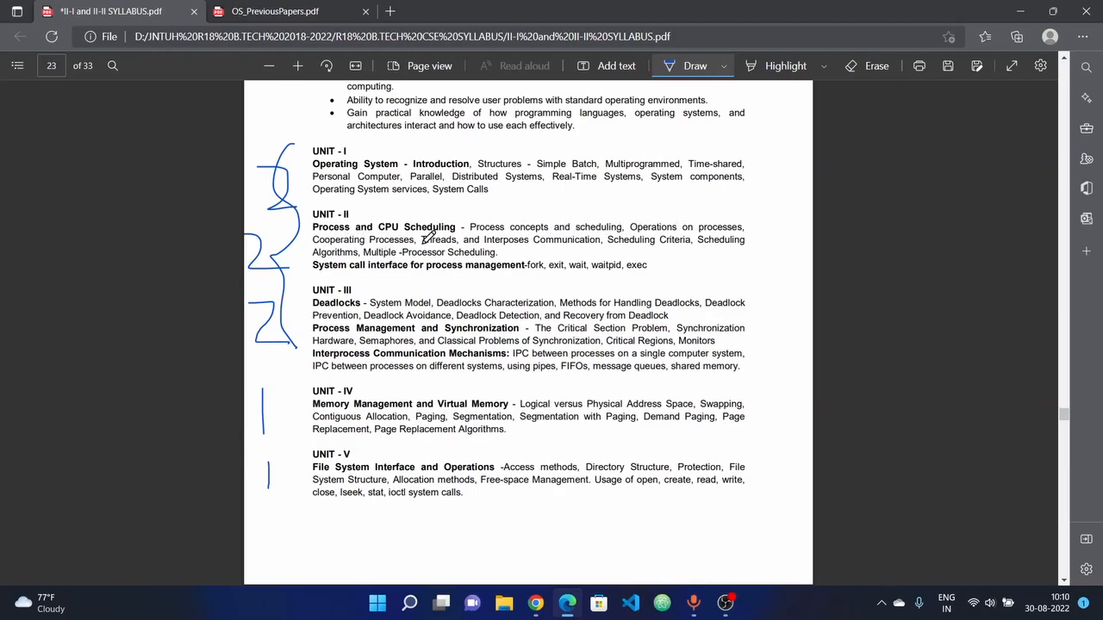
mouse_move(612, 239)
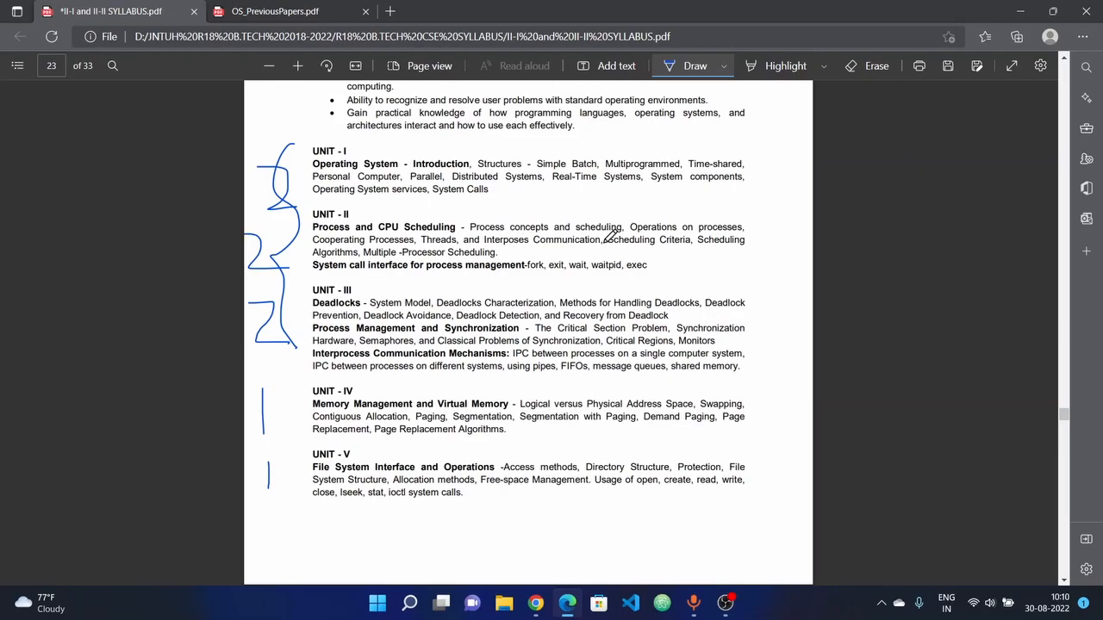
mouse_move(629, 234)
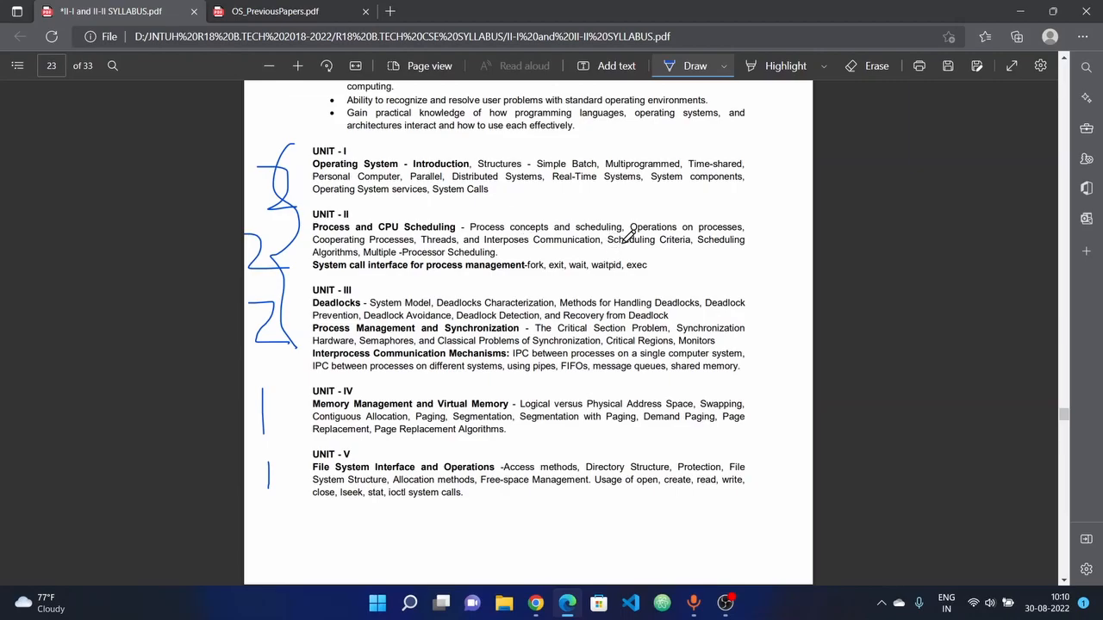
mouse_move(348, 255)
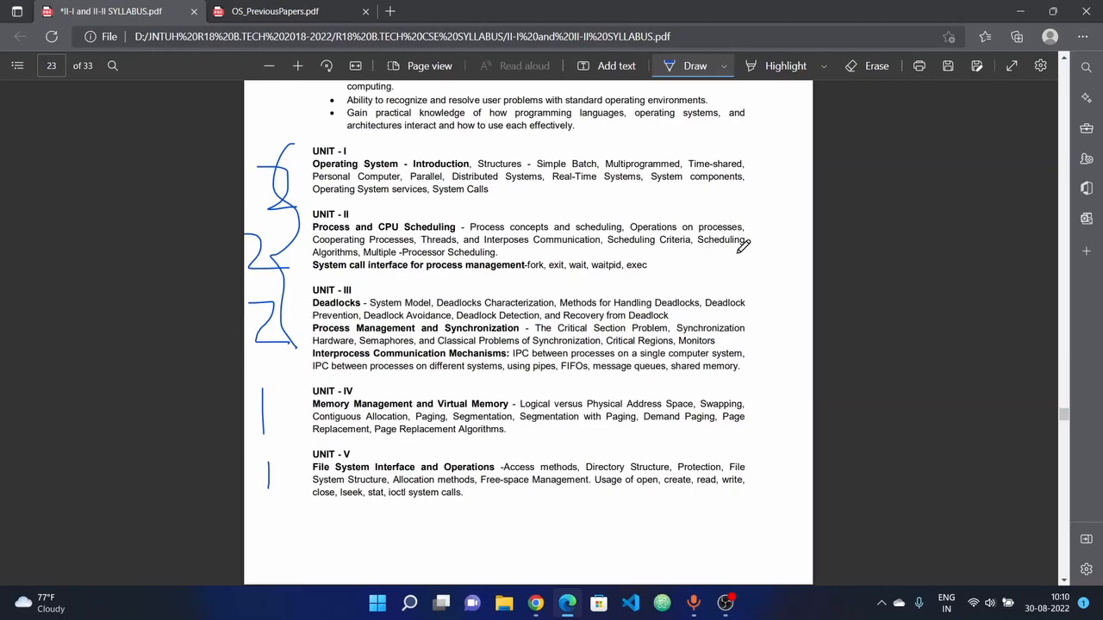
mouse_move(708, 214)
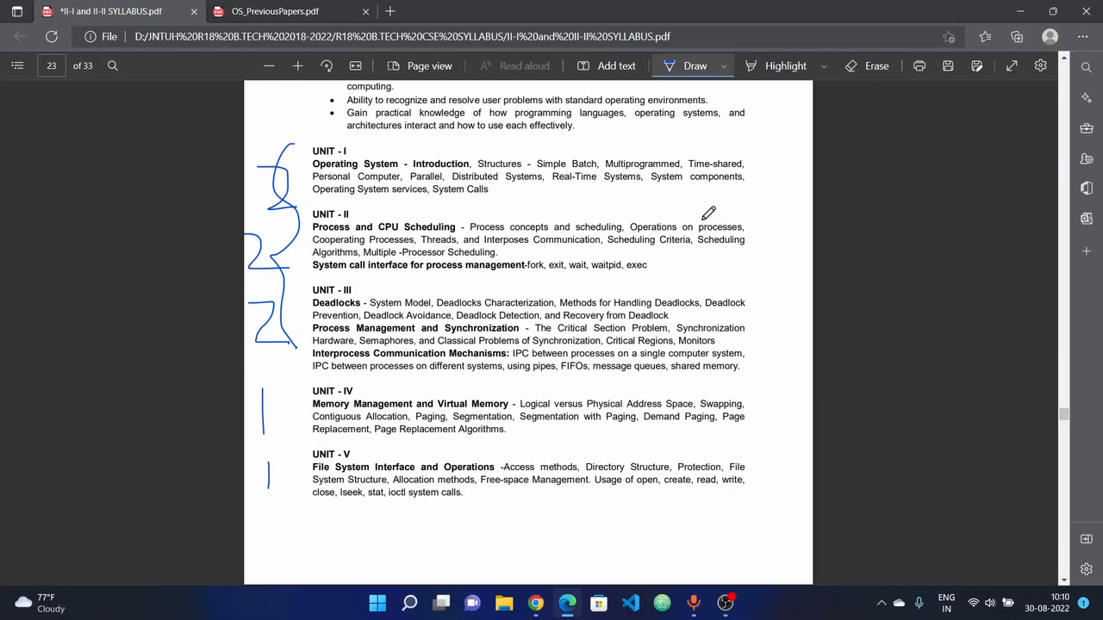
mouse_move(386, 251)
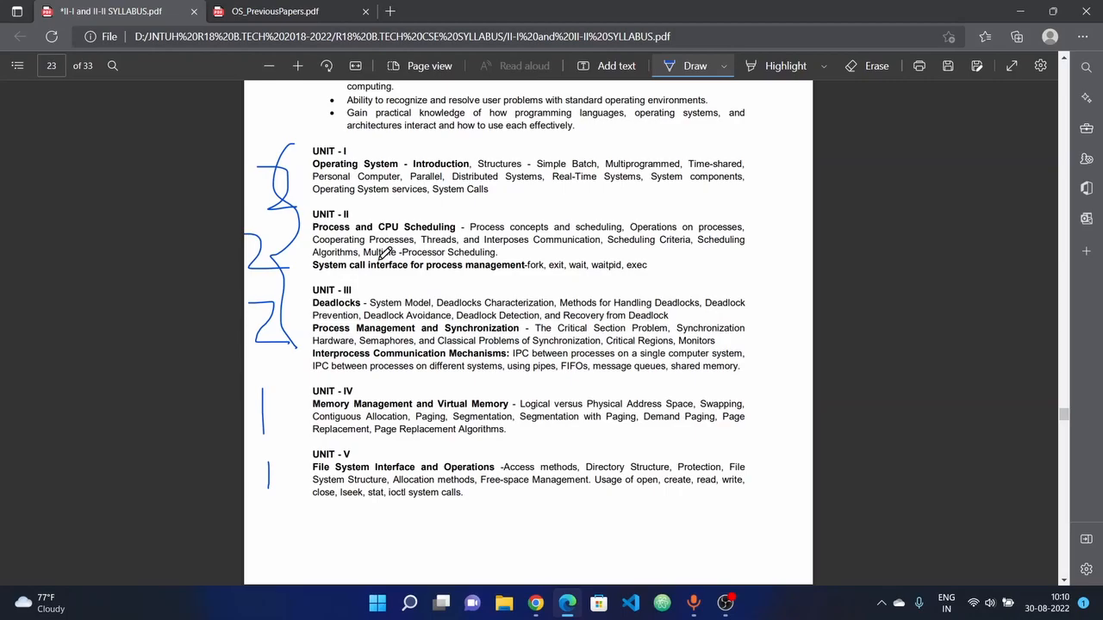
mouse_move(474, 276)
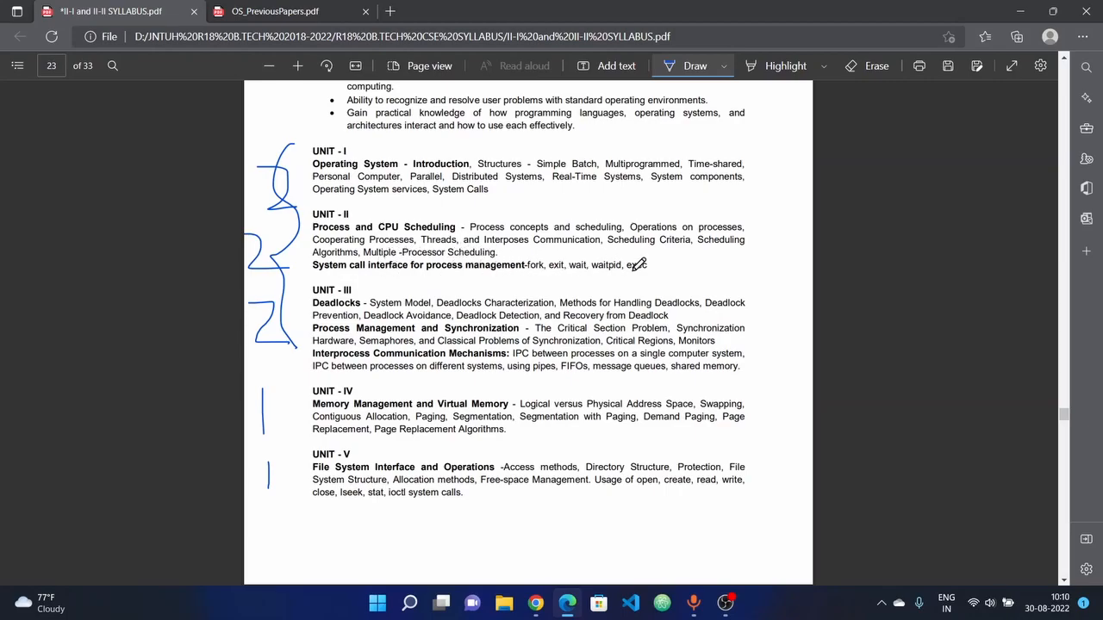
mouse_move(652, 279)
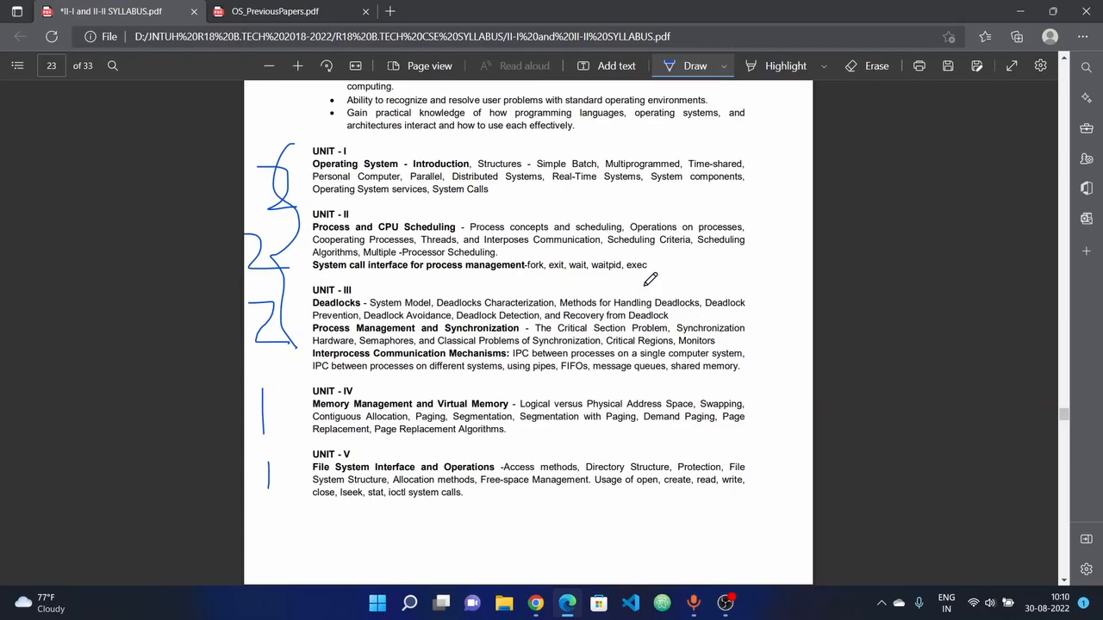
mouse_move(621, 276)
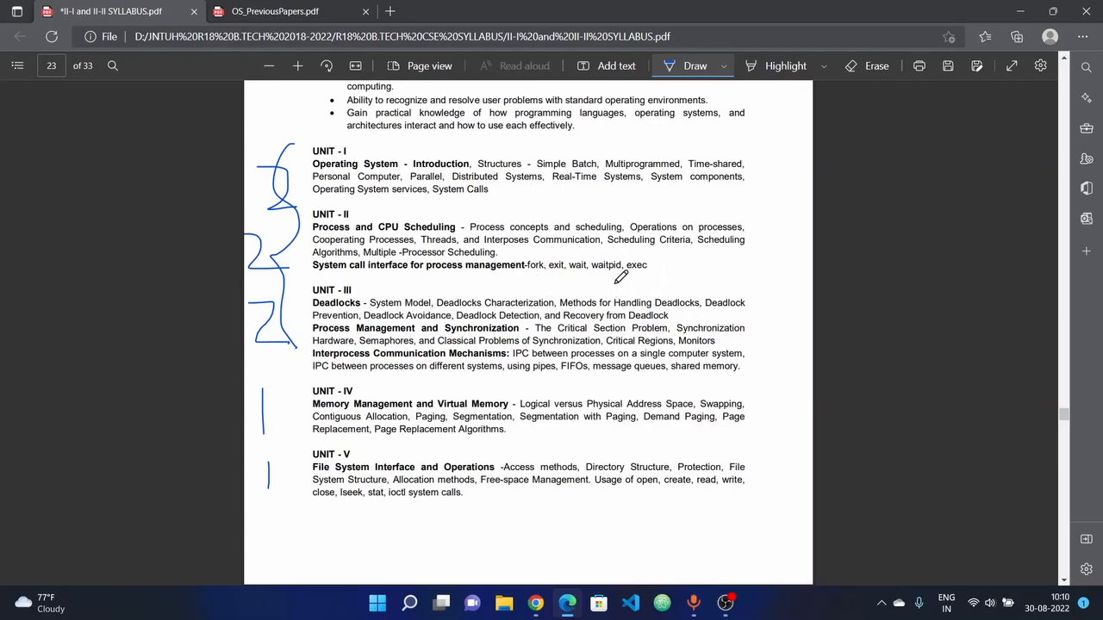
mouse_move(530, 238)
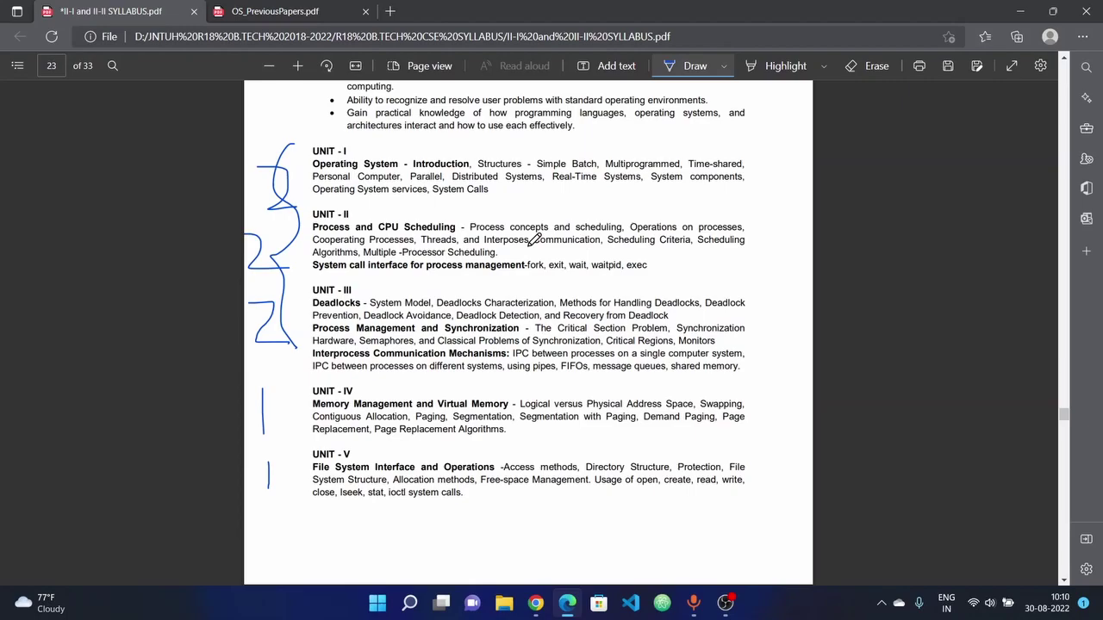
scroll("up", 3)
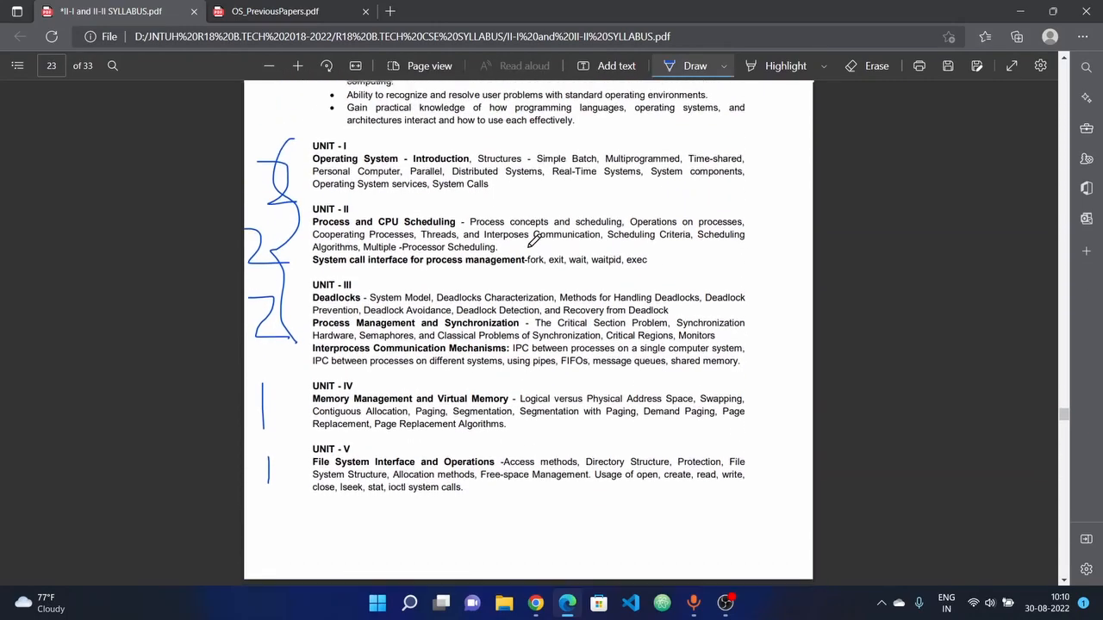
scroll("up", 3)
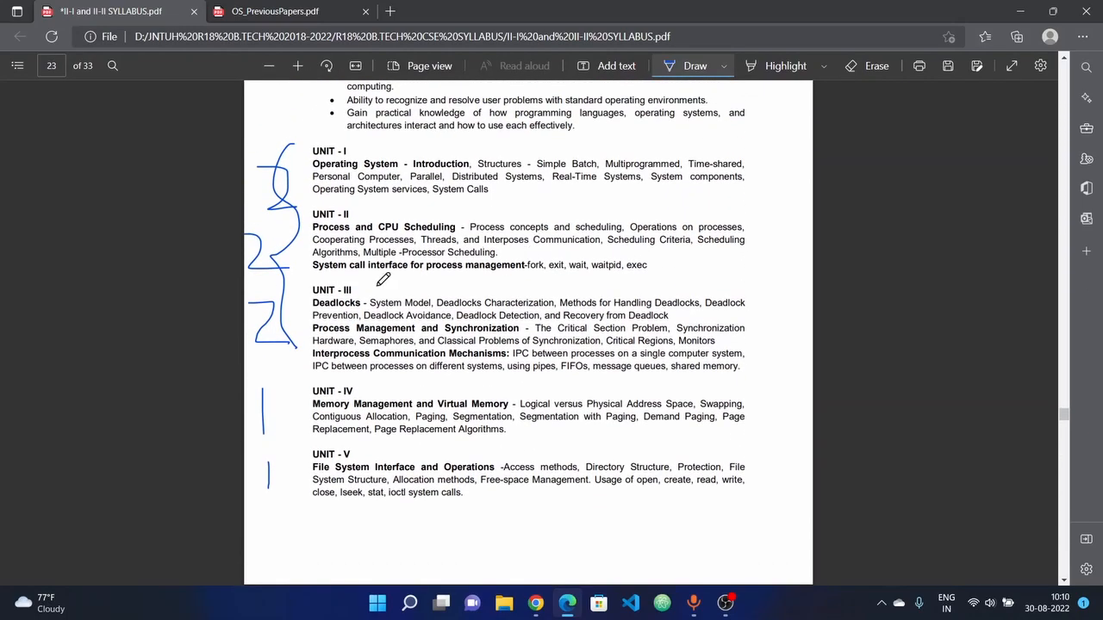
mouse_move(358, 301)
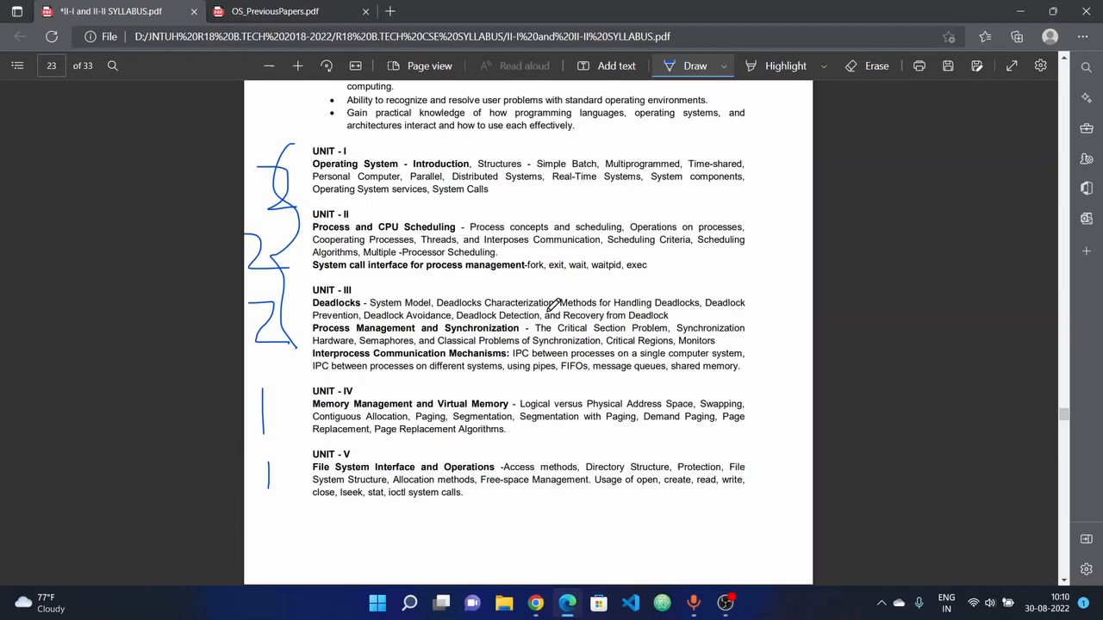
mouse_move(690, 290)
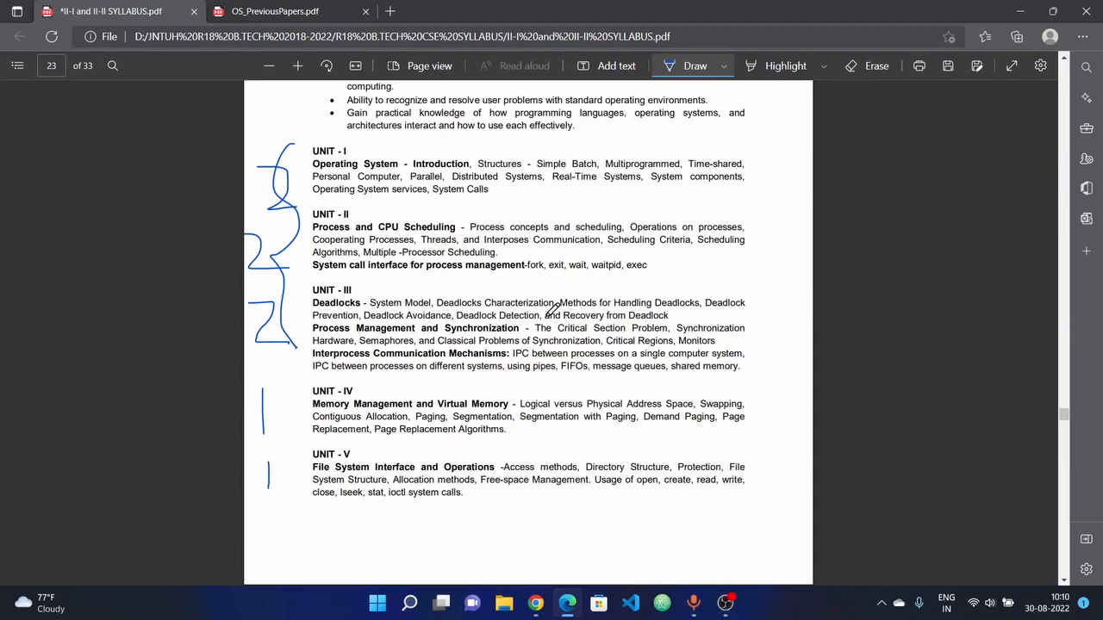
mouse_move(372, 299)
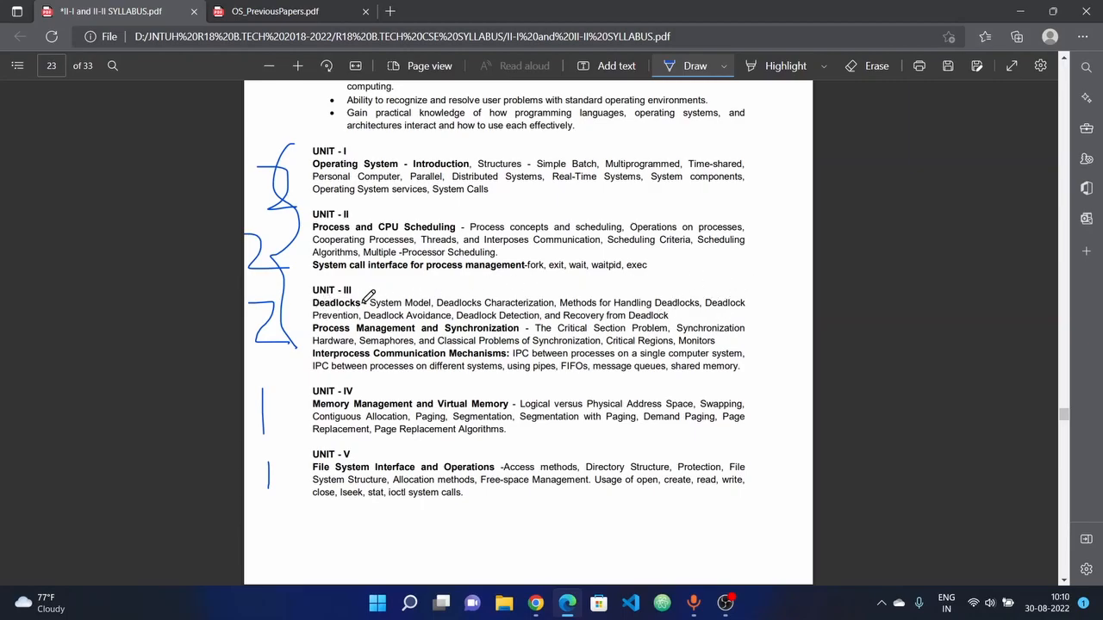
mouse_move(551, 301)
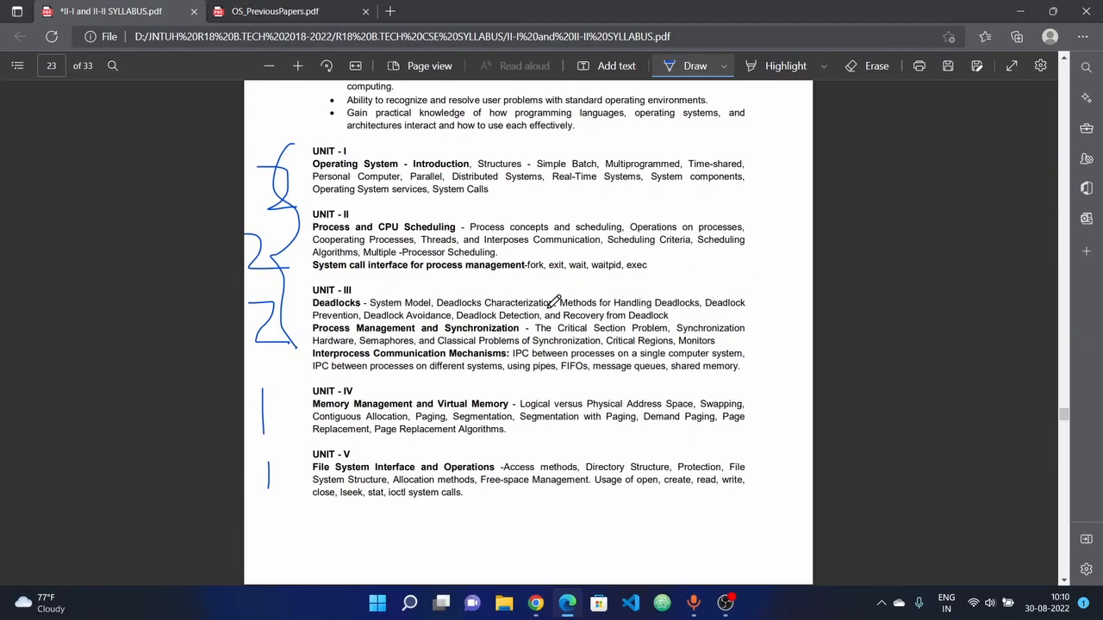
mouse_move(527, 289)
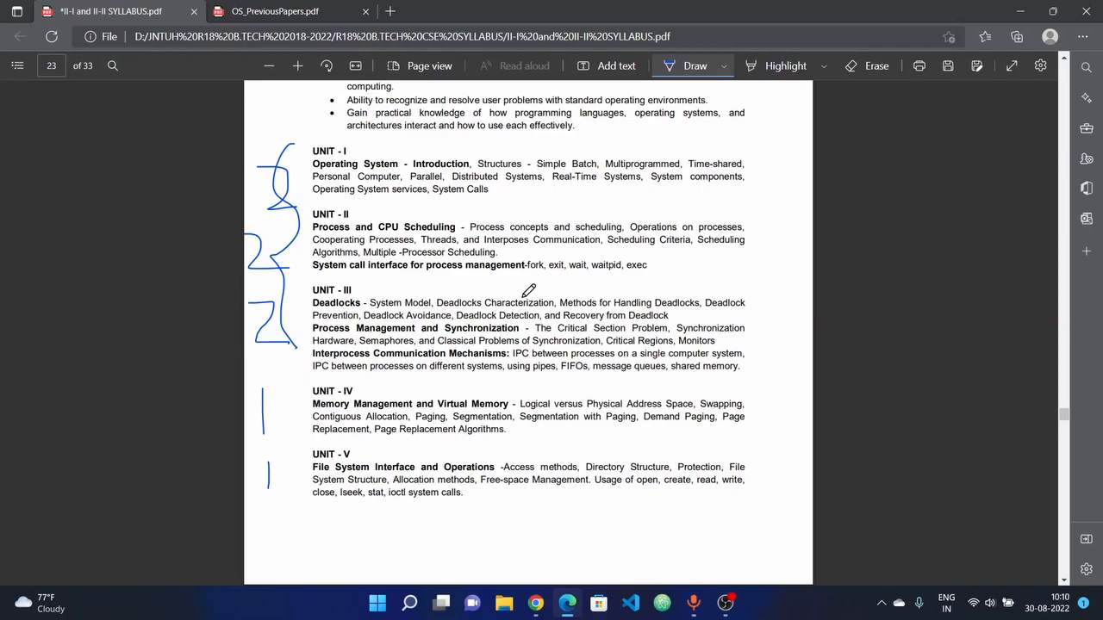
mouse_move(296, 327)
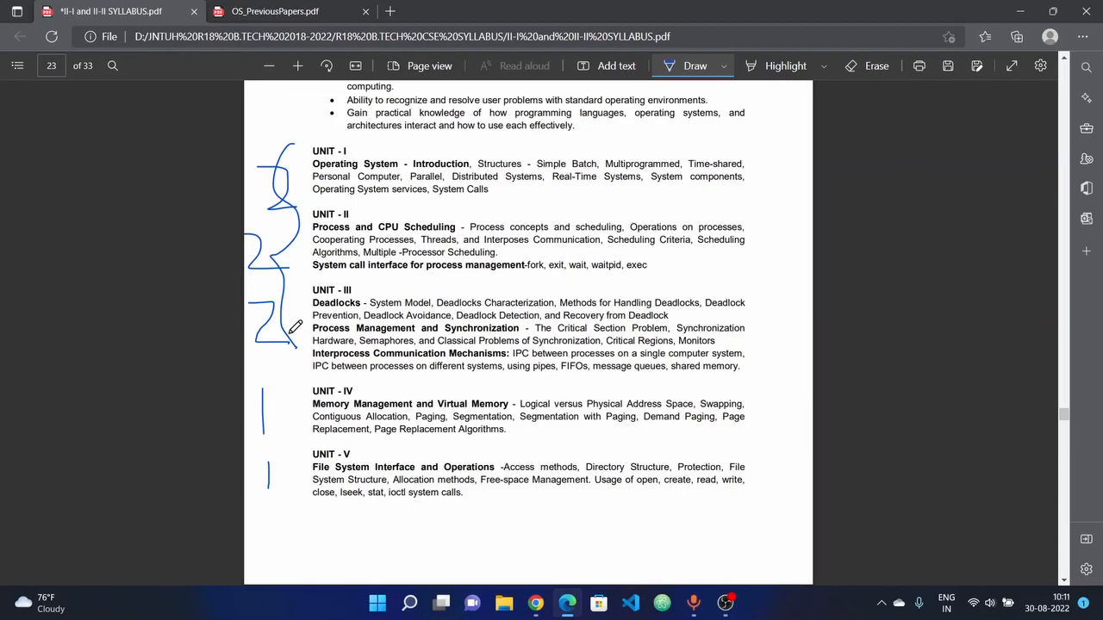
mouse_move(381, 259)
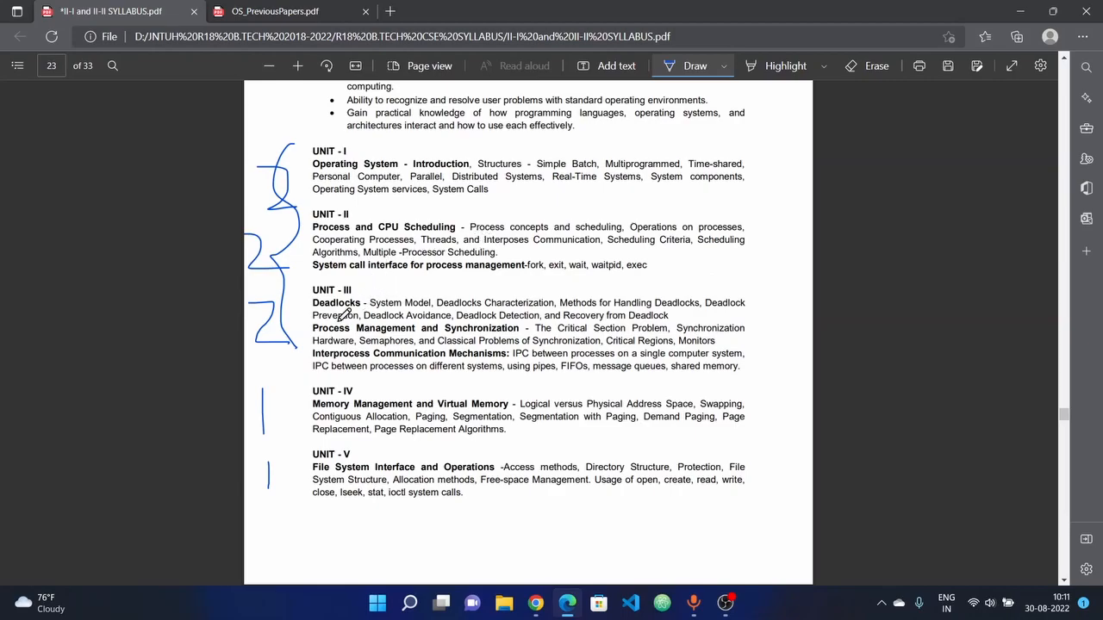
mouse_move(437, 341)
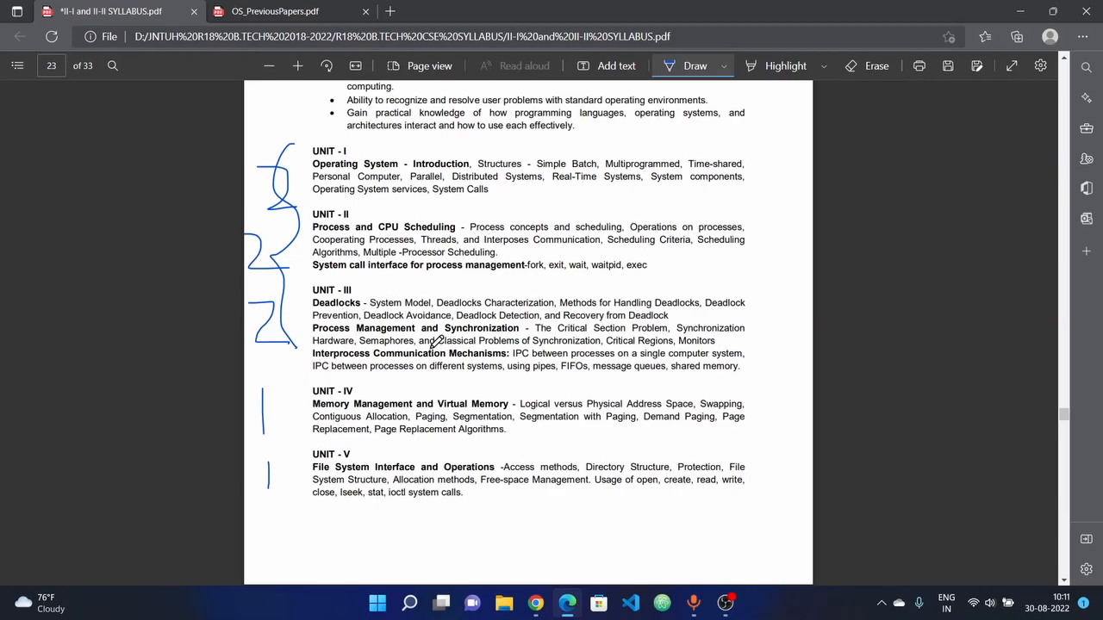
mouse_move(715, 335)
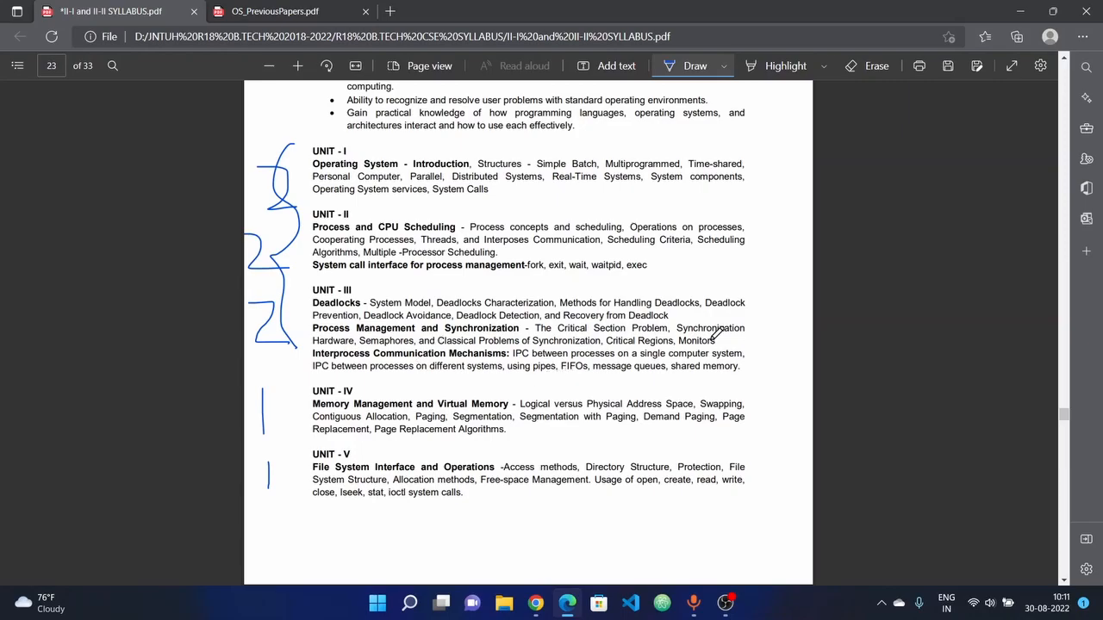
mouse_move(431, 347)
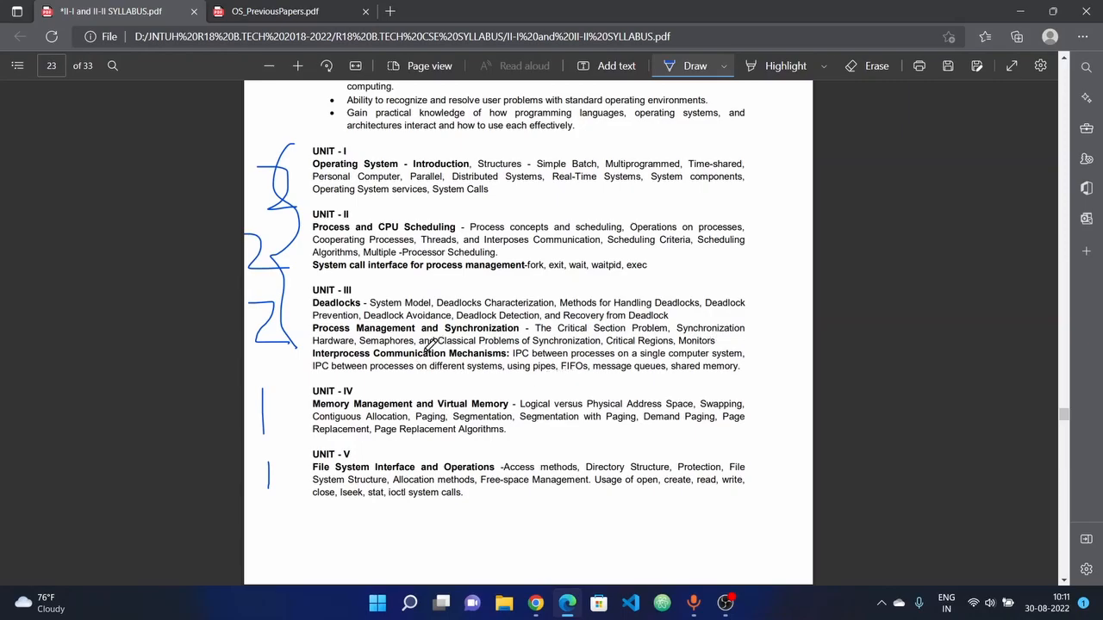
mouse_move(589, 341)
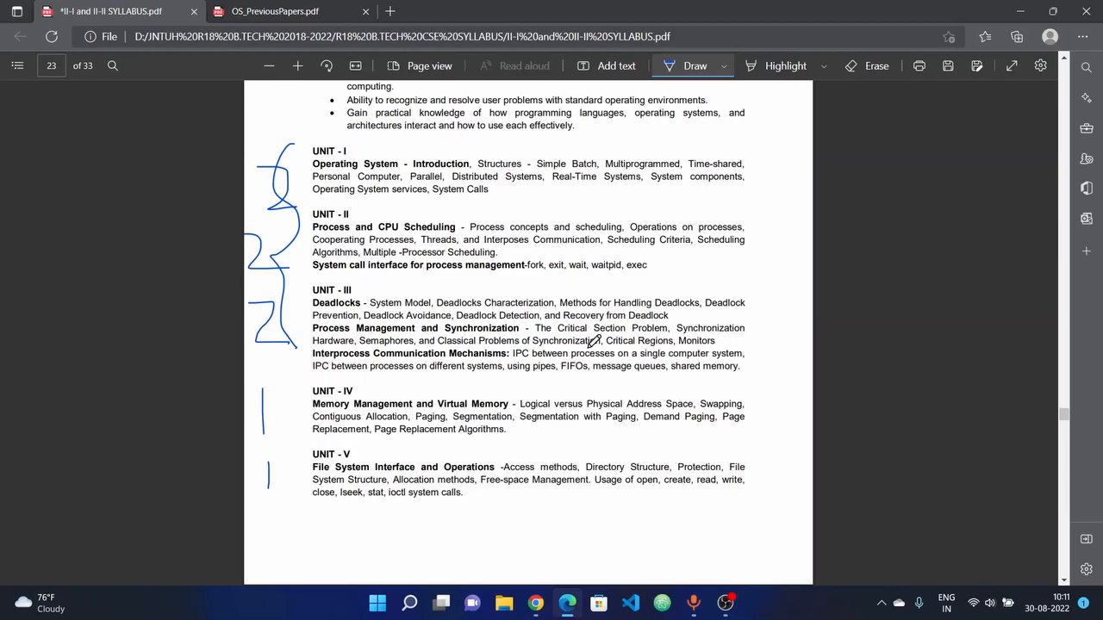
mouse_move(703, 331)
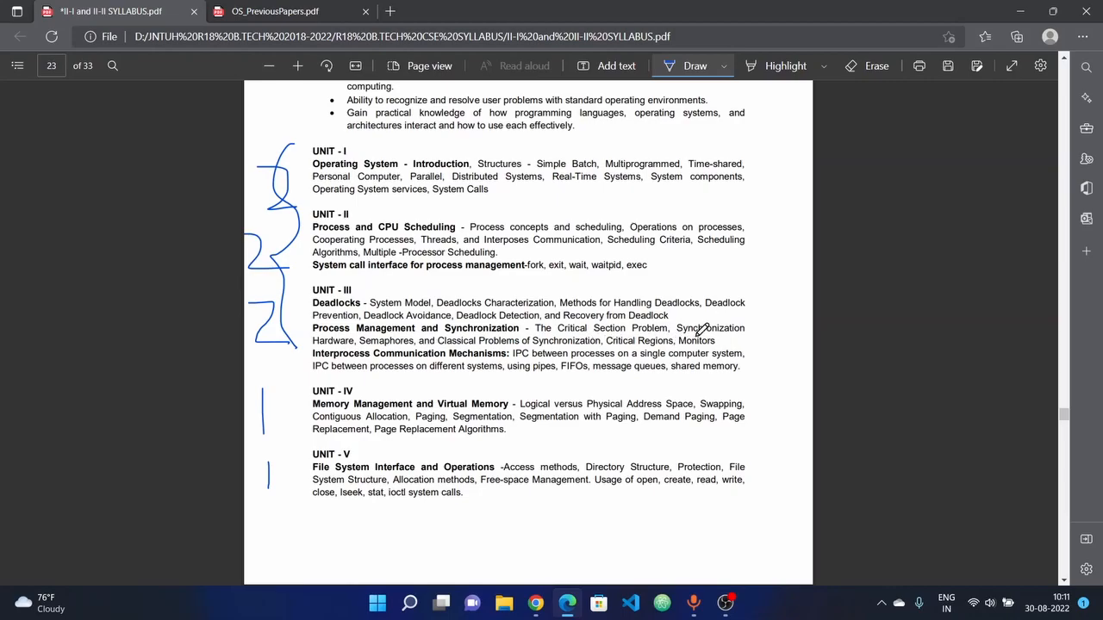
mouse_move(417, 341)
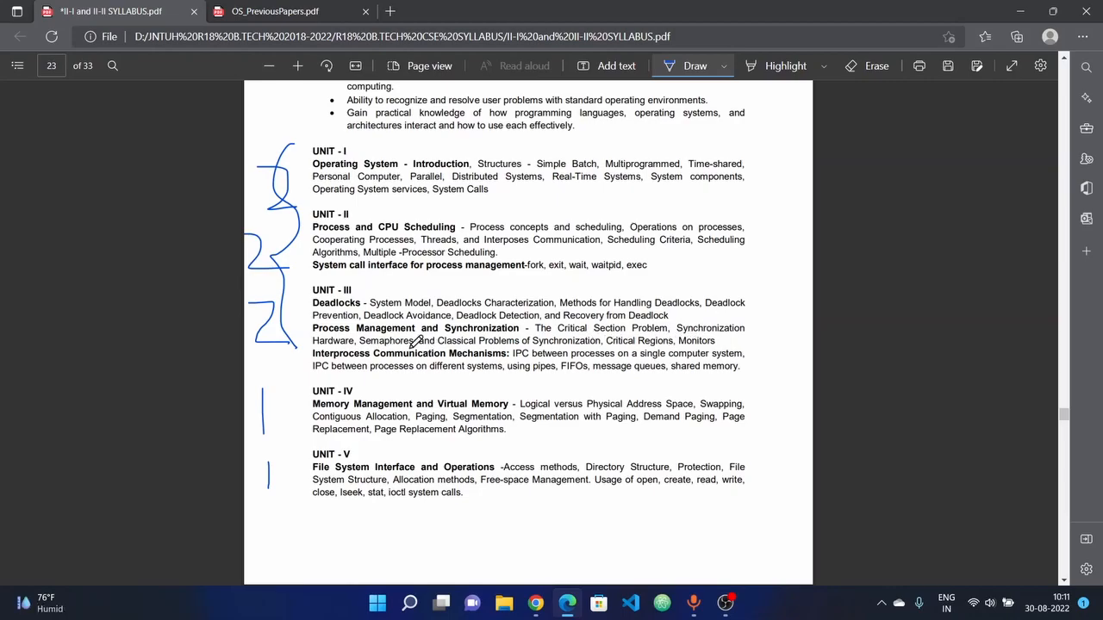
mouse_move(589, 360)
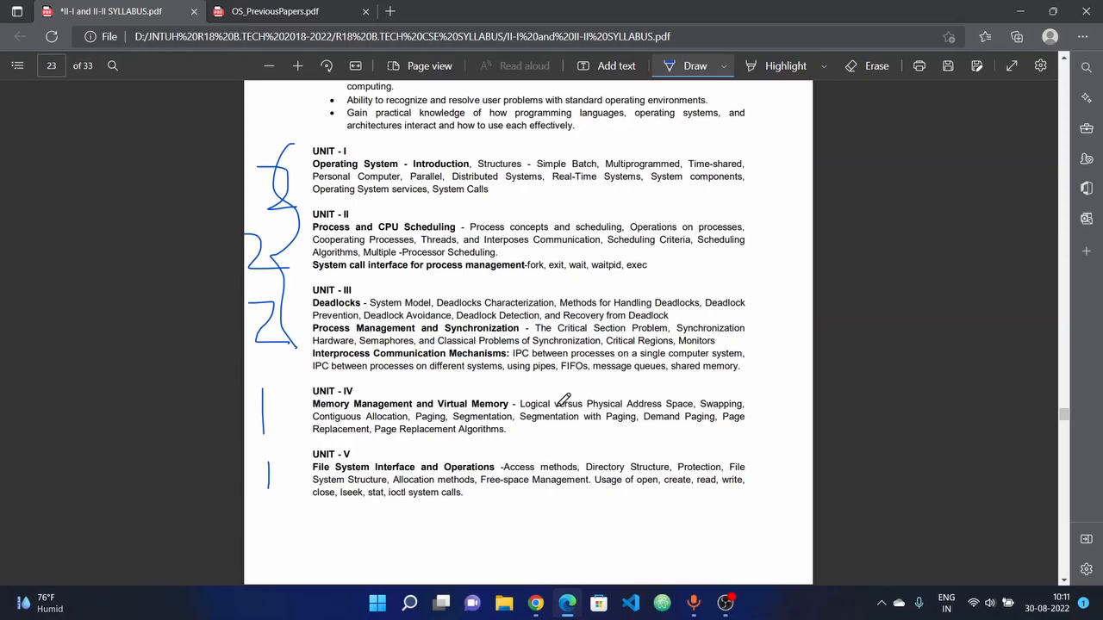
mouse_move(586, 365)
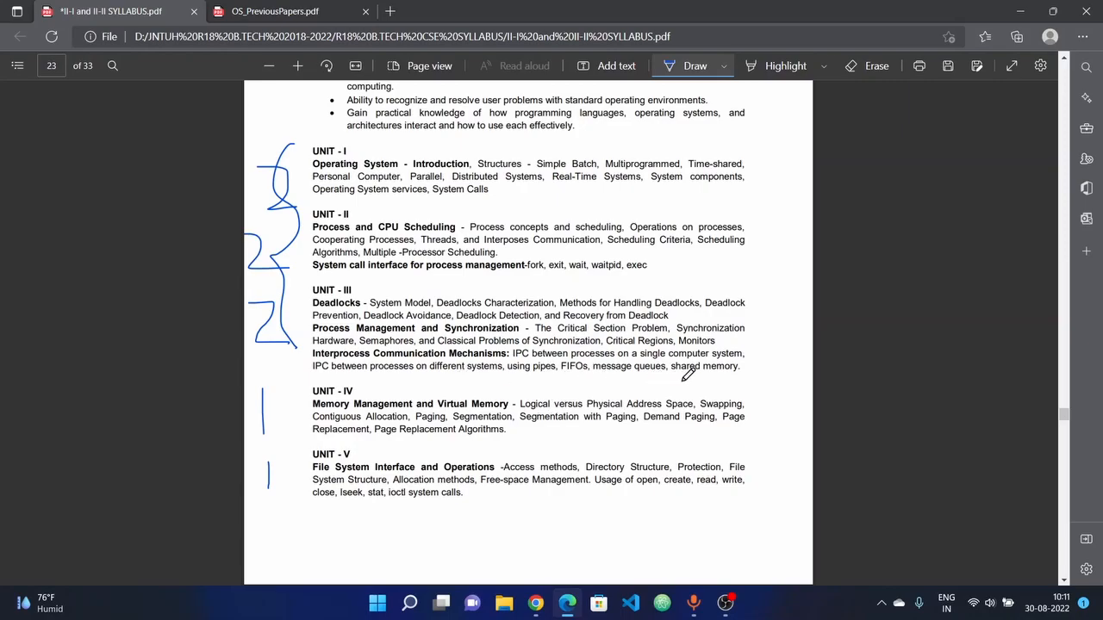
mouse_move(290, 405)
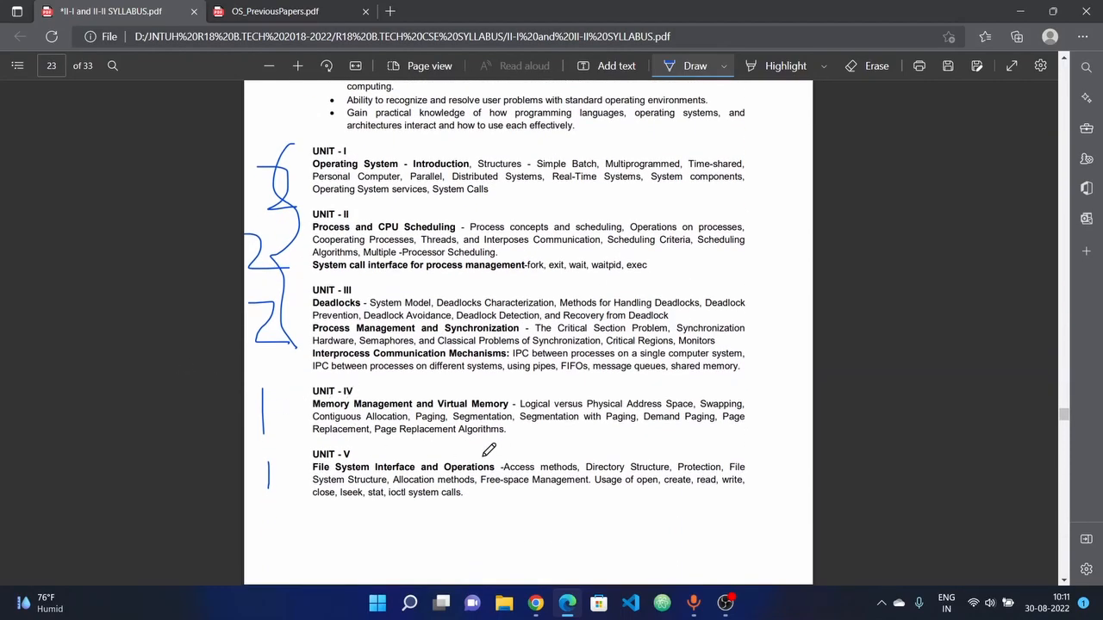
mouse_move(388, 410)
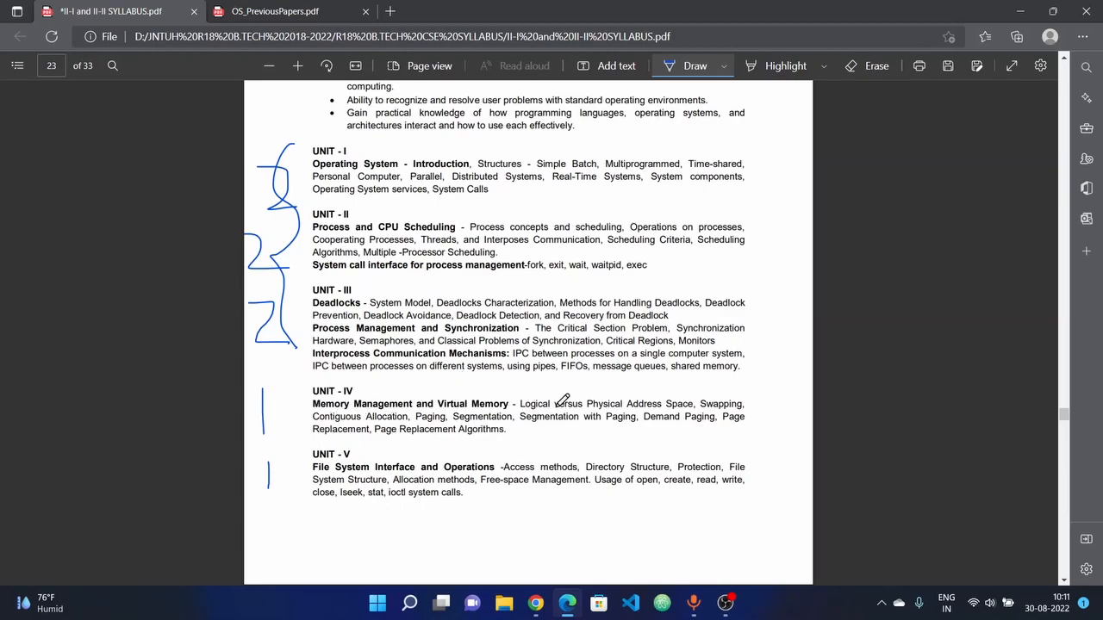
mouse_move(724, 398)
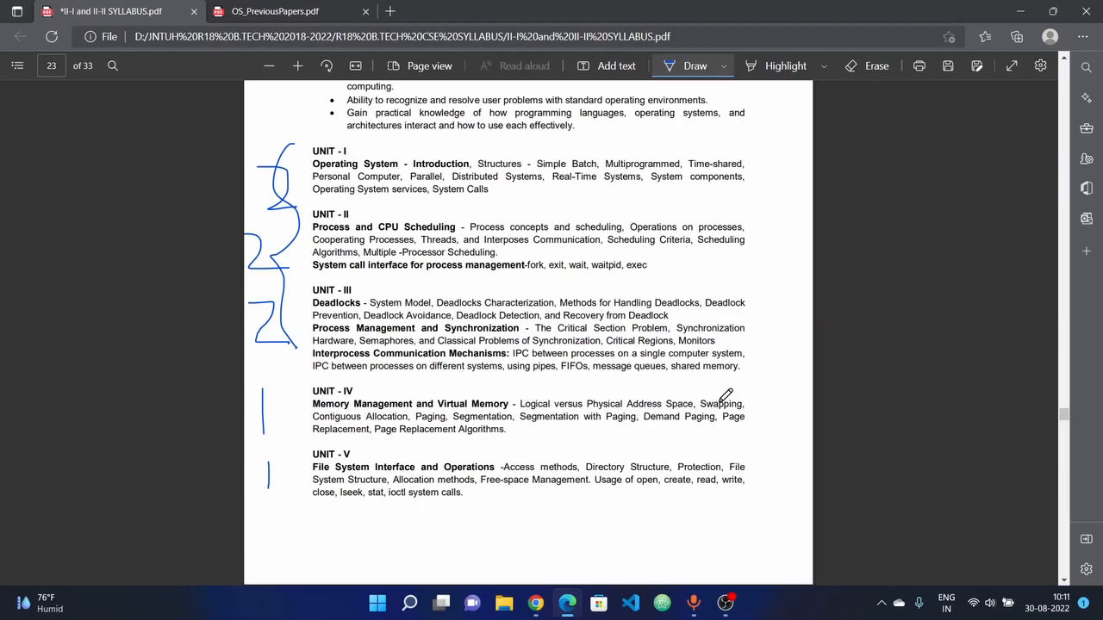
mouse_move(431, 422)
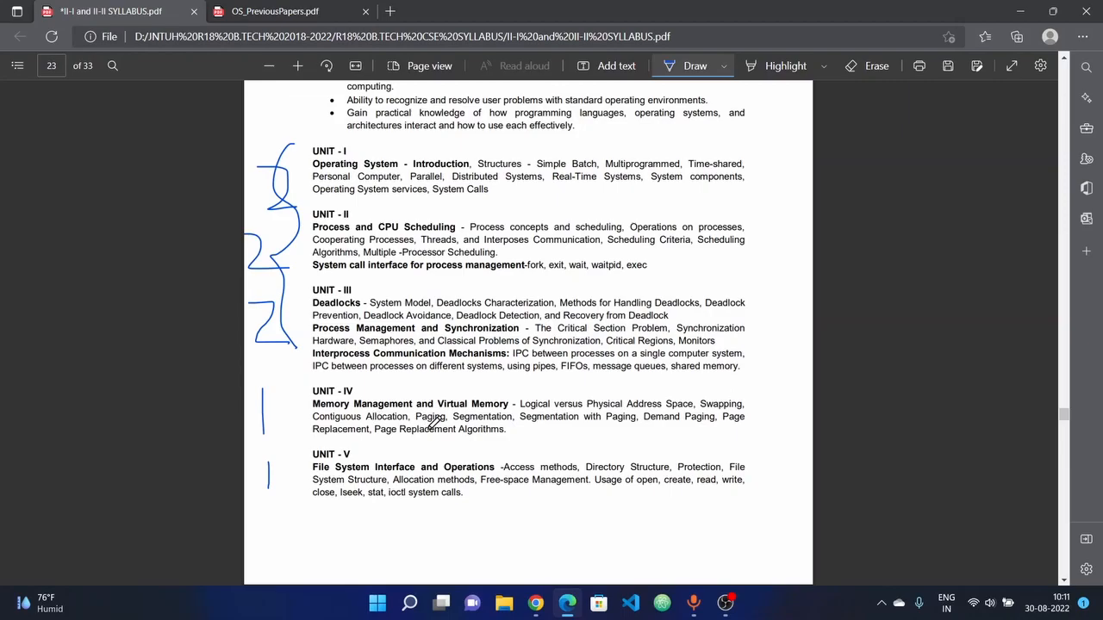
mouse_move(664, 415)
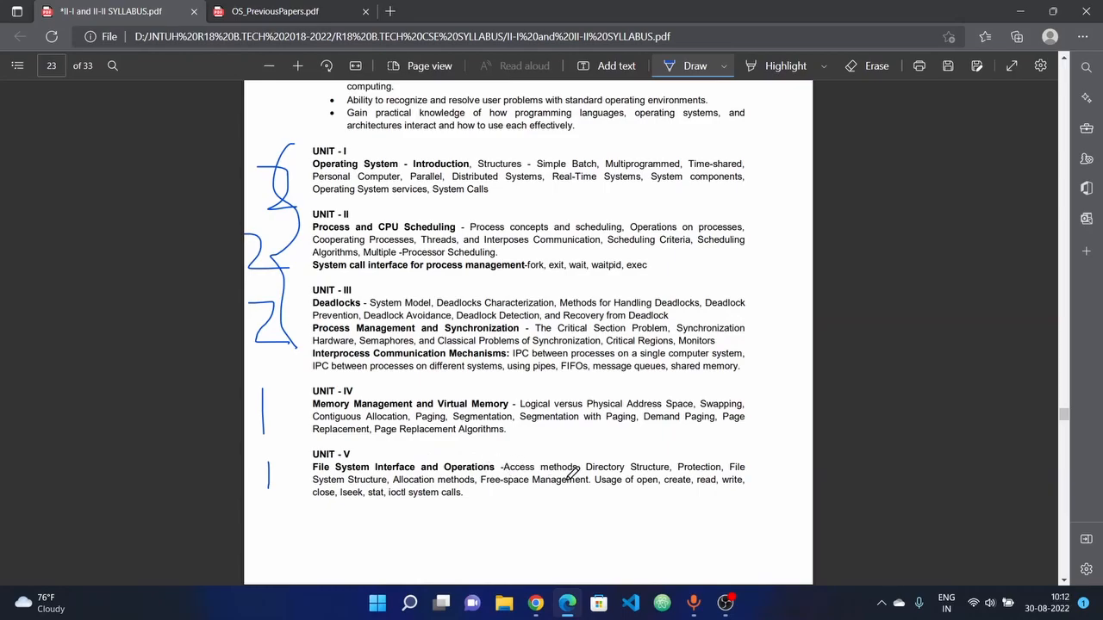
mouse_move(676, 469)
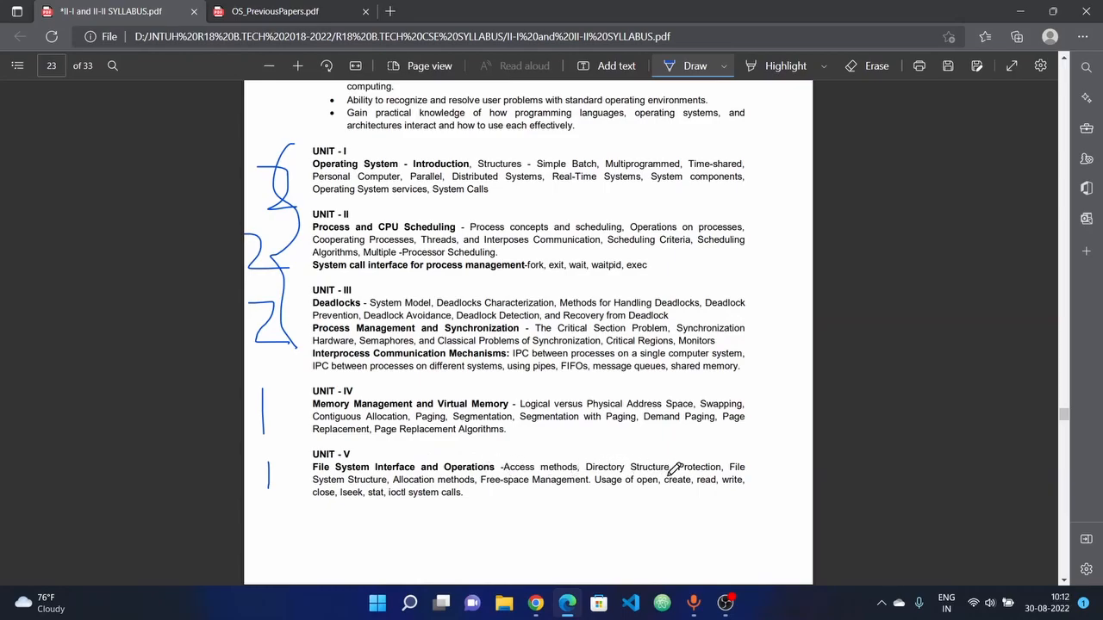
mouse_move(406, 479)
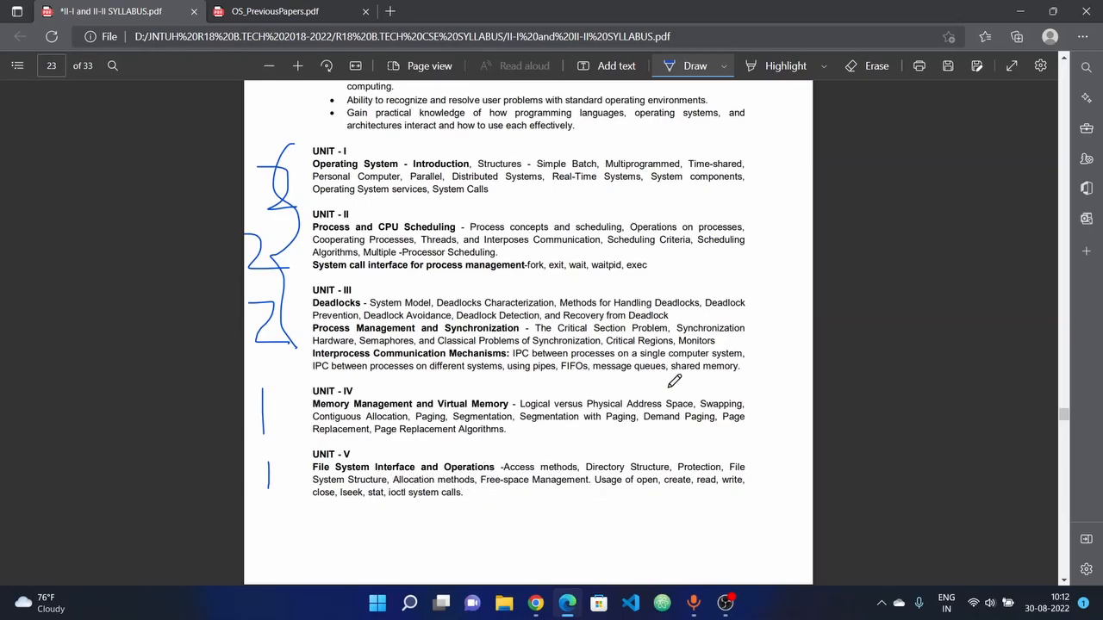
mouse_move(625, 486)
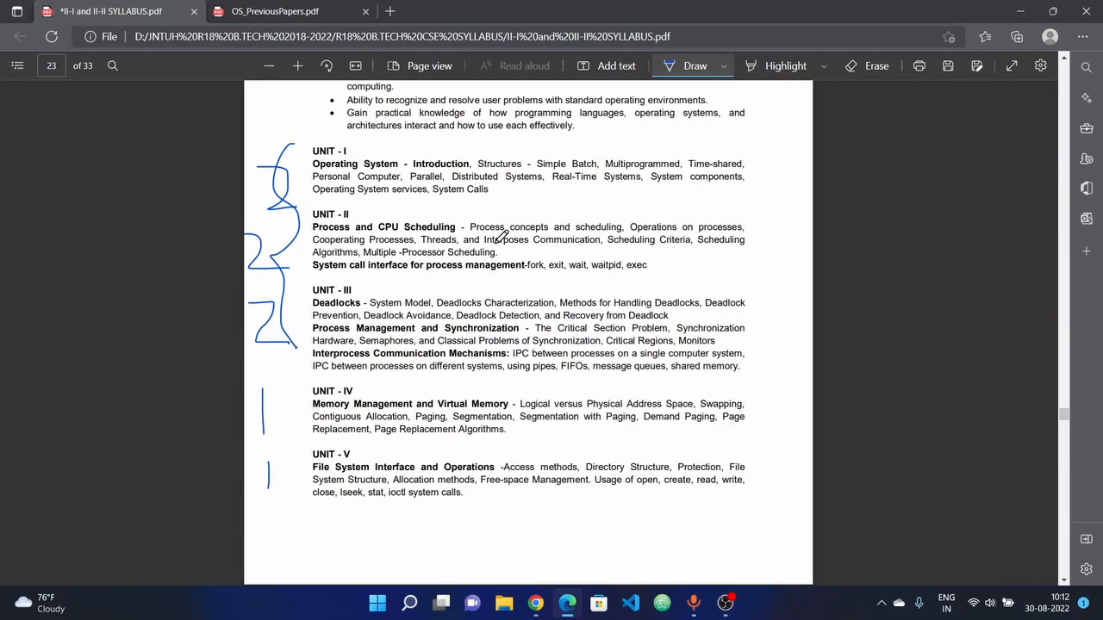
mouse_move(417, 444)
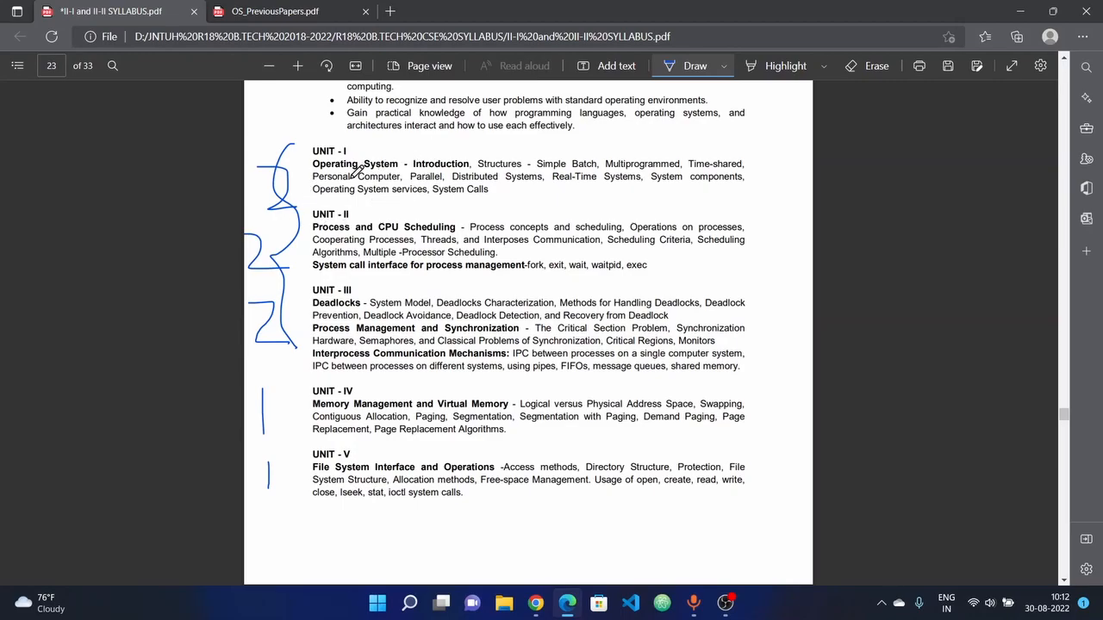
mouse_move(348, 186)
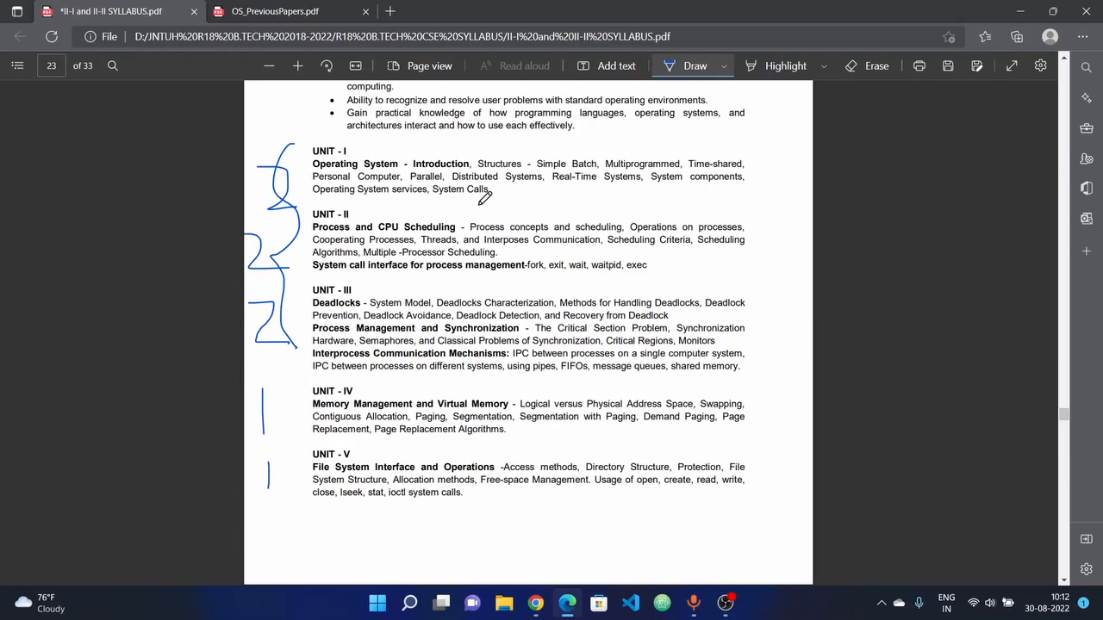
mouse_move(507, 199)
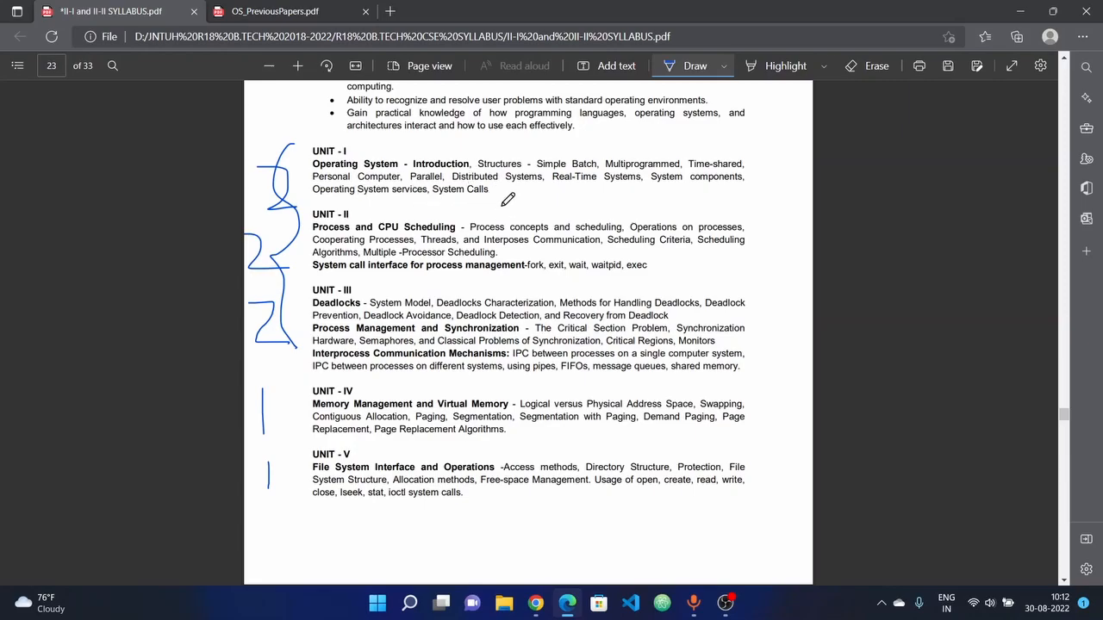
mouse_move(524, 222)
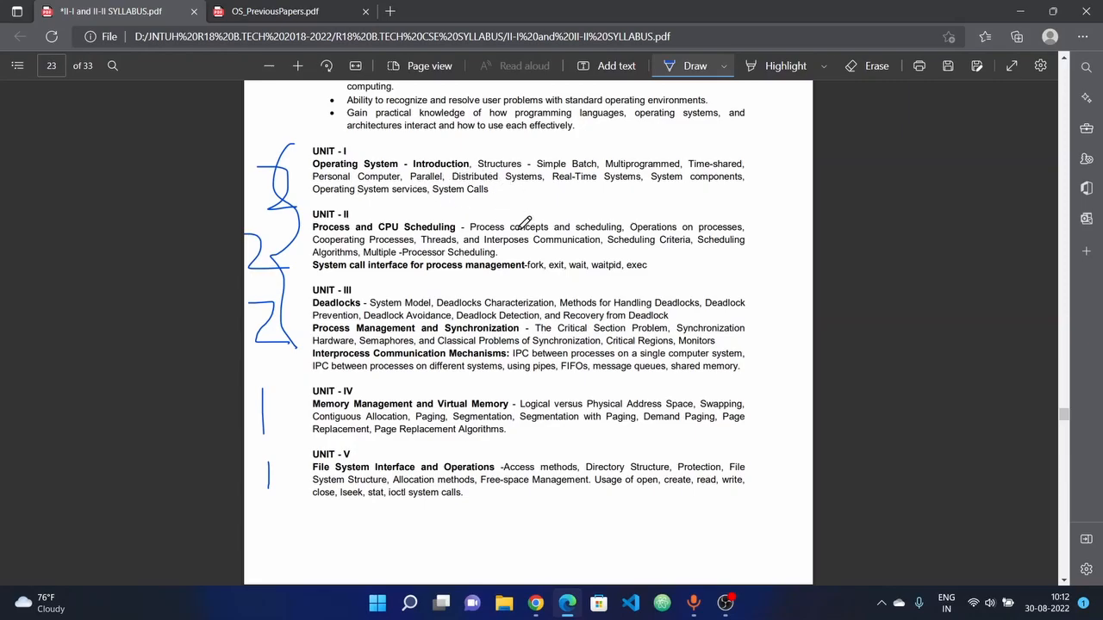
mouse_move(439, 186)
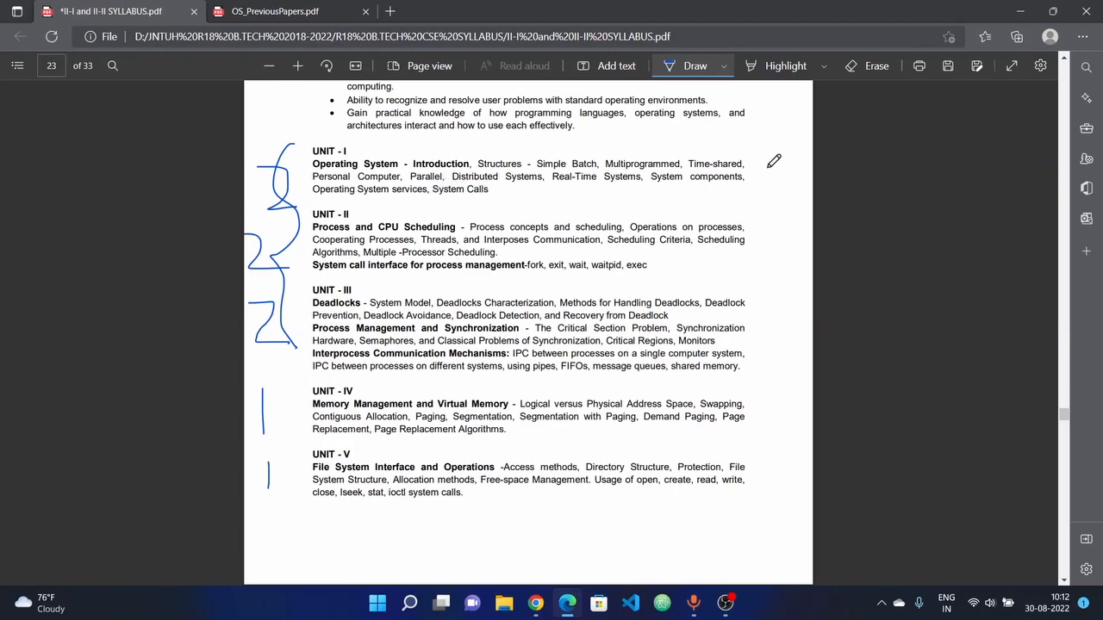
mouse_move(682, 186)
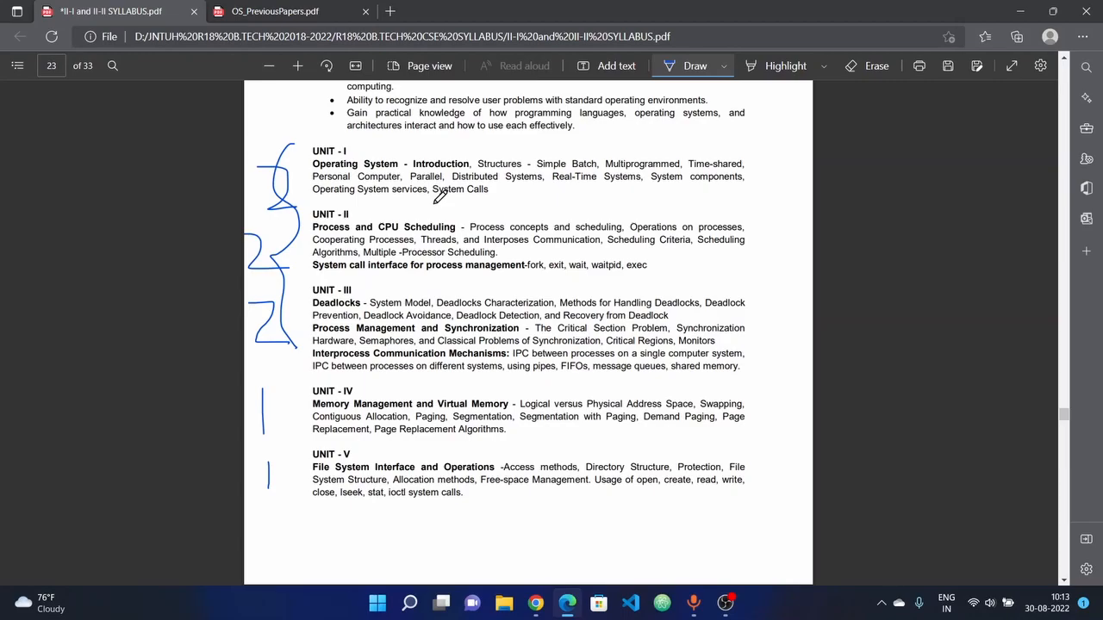
mouse_move(672, 188)
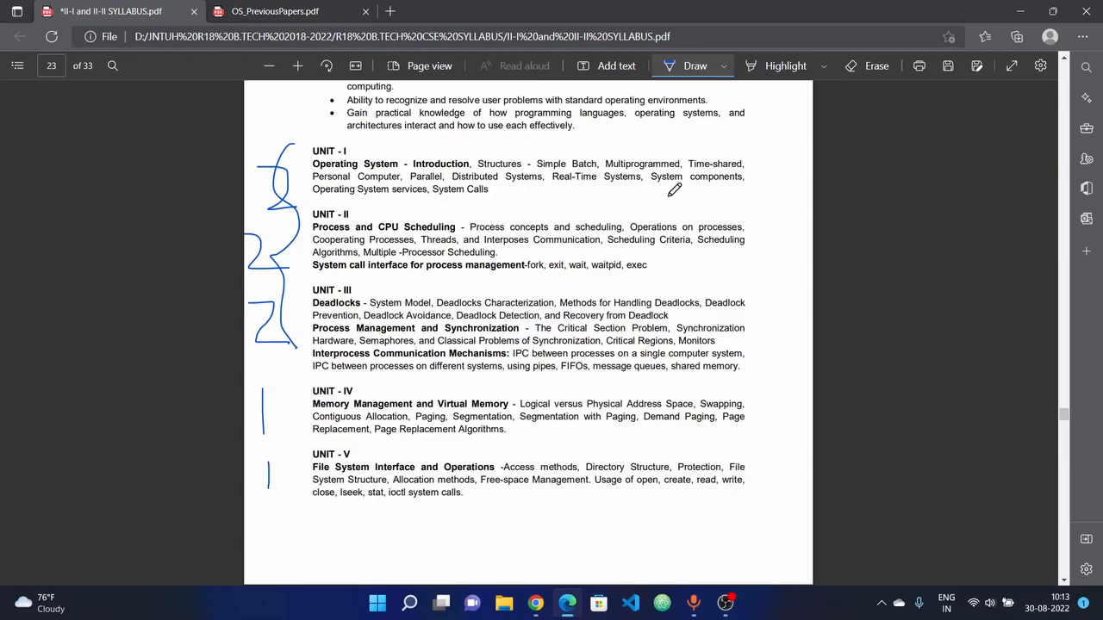
mouse_move(465, 171)
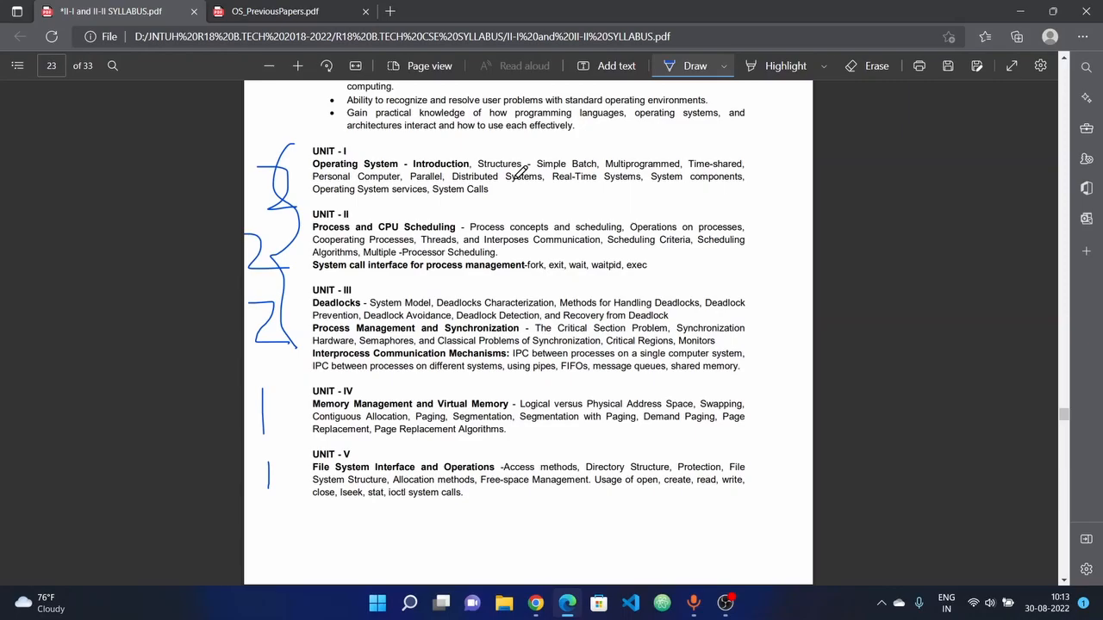
Scroll up to bring the course outcomes above Units I–II into view.
scroll("up", 3)
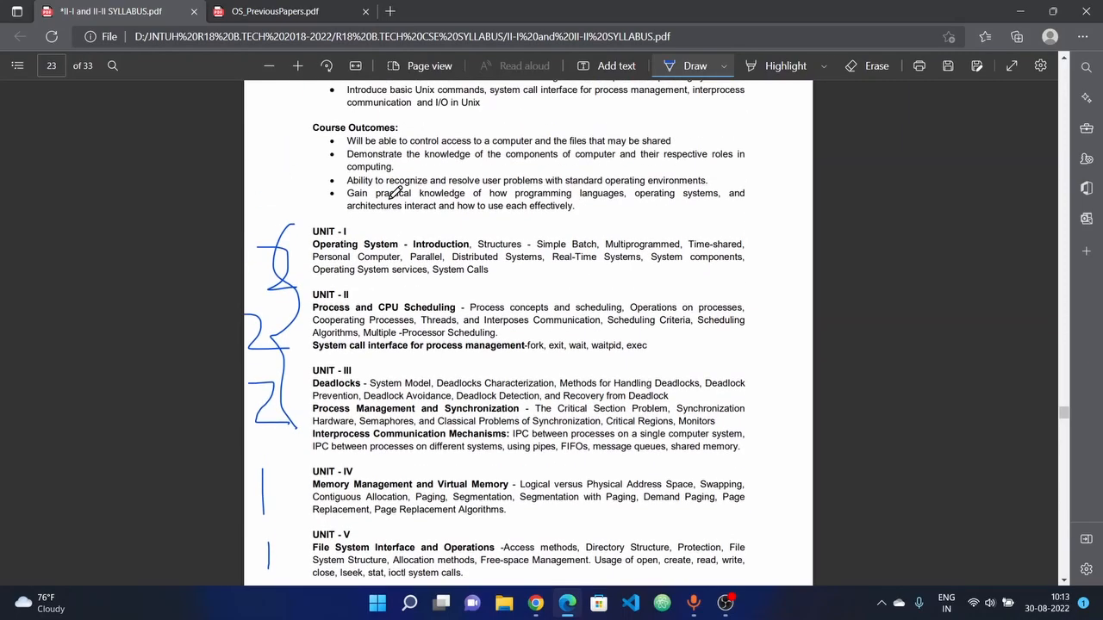
scroll("down", 3)
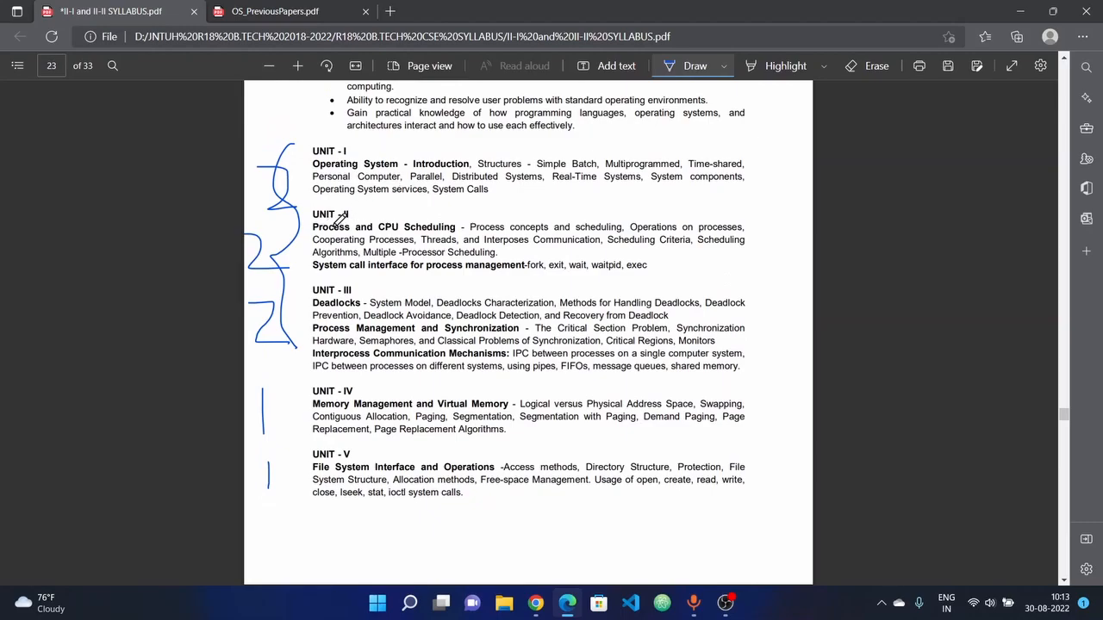
mouse_move(510, 209)
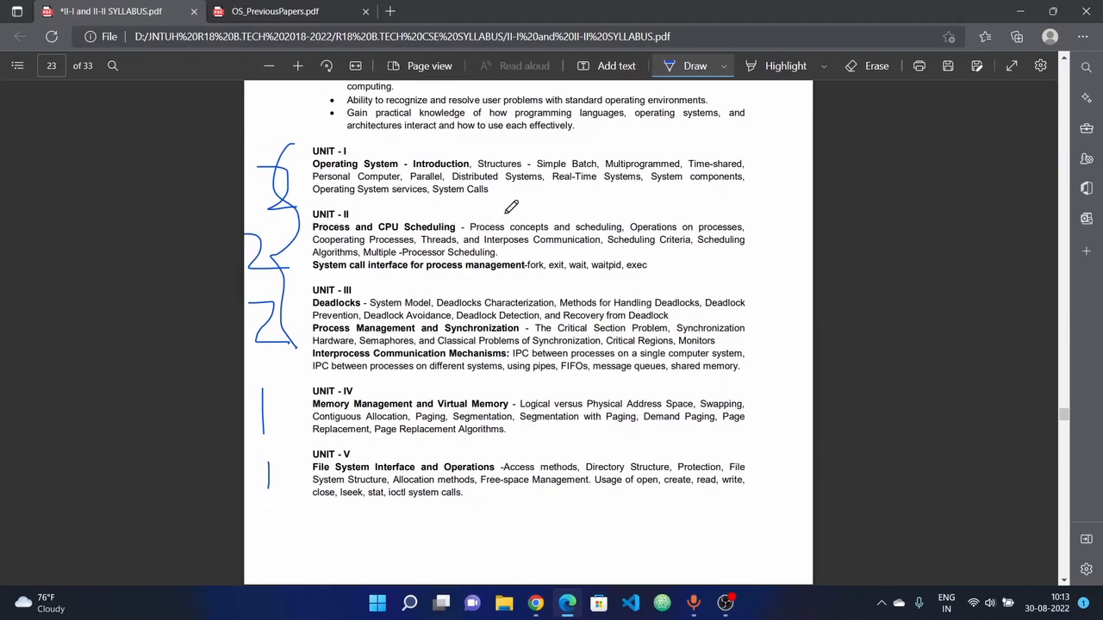
mouse_move(511, 252)
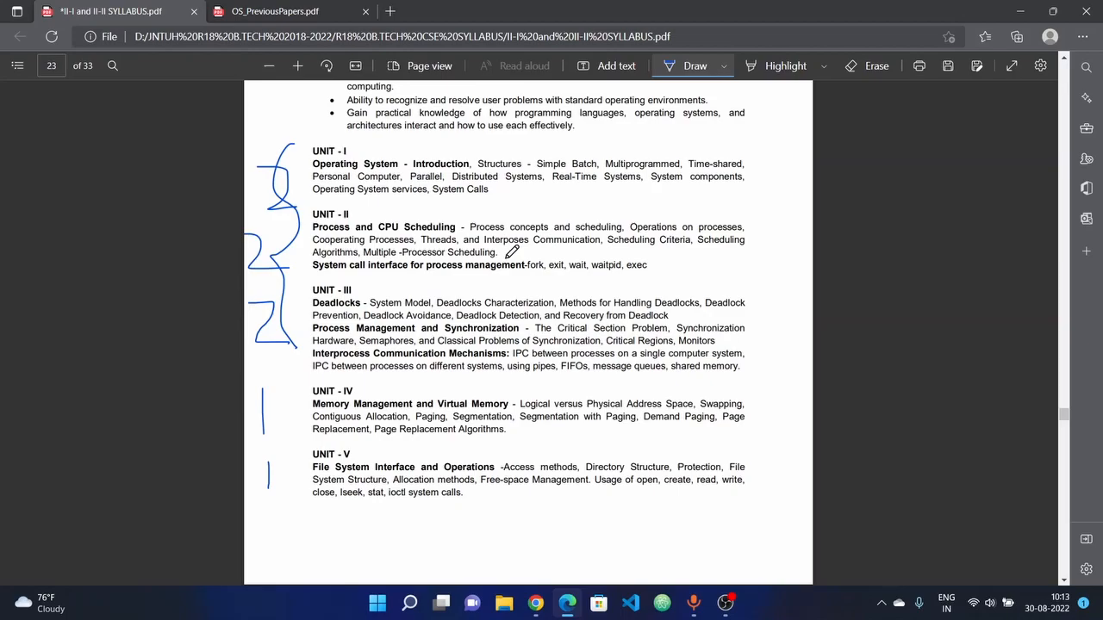
mouse_move(589, 234)
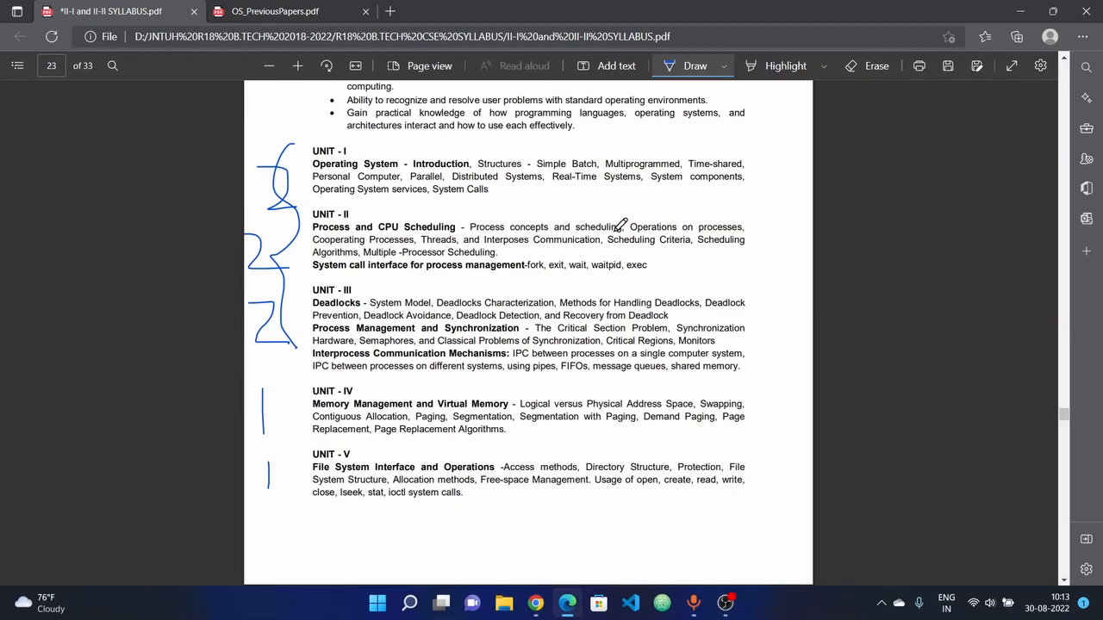
mouse_move(396, 227)
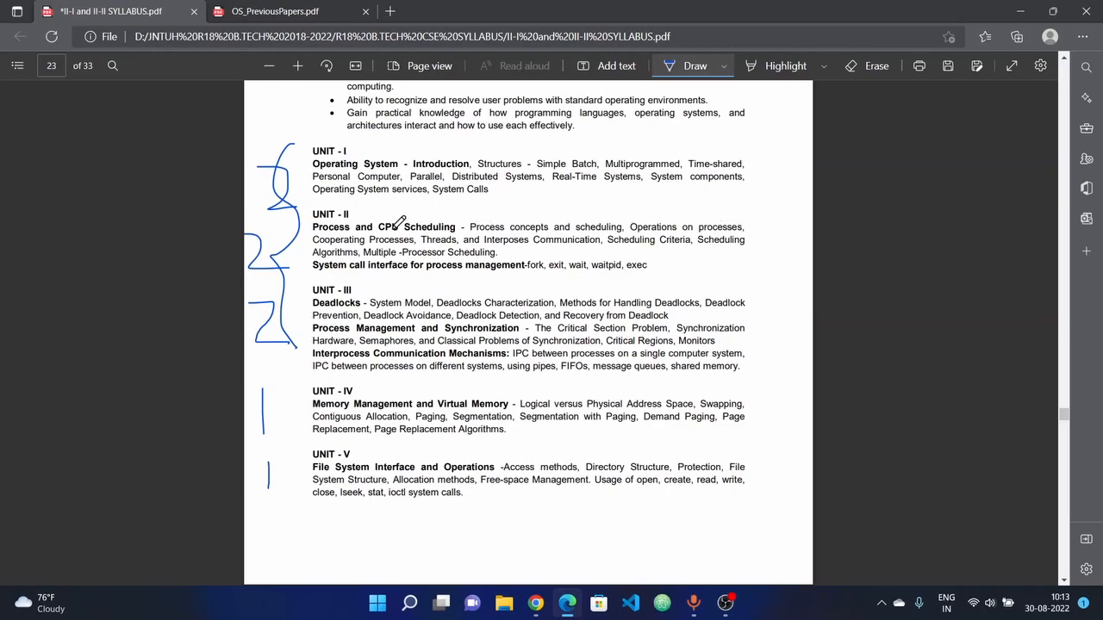
mouse_move(589, 220)
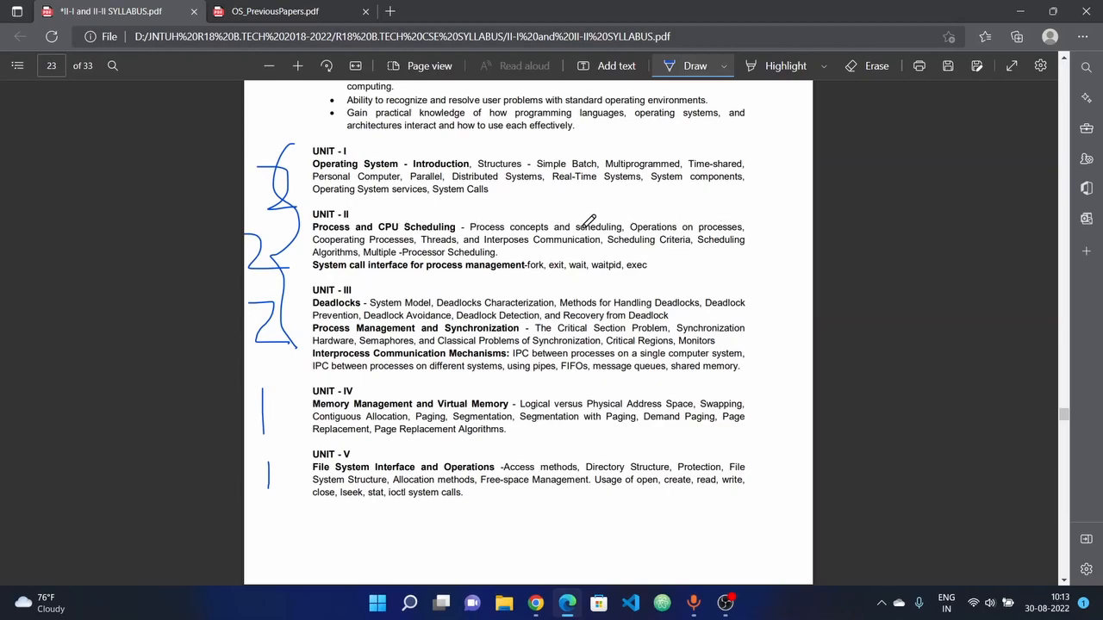
mouse_move(659, 240)
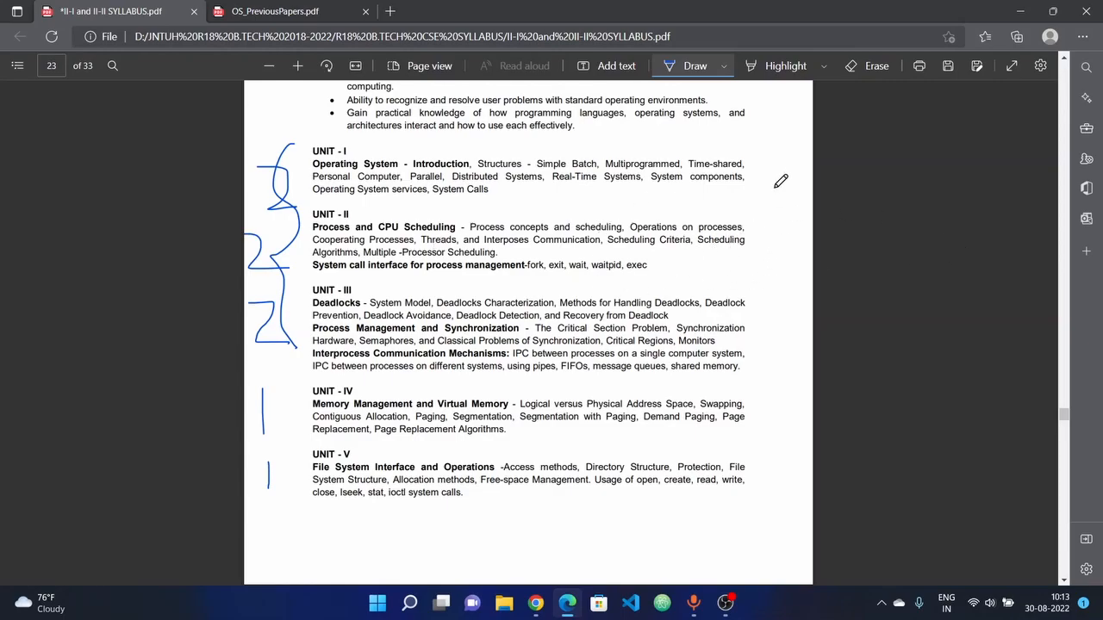
mouse_move(826, 241)
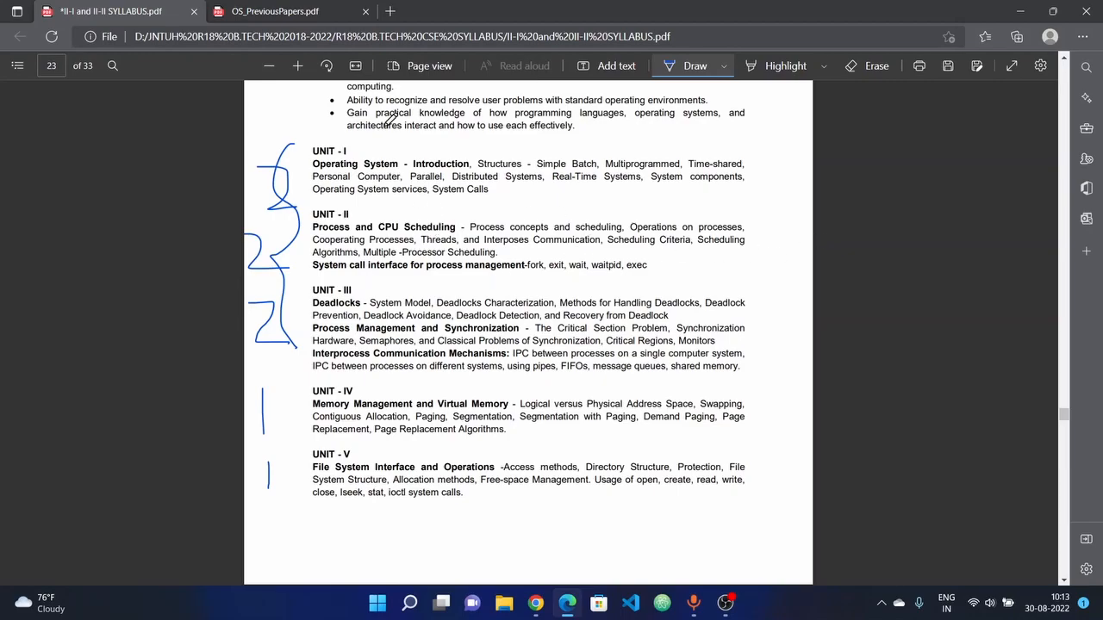
mouse_move(534, 234)
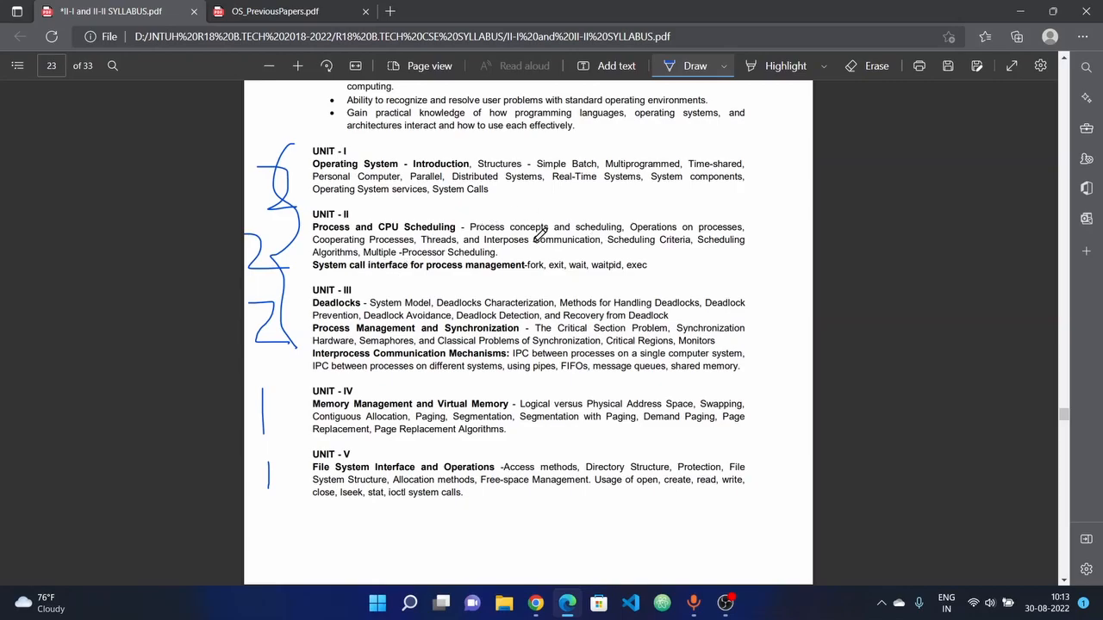
mouse_move(646, 277)
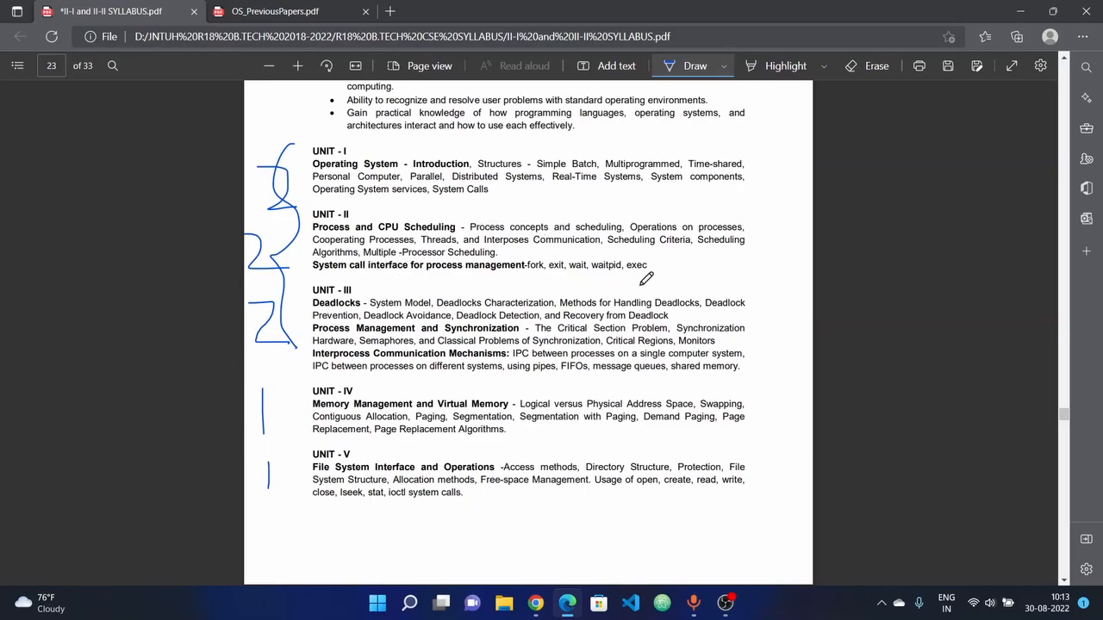
mouse_move(667, 270)
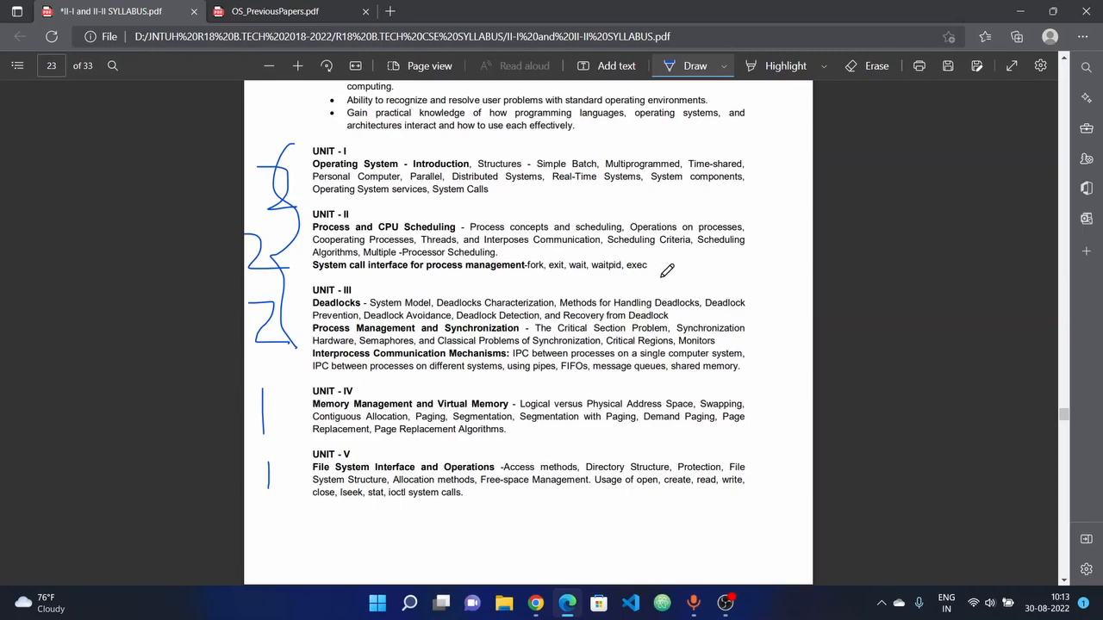
mouse_move(606, 240)
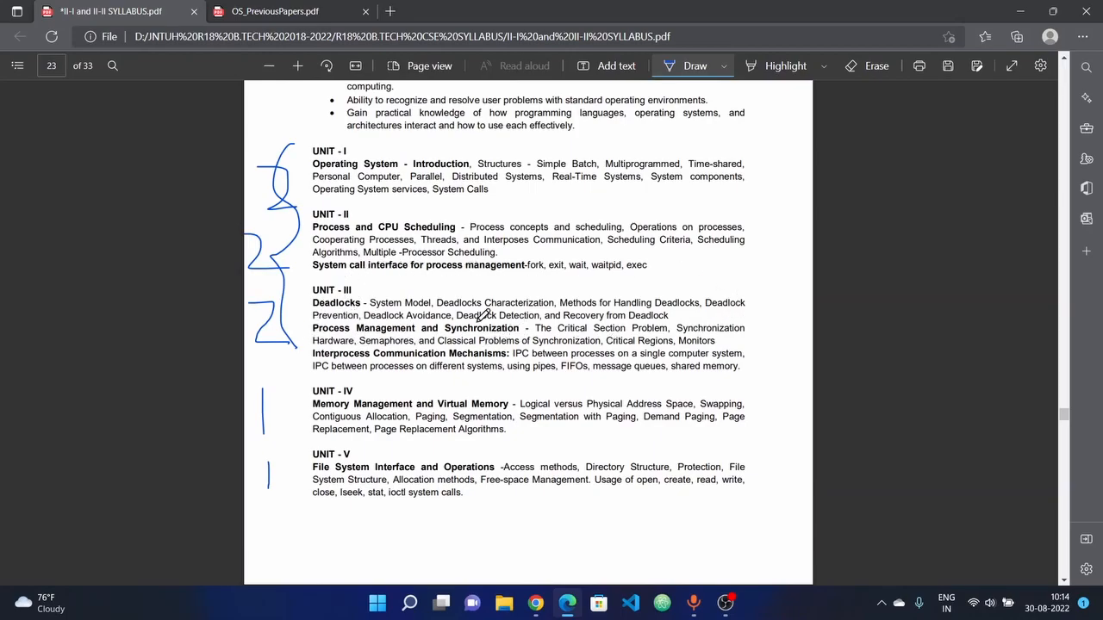
scroll("up", 3)
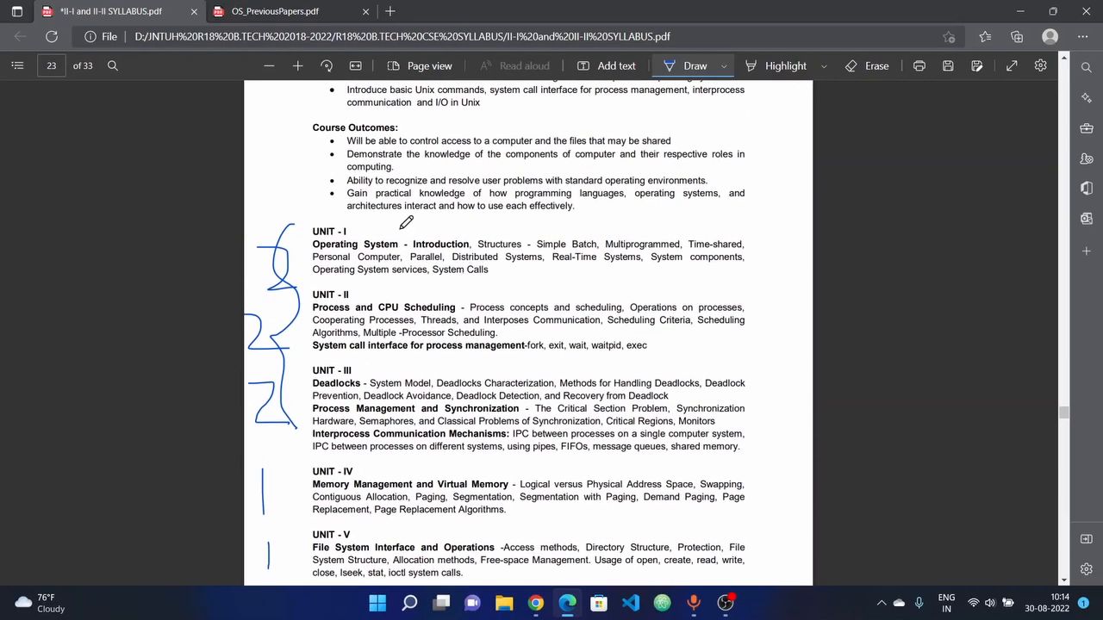
mouse_move(327, 413)
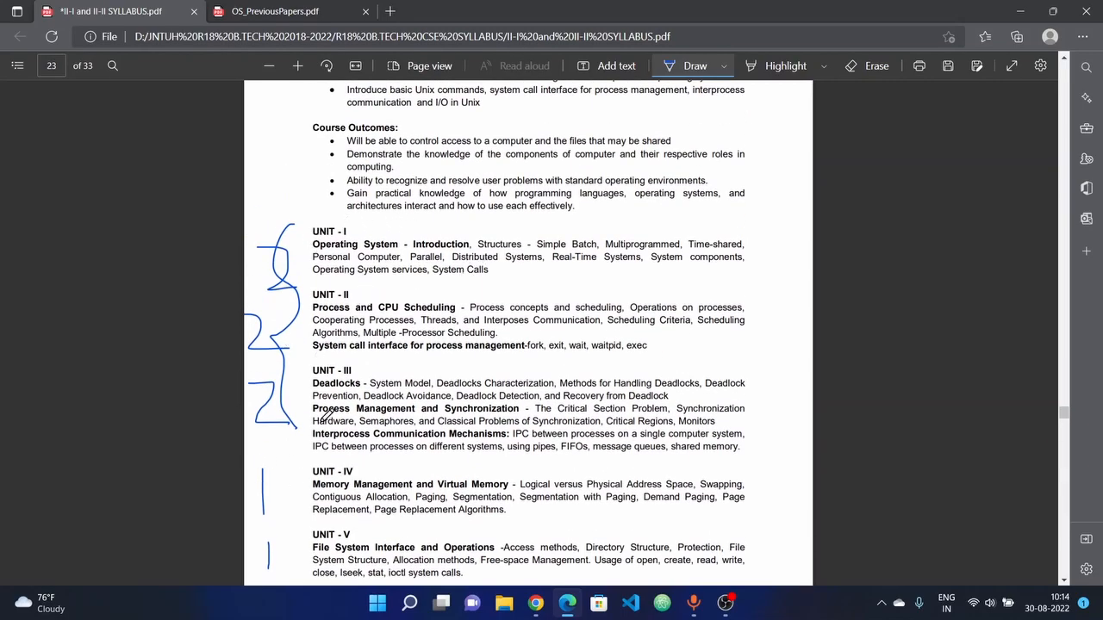
mouse_move(462, 262)
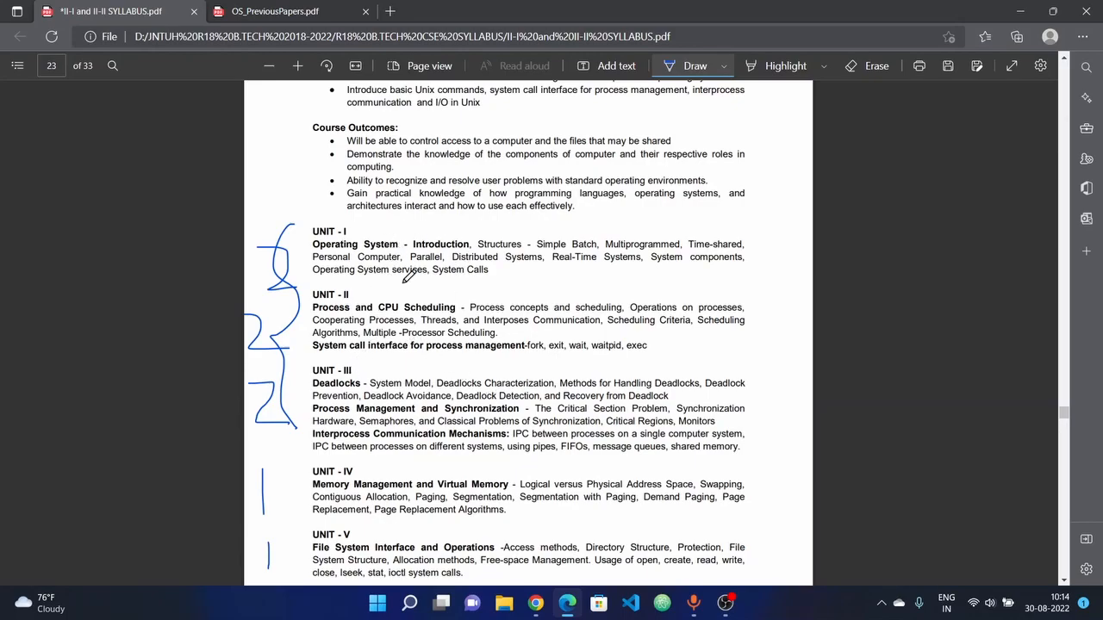
scroll("down", 3)
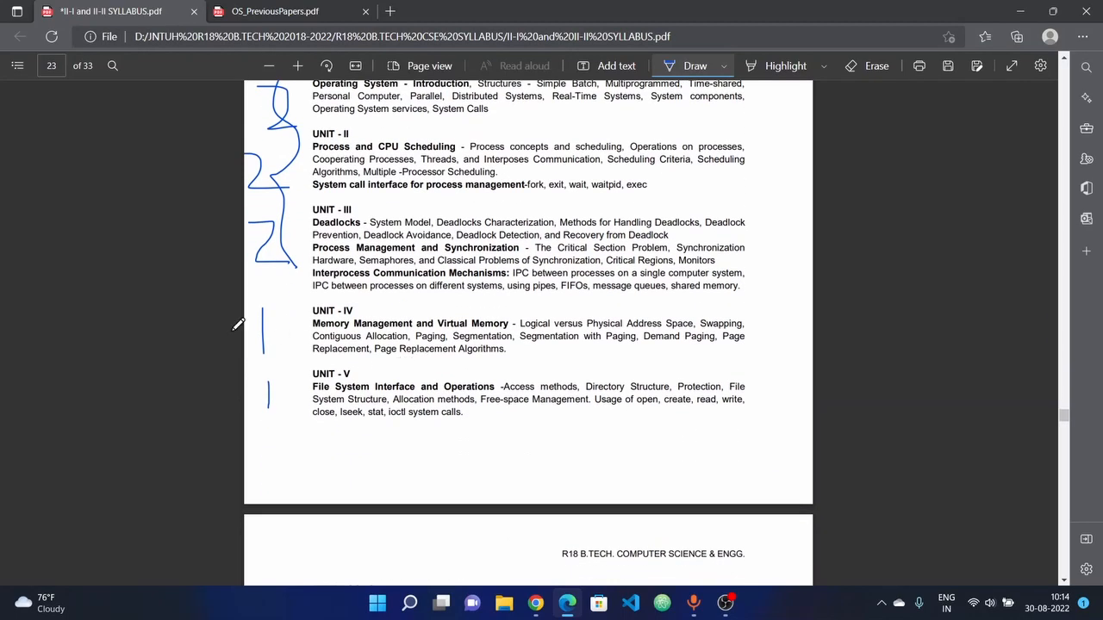
mouse_move(348, 327)
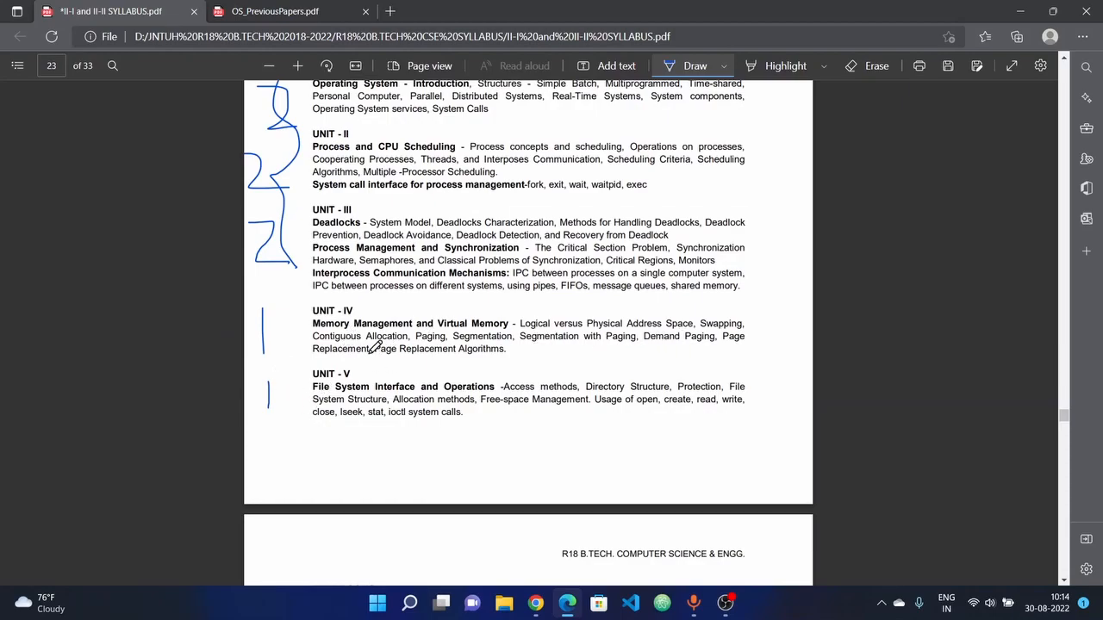
scroll("up", 3)
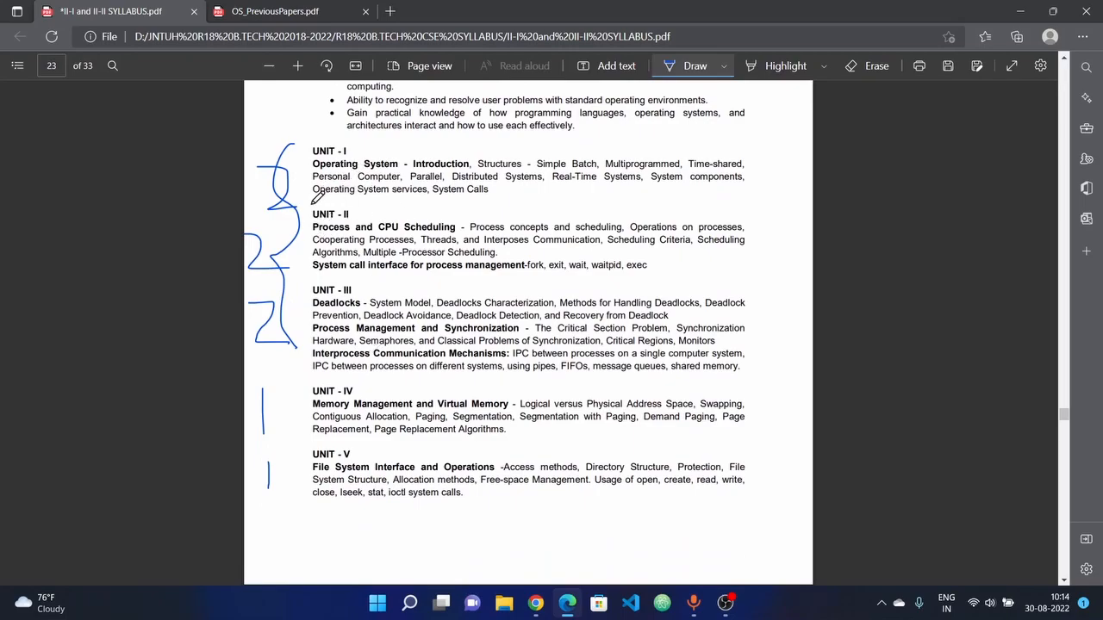
scroll("up", 3)
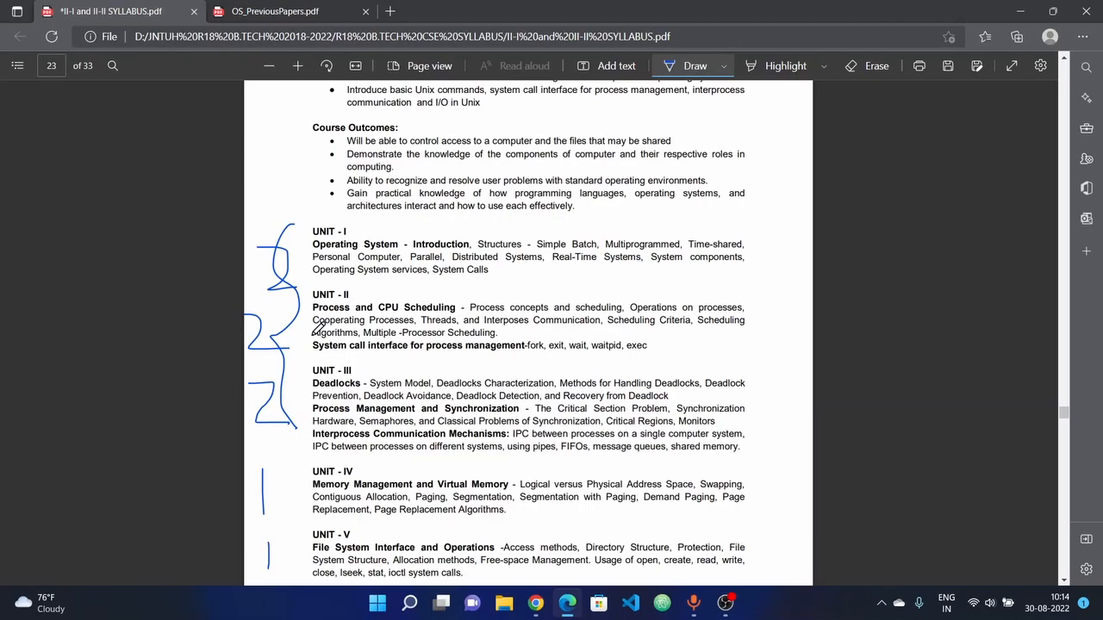
scroll("down", 3)
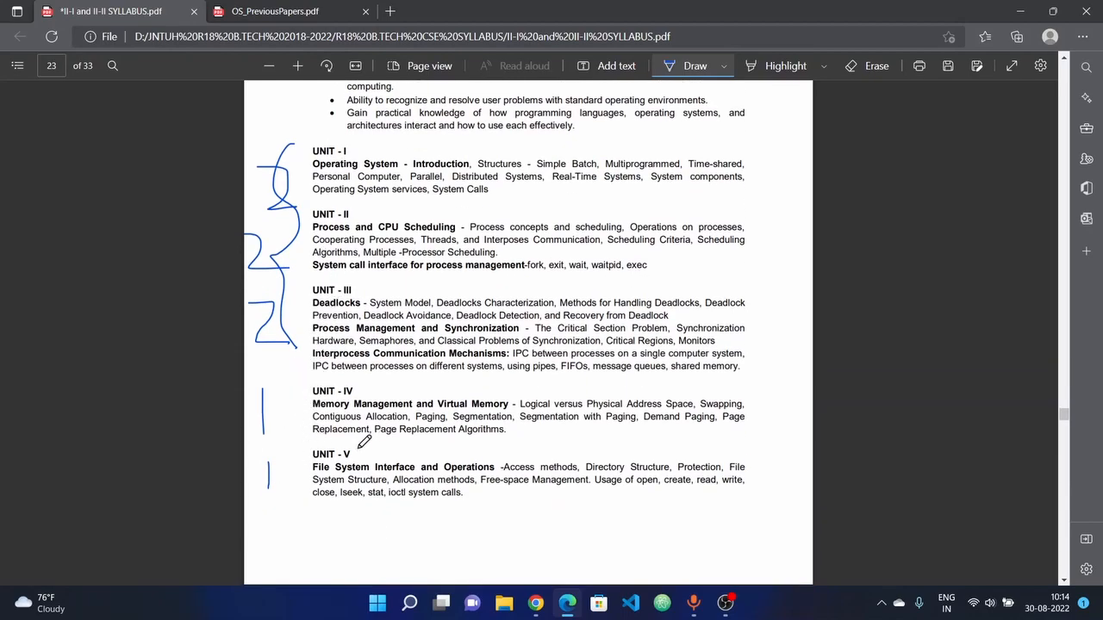
mouse_move(682, 462)
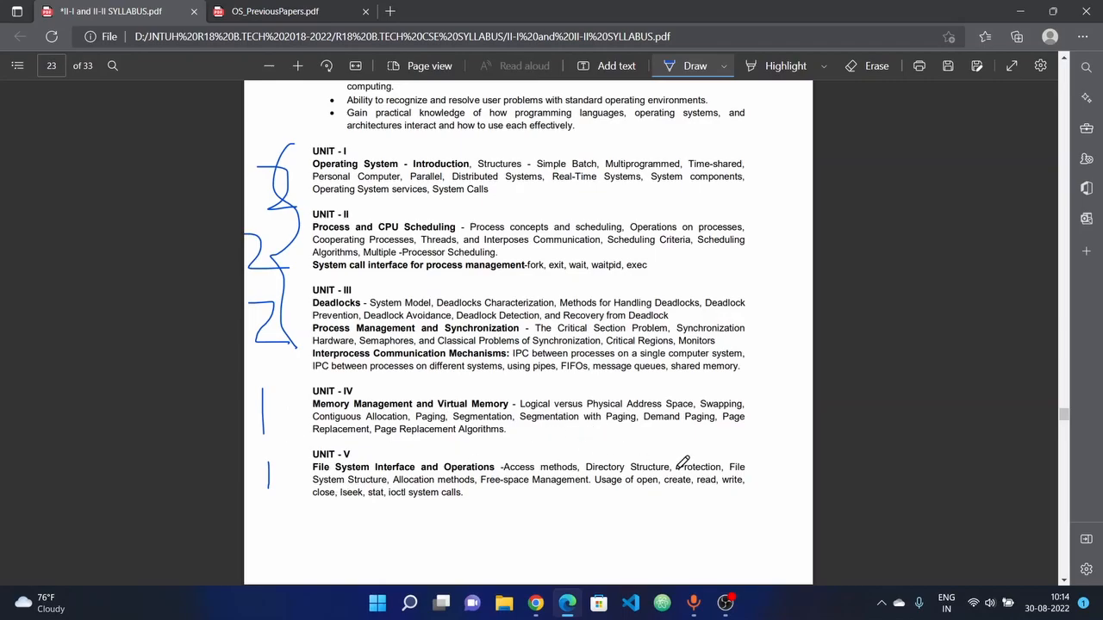
mouse_move(521, 420)
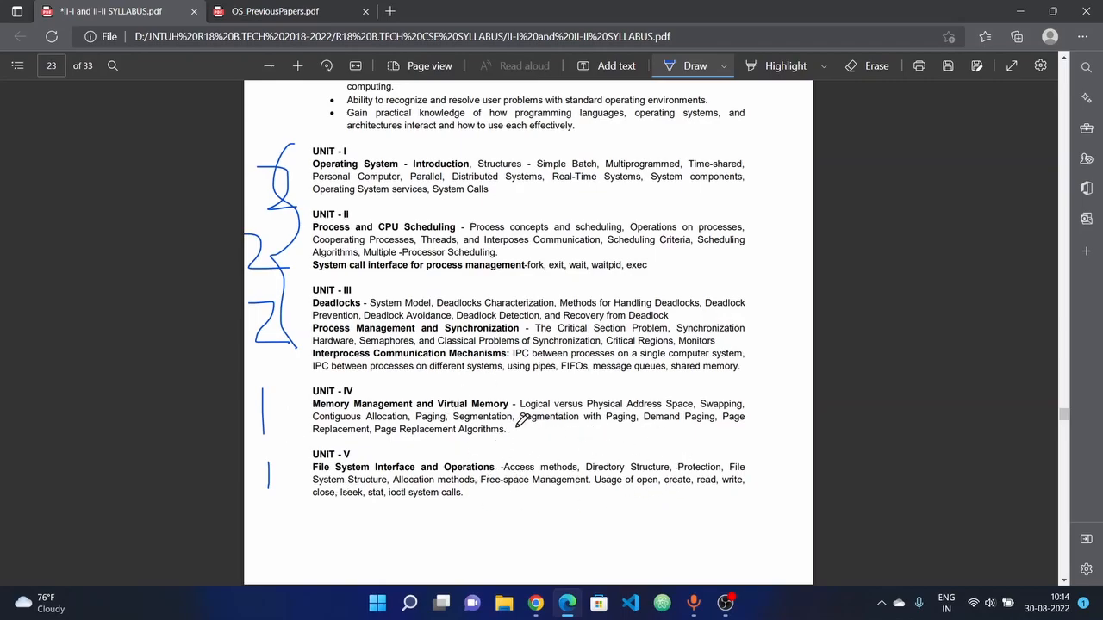
mouse_move(590, 465)
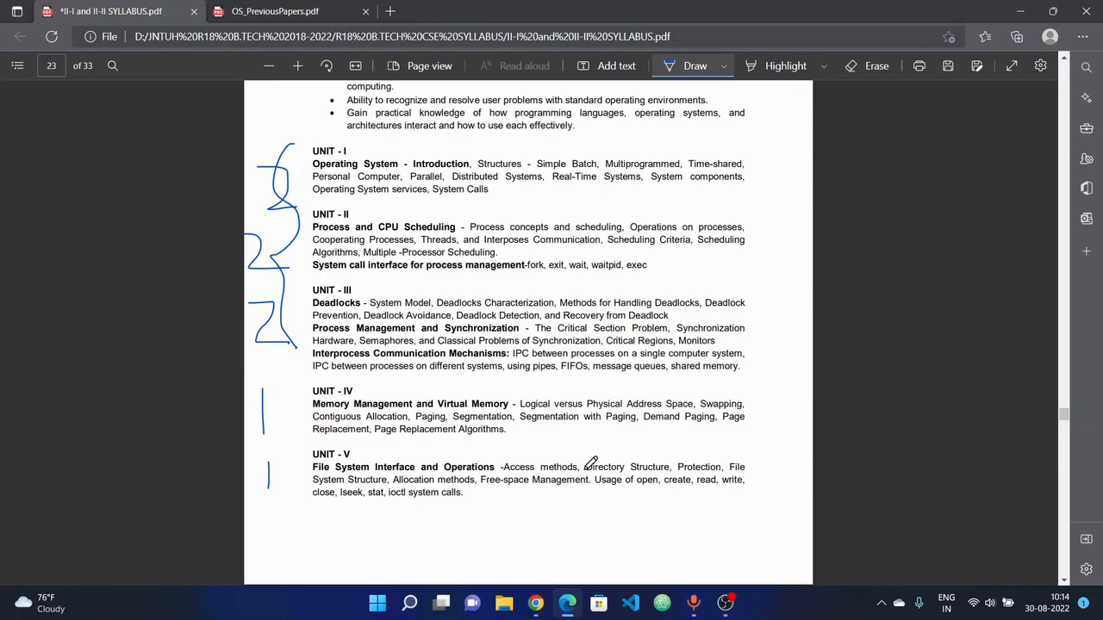
mouse_move(681, 390)
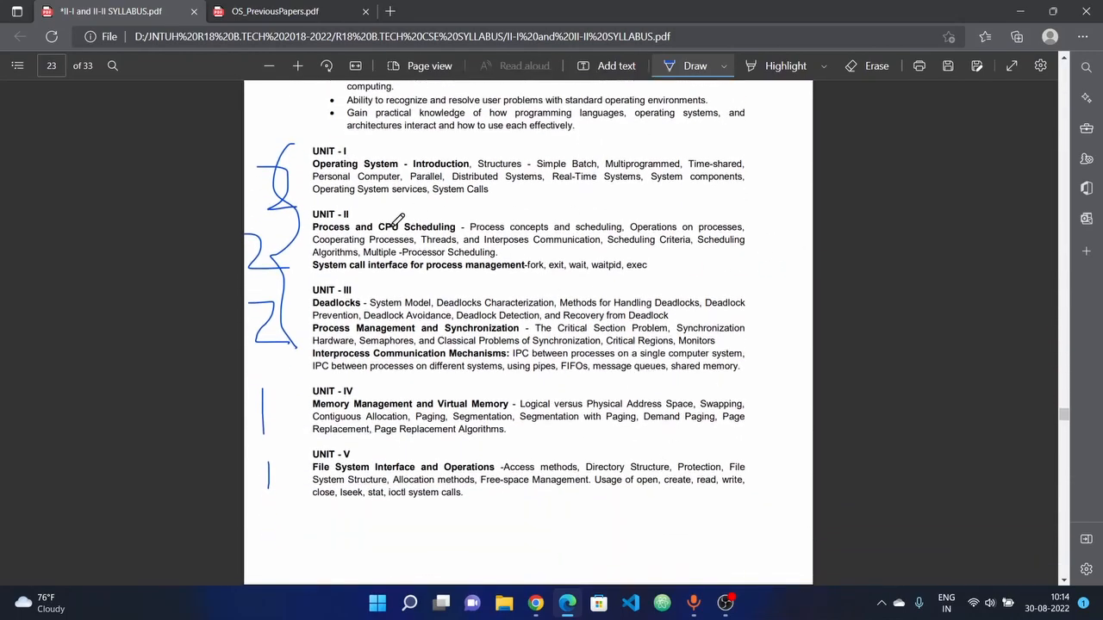
mouse_move(514, 284)
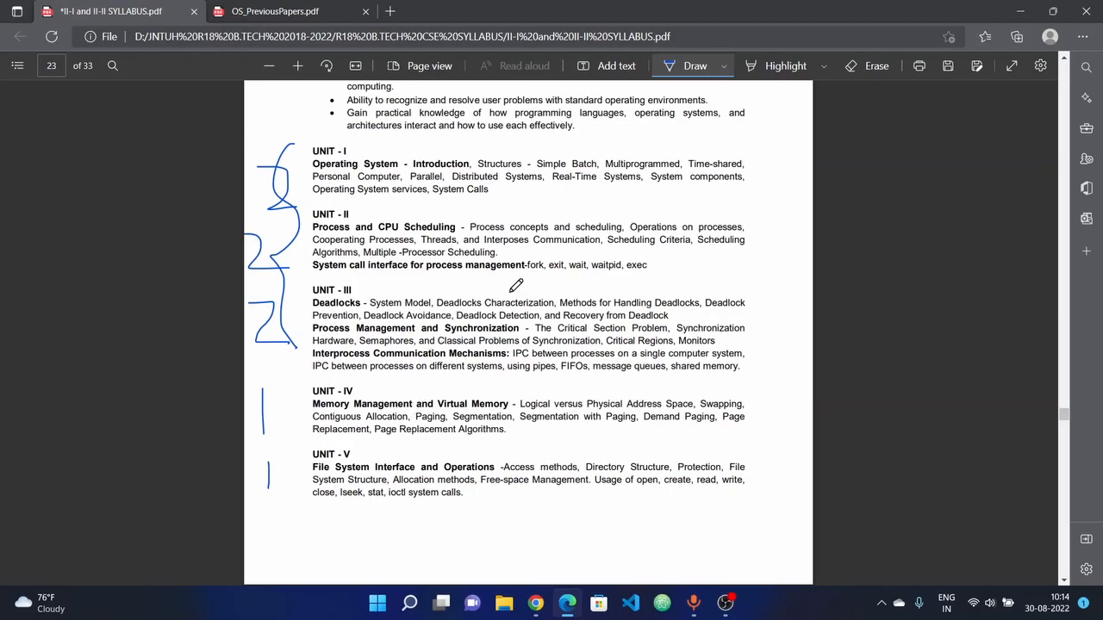
mouse_move(541, 228)
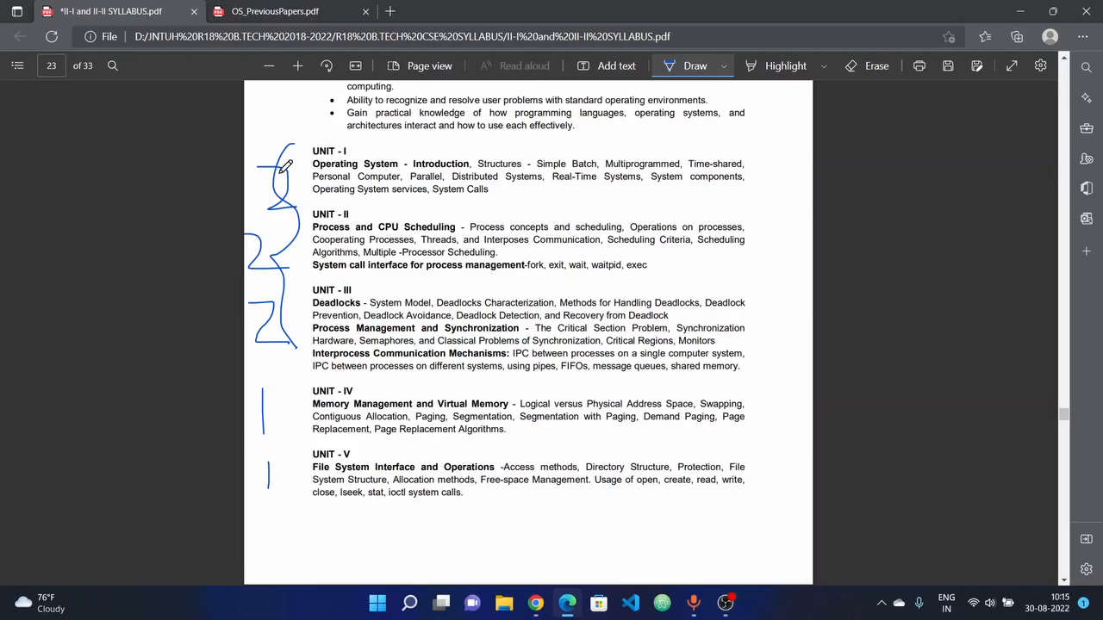
mouse_move(489, 210)
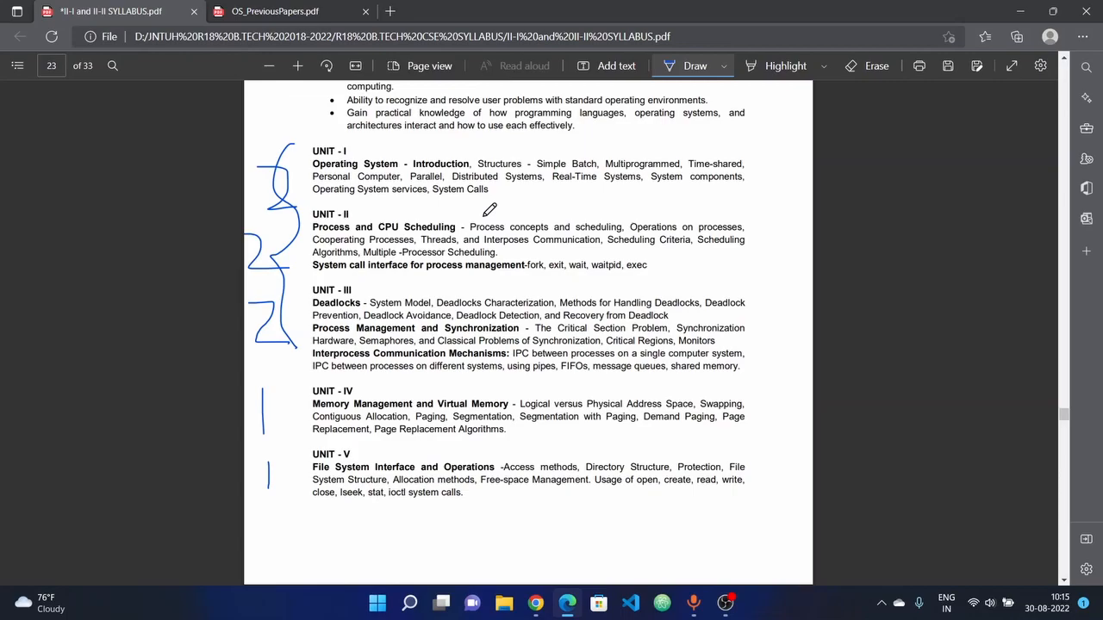
mouse_move(467, 213)
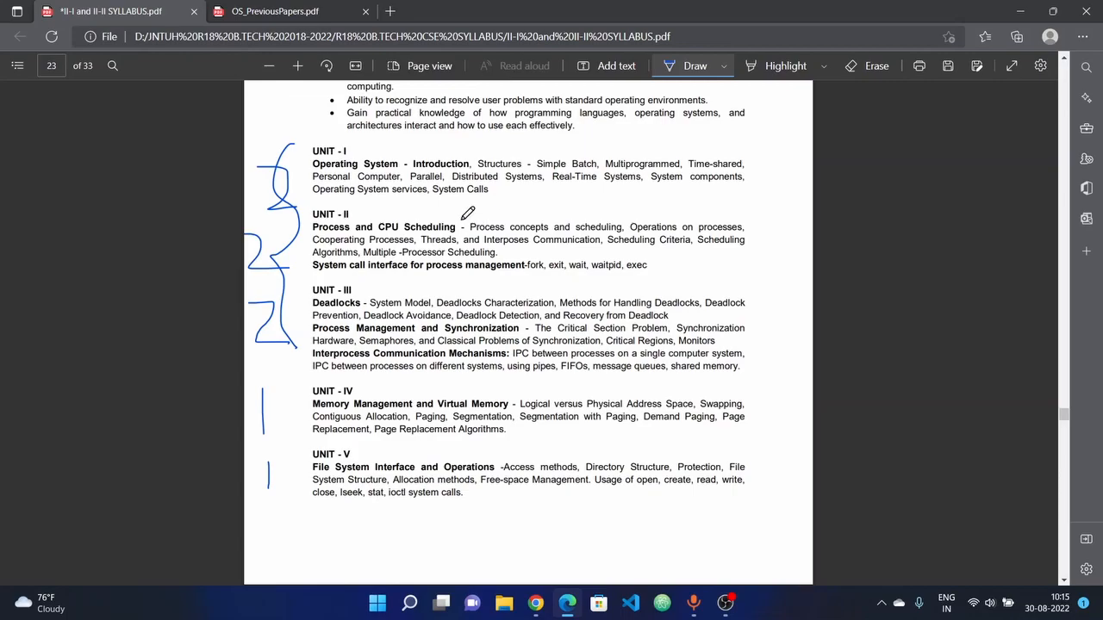
mouse_move(348, 300)
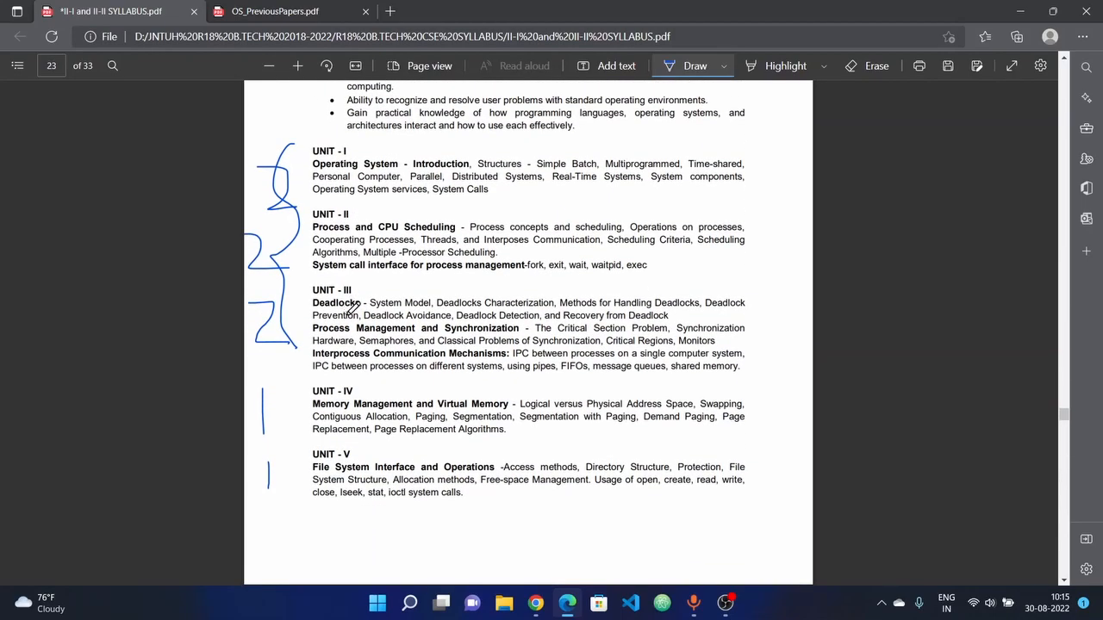
left_click(274, 11)
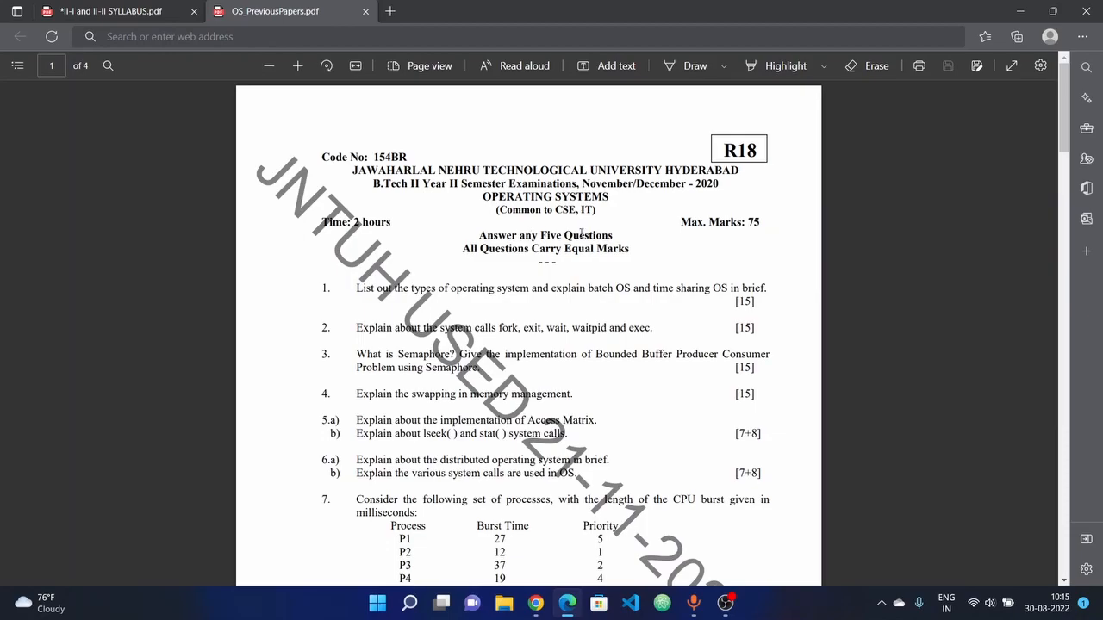
Scroll through all four pages of the OS previous papers, ending near the 2020 paper on page 1.
scroll("down", 3)
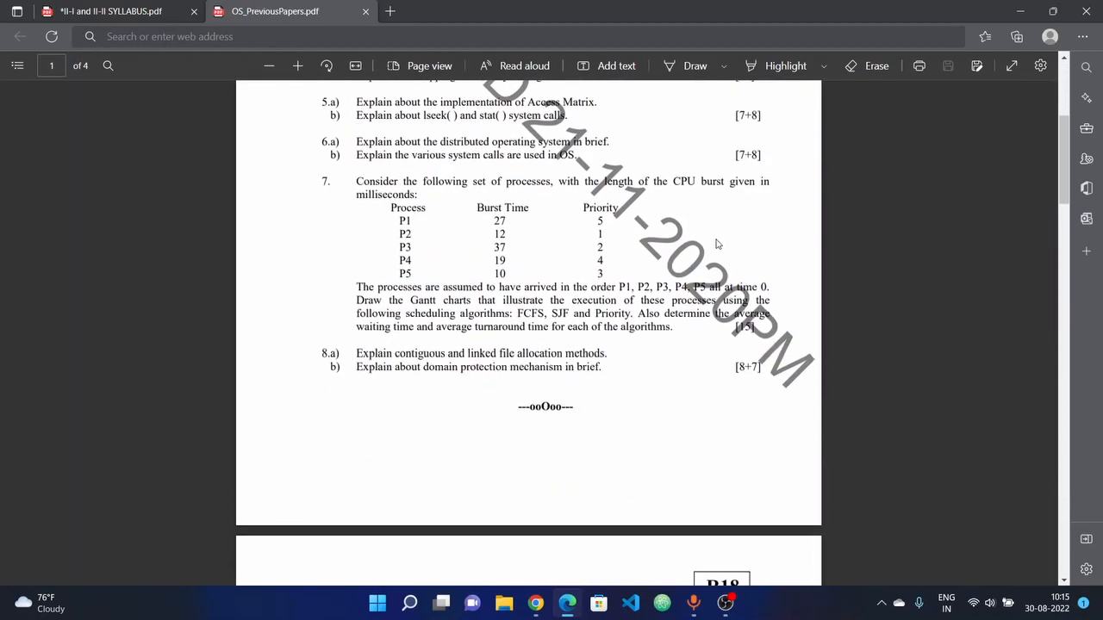
scroll("down", 3)
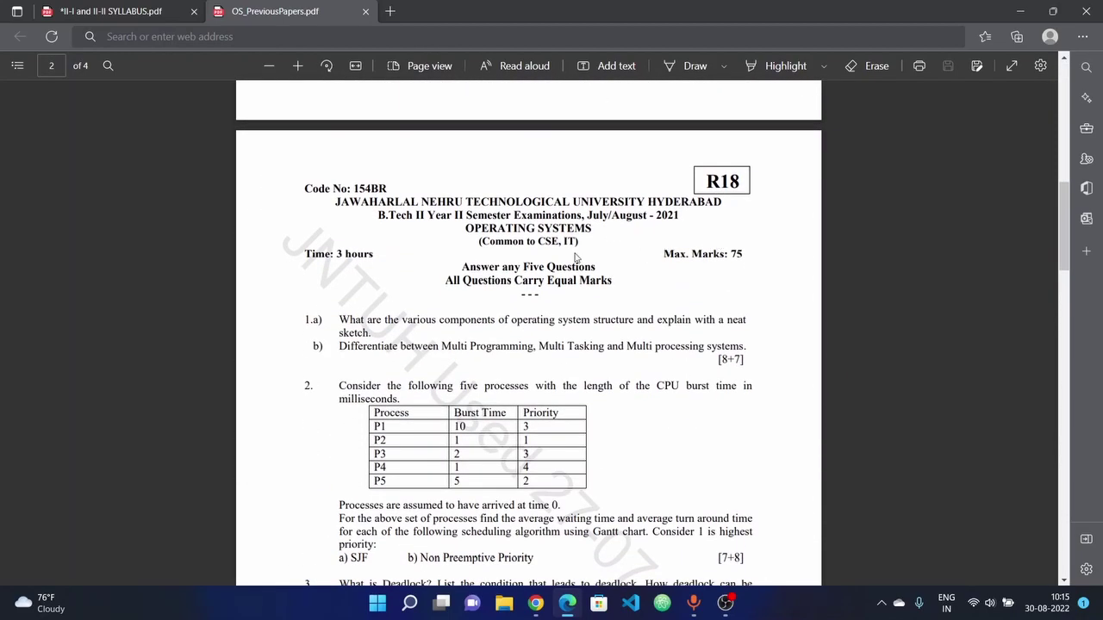
scroll("down", 3)
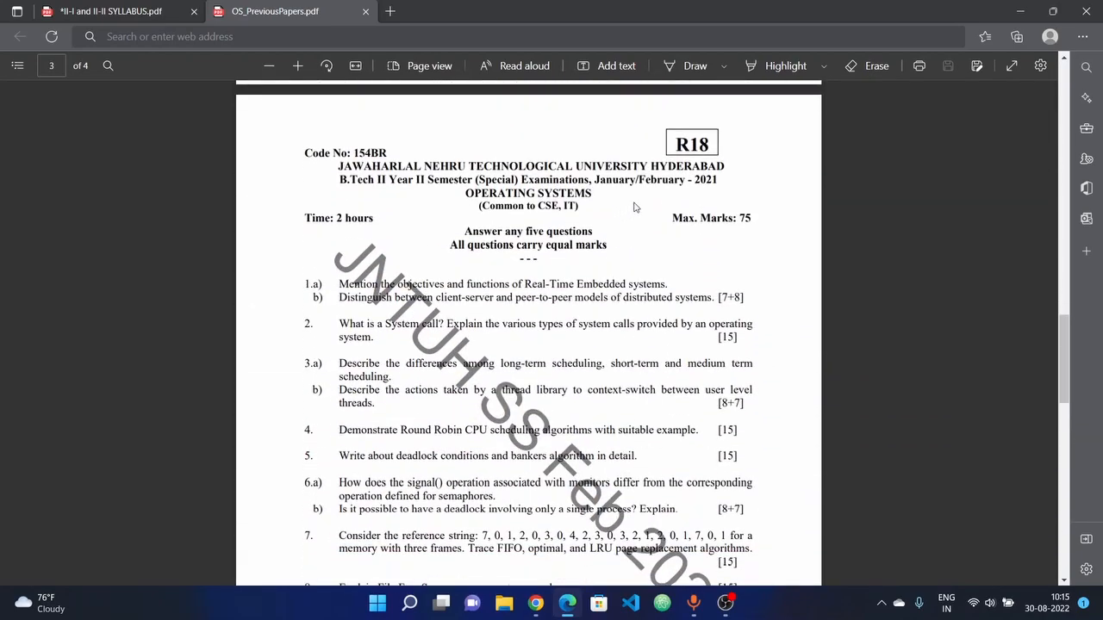
scroll("down", 3)
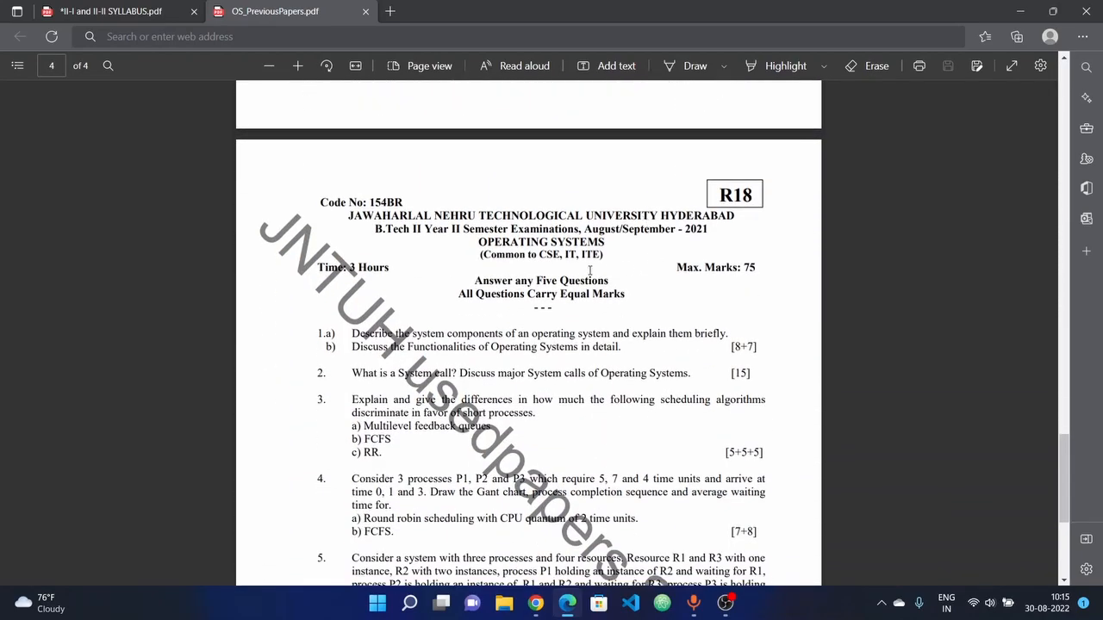
scroll("down", 3)
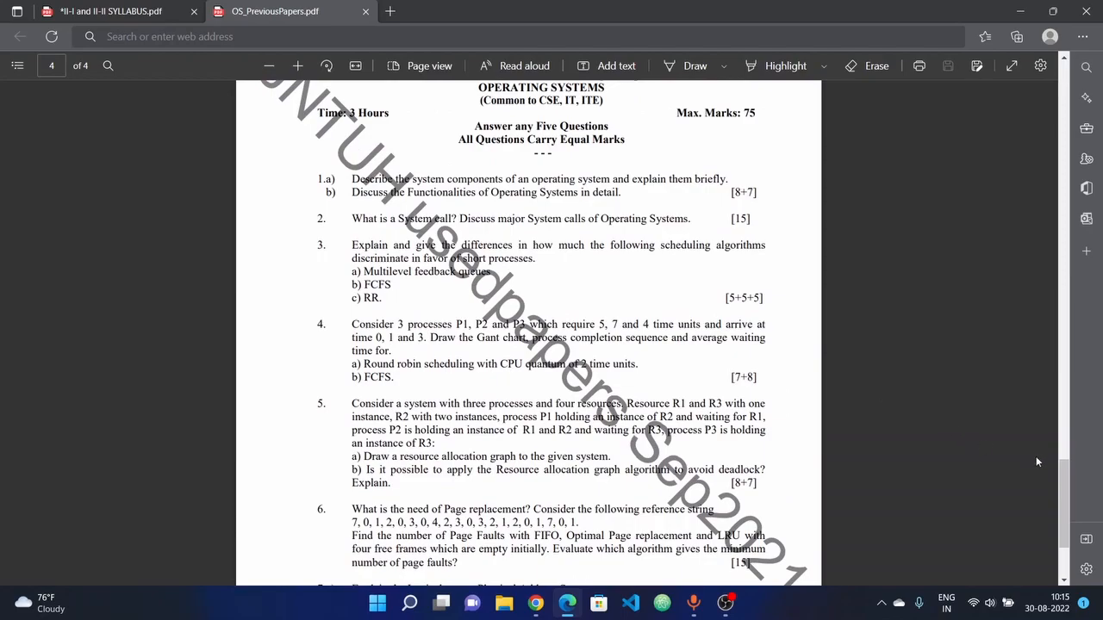
scroll("up", 3)
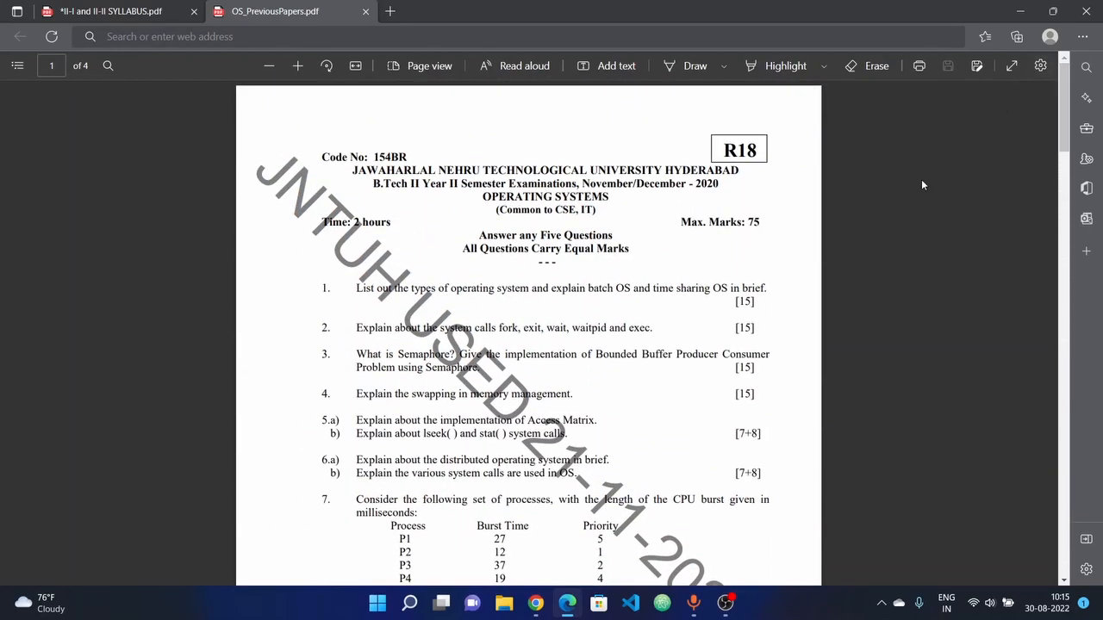
scroll("down", 3)
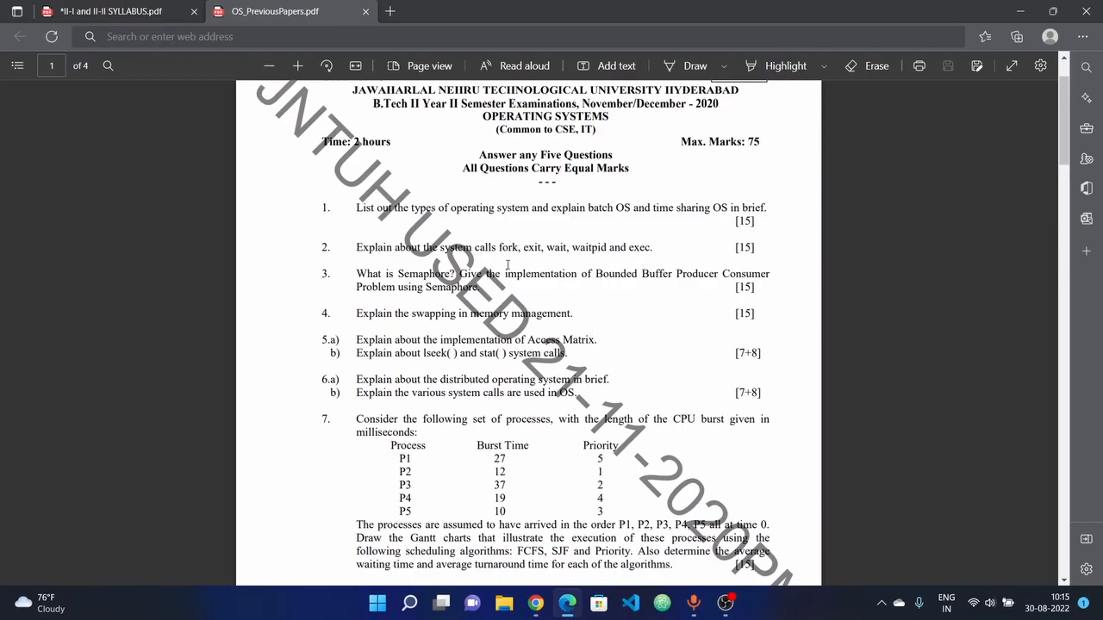
mouse_move(504, 261)
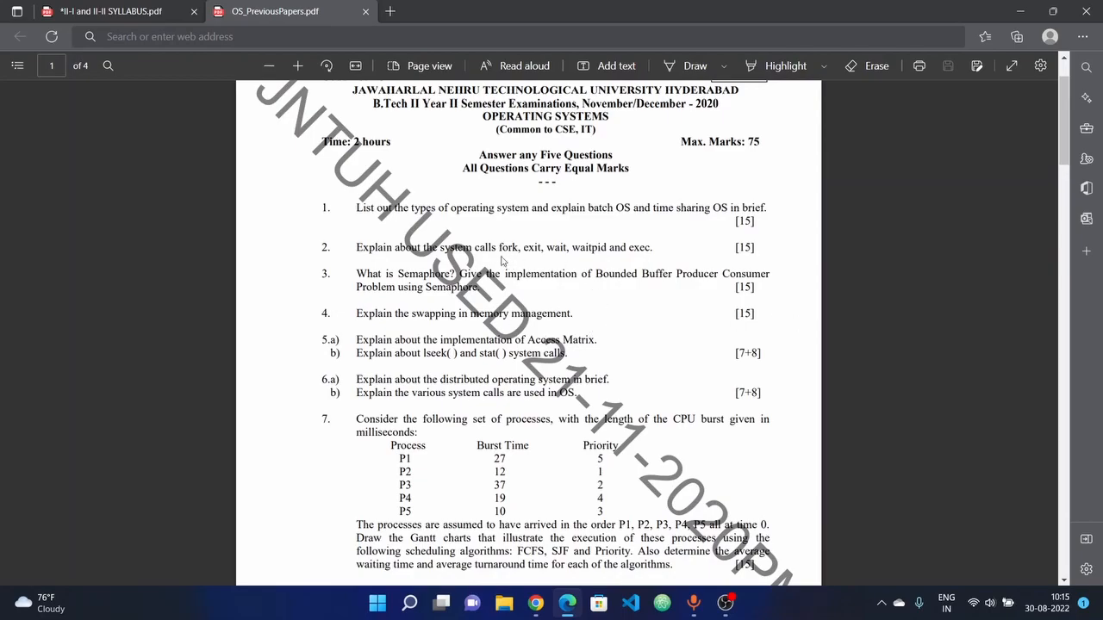
mouse_move(714, 350)
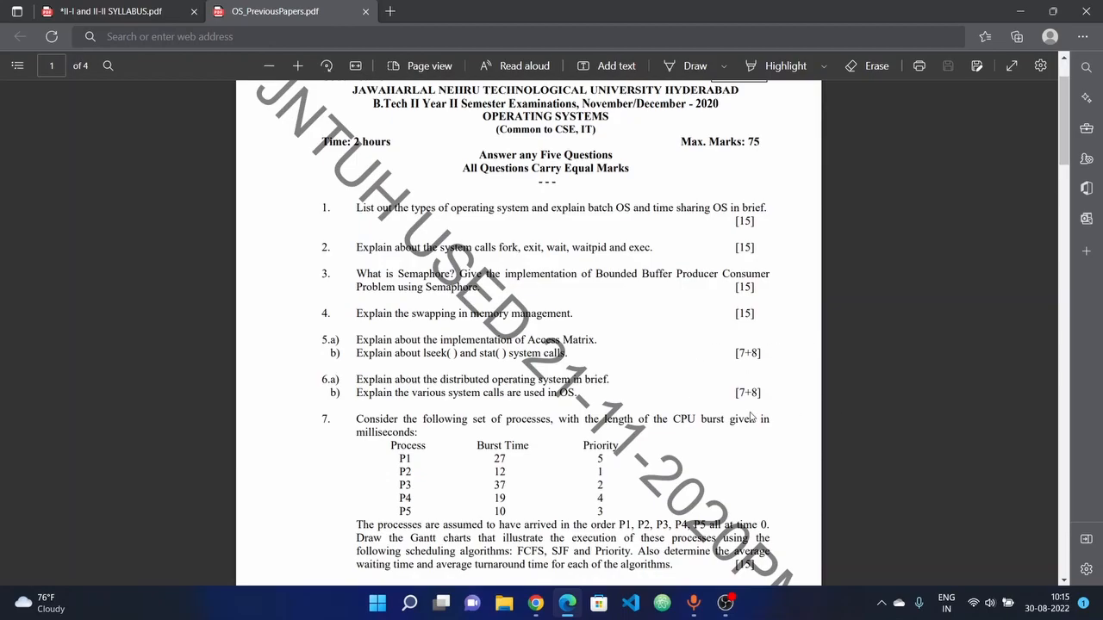
scroll("down", 3)
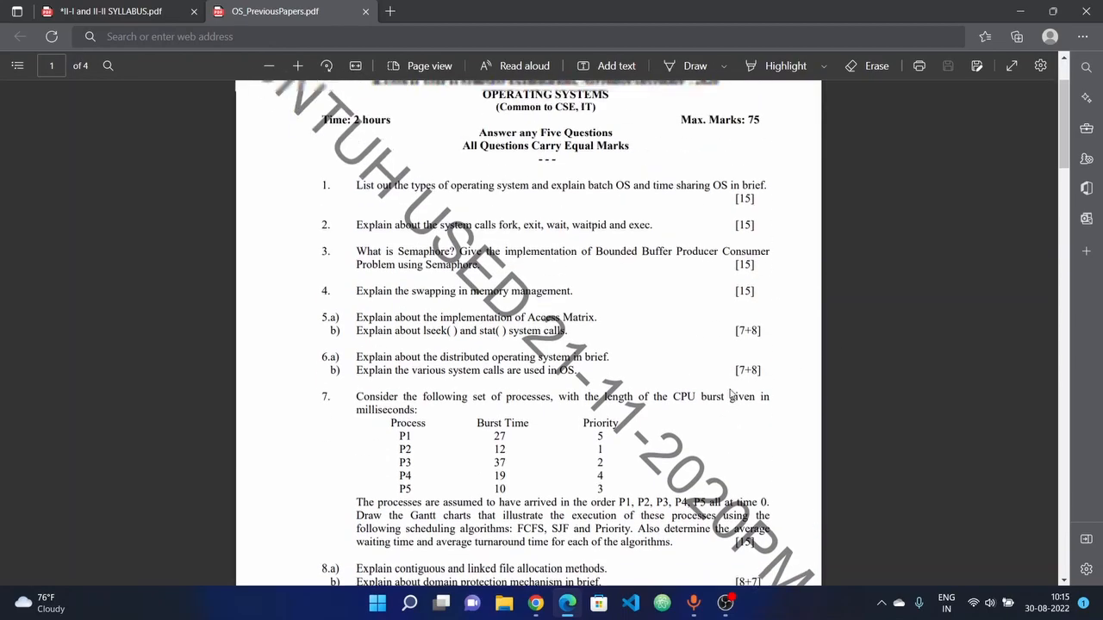
scroll("down", 3)
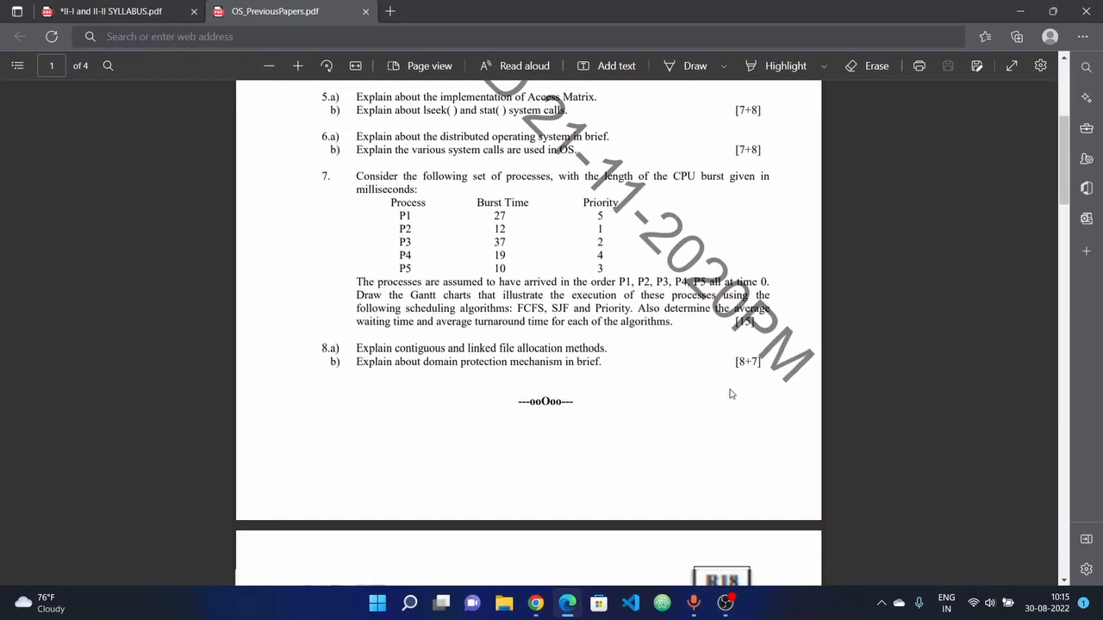
scroll("down", 3)
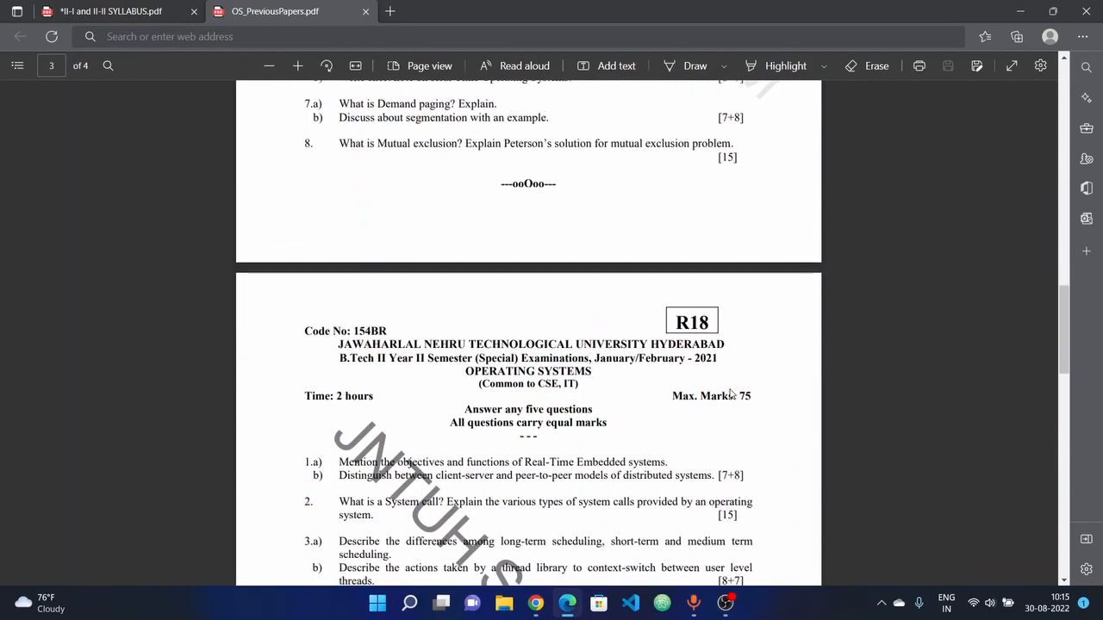
scroll("down", 3)
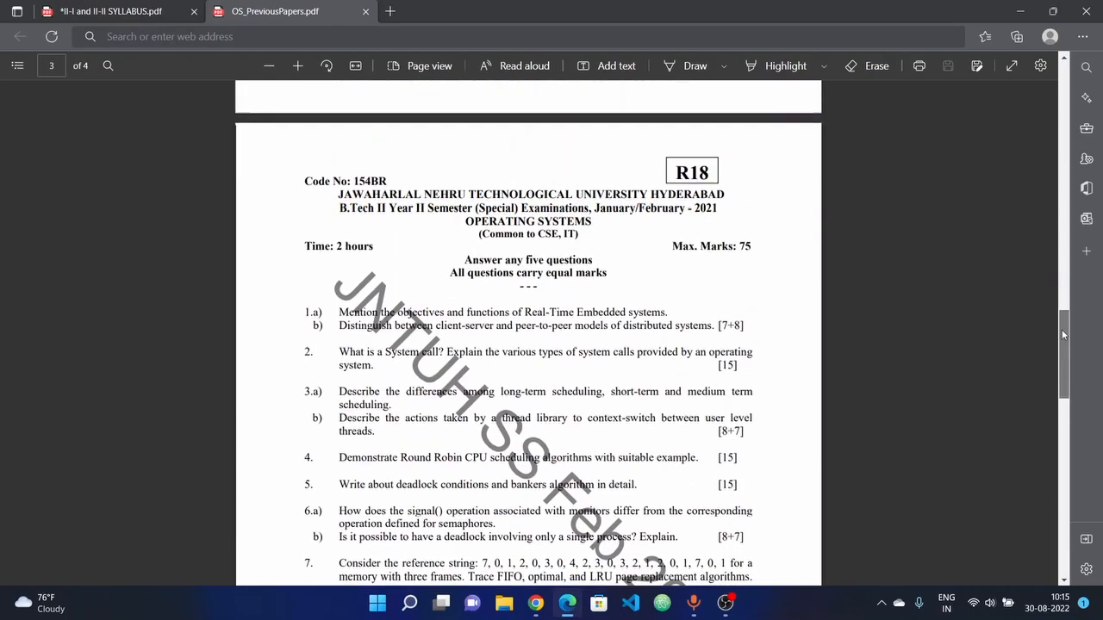
scroll("up", 3)
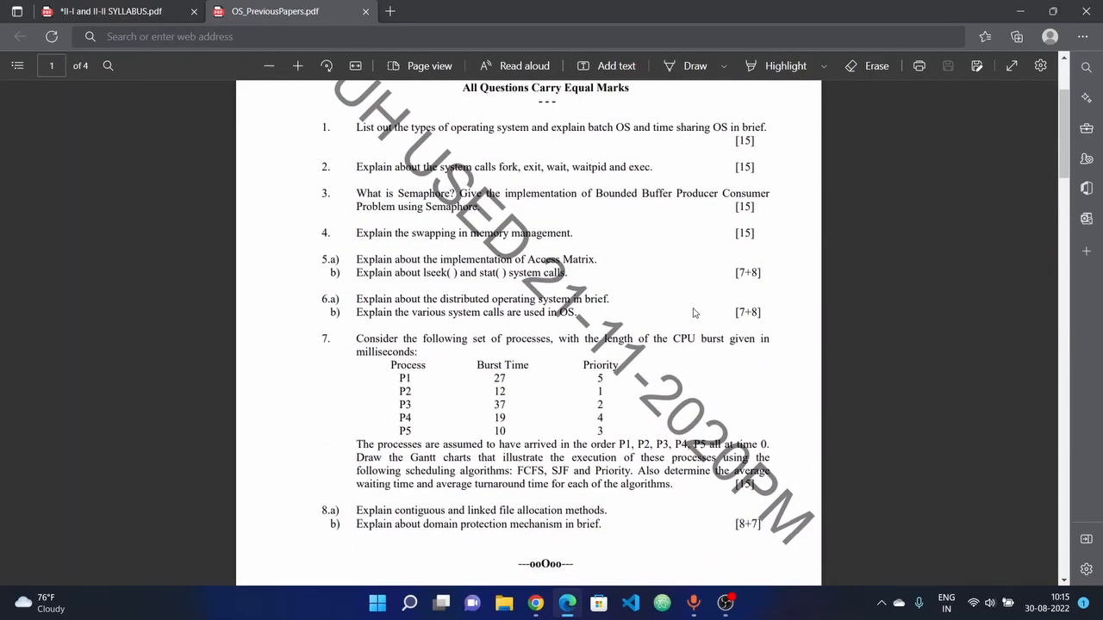
mouse_move(457, 290)
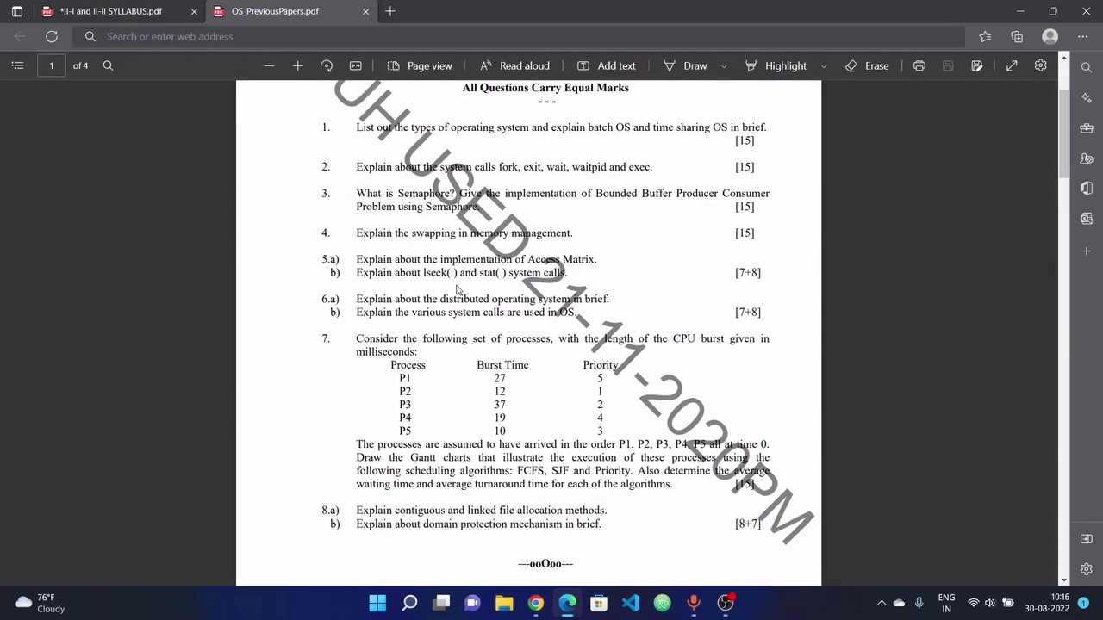
scroll("up", 3)
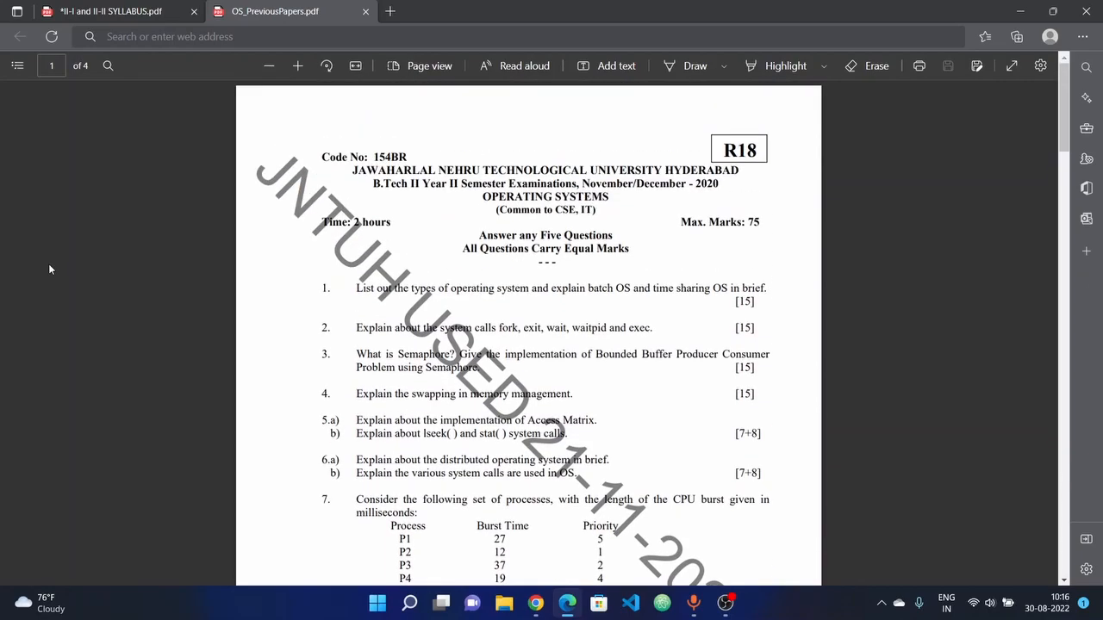